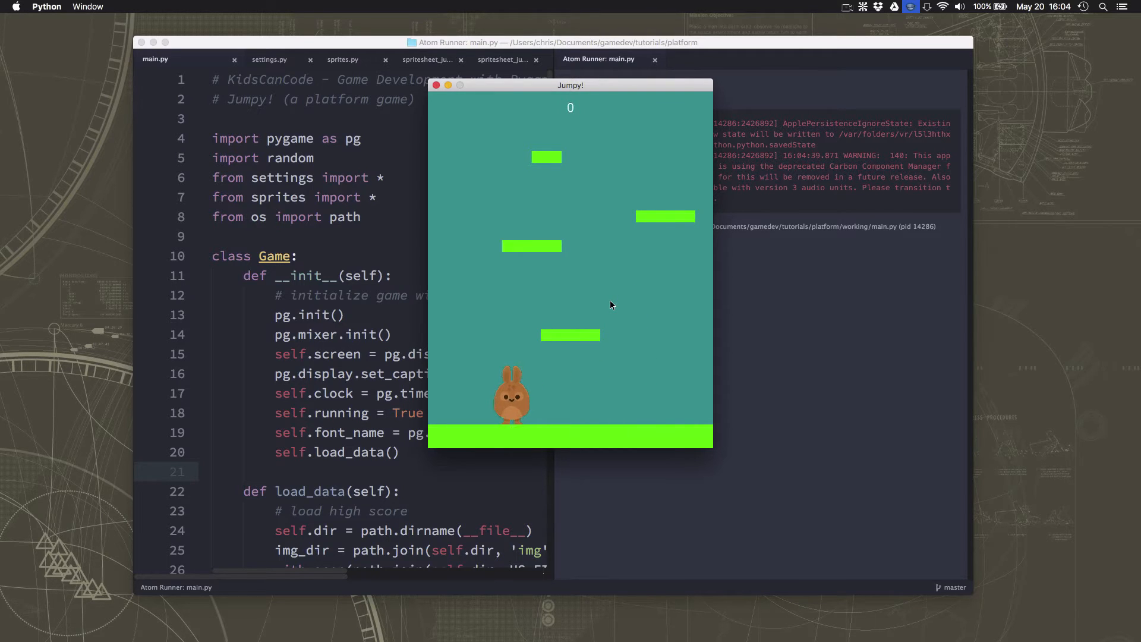
mouse_move(501, 421)
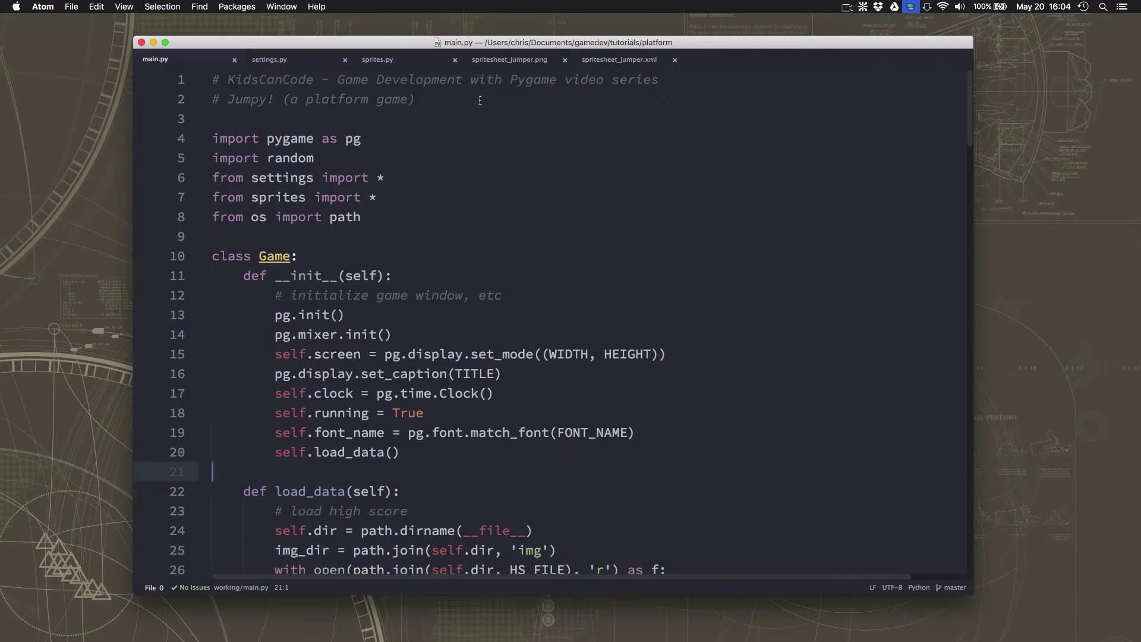
Open sprites.py and inspect animate's idle check on jumping and walking.
click(377, 60)
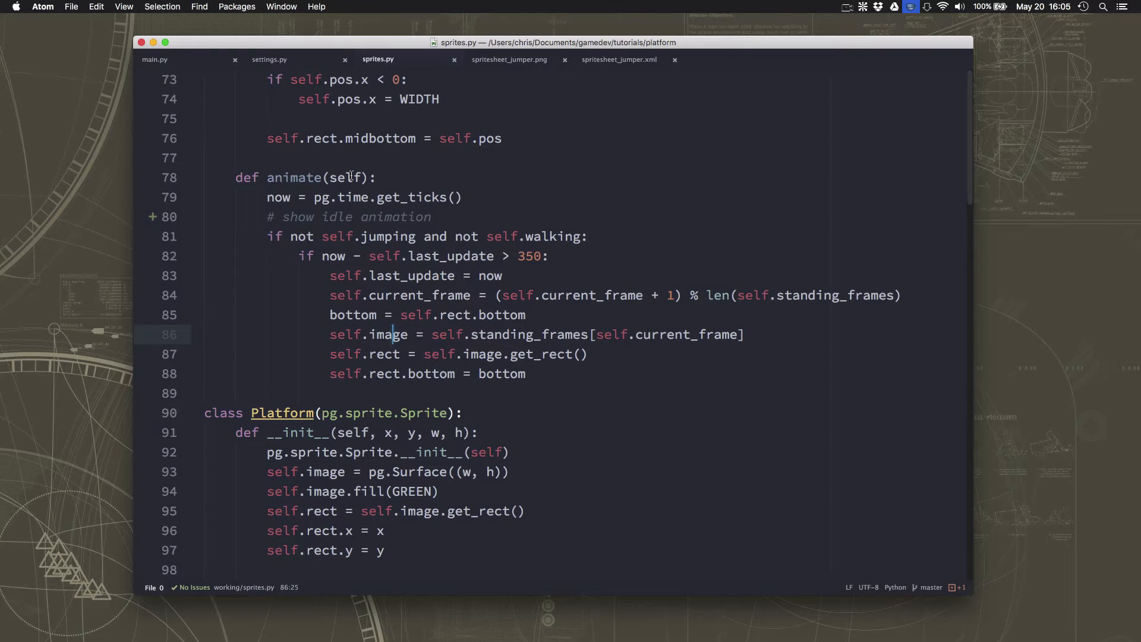
mouse_move(346, 315)
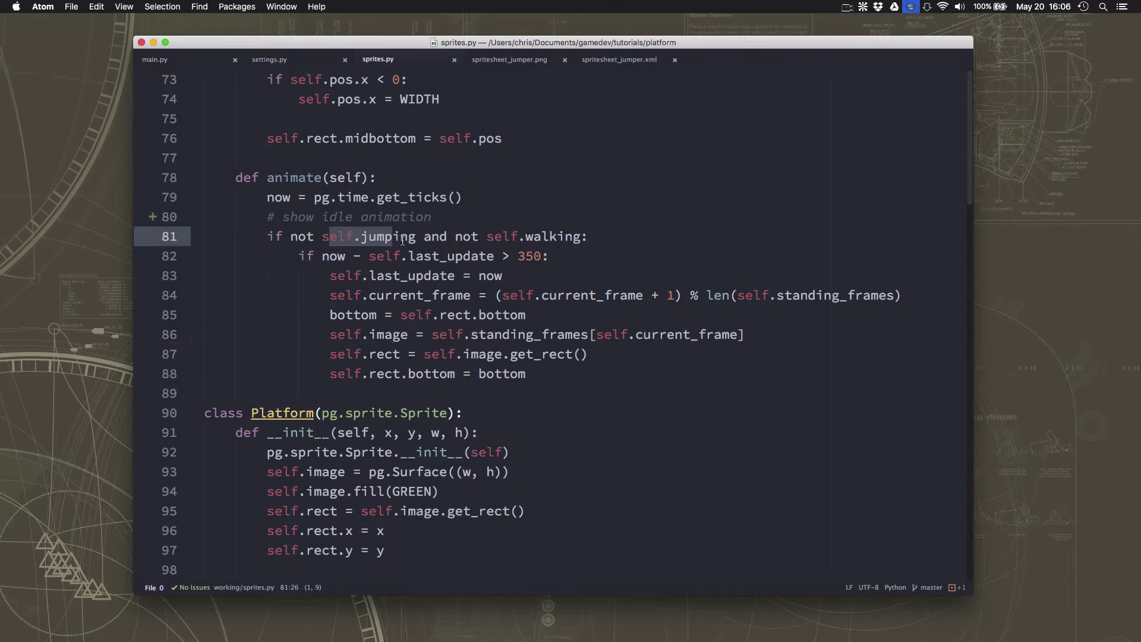
double_click(551, 236)
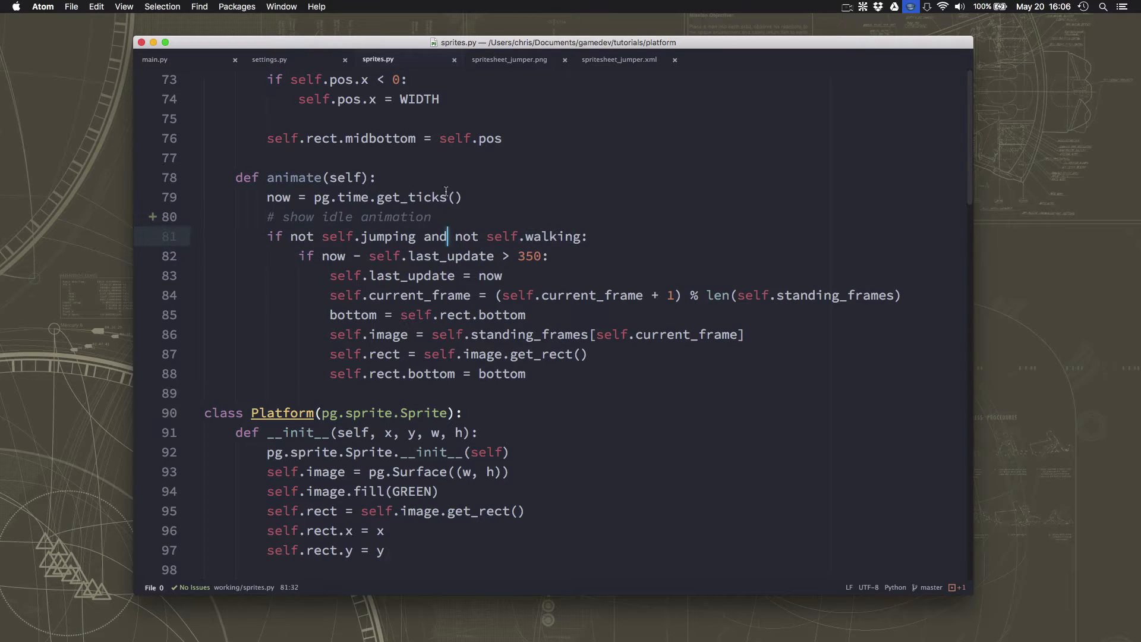
mouse_move(438, 217)
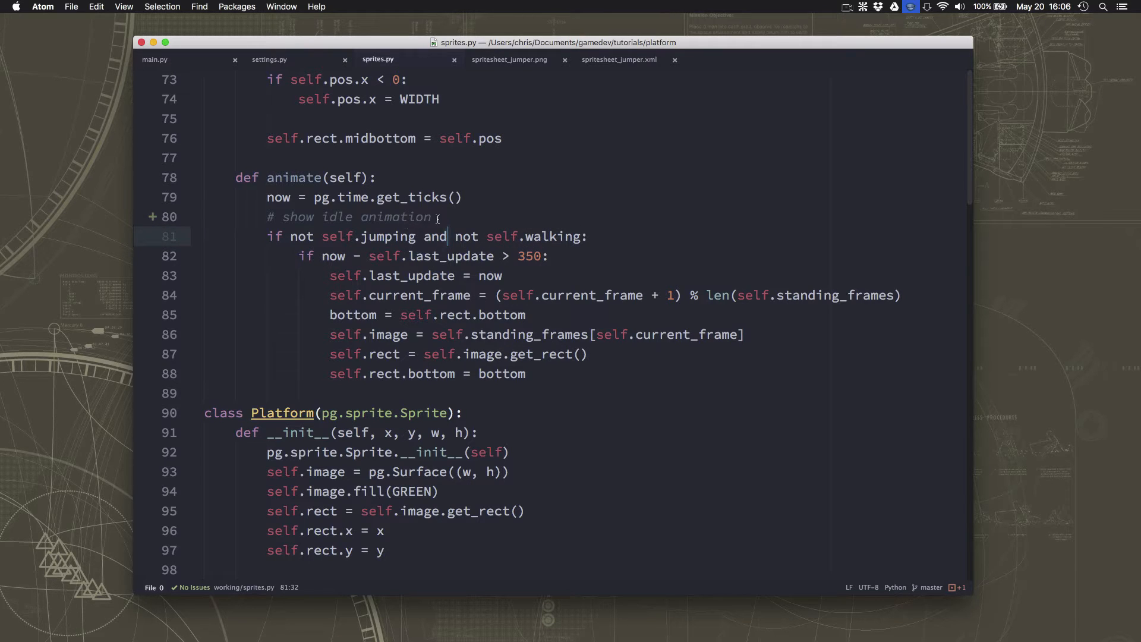
click(518, 256)
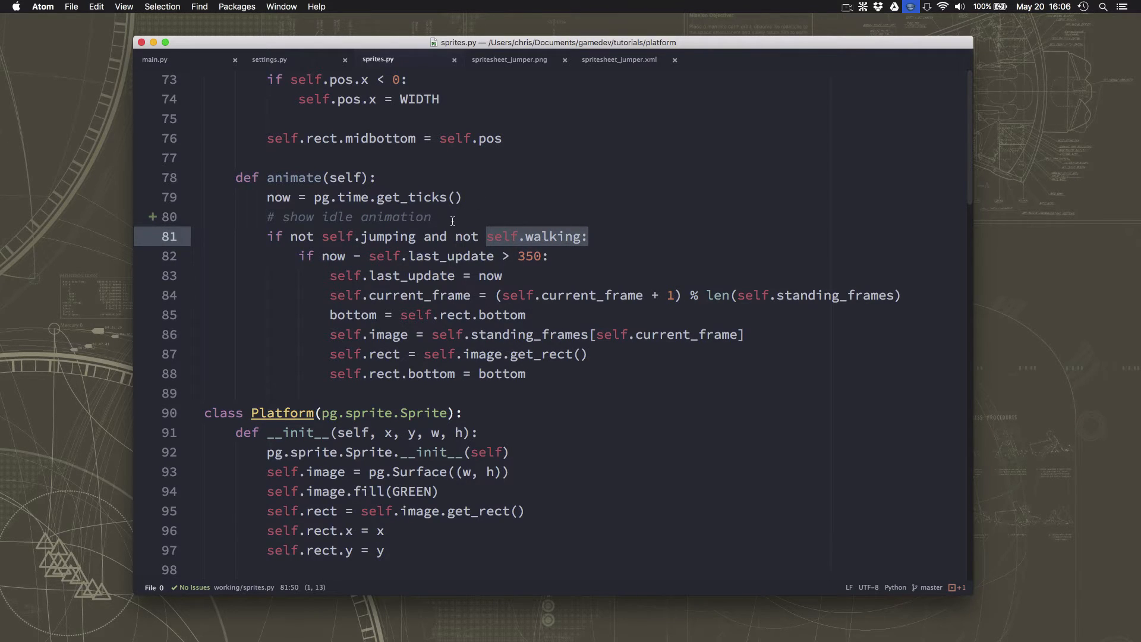
mouse_move(472, 192)
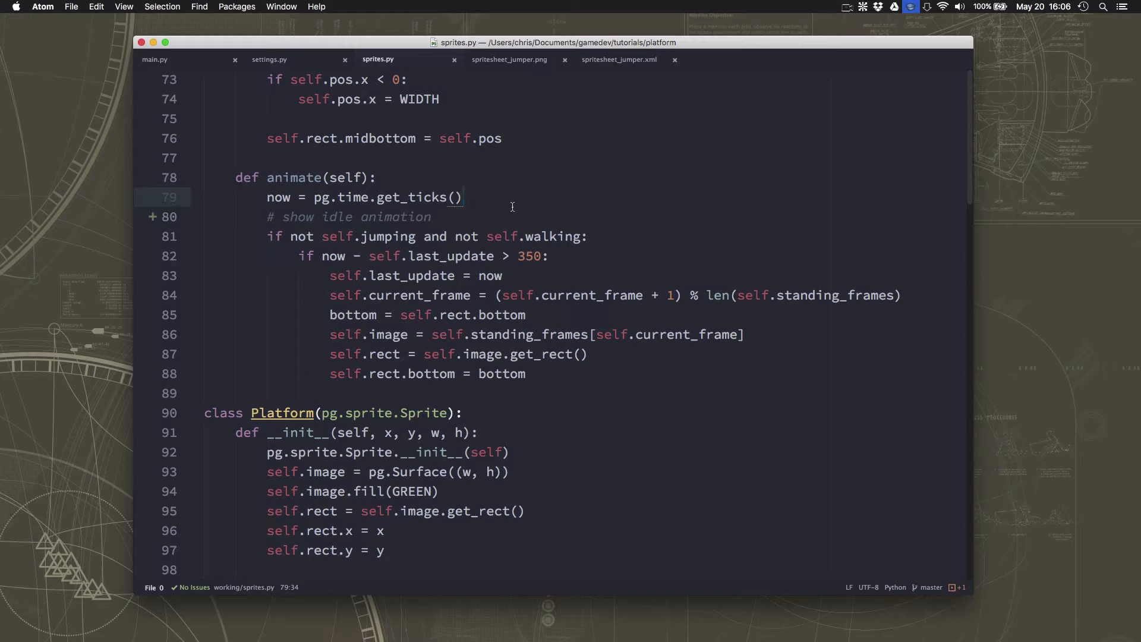
In animate, set self.walking True when self.vel.x != 0, otherwise False.
text(if self.vel.x)
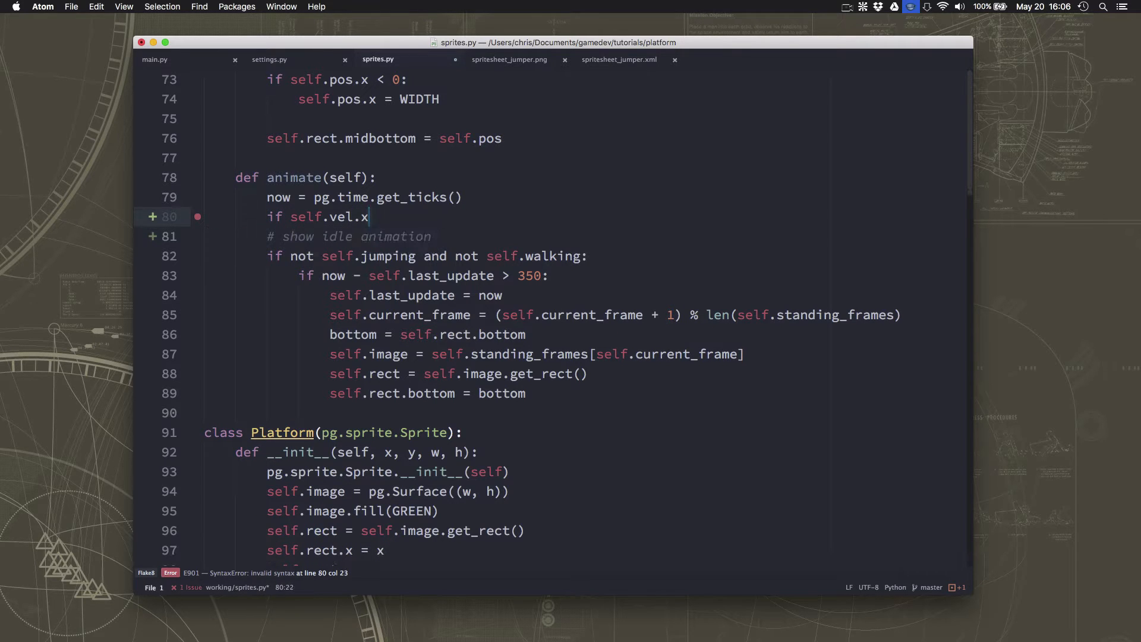
text(!)
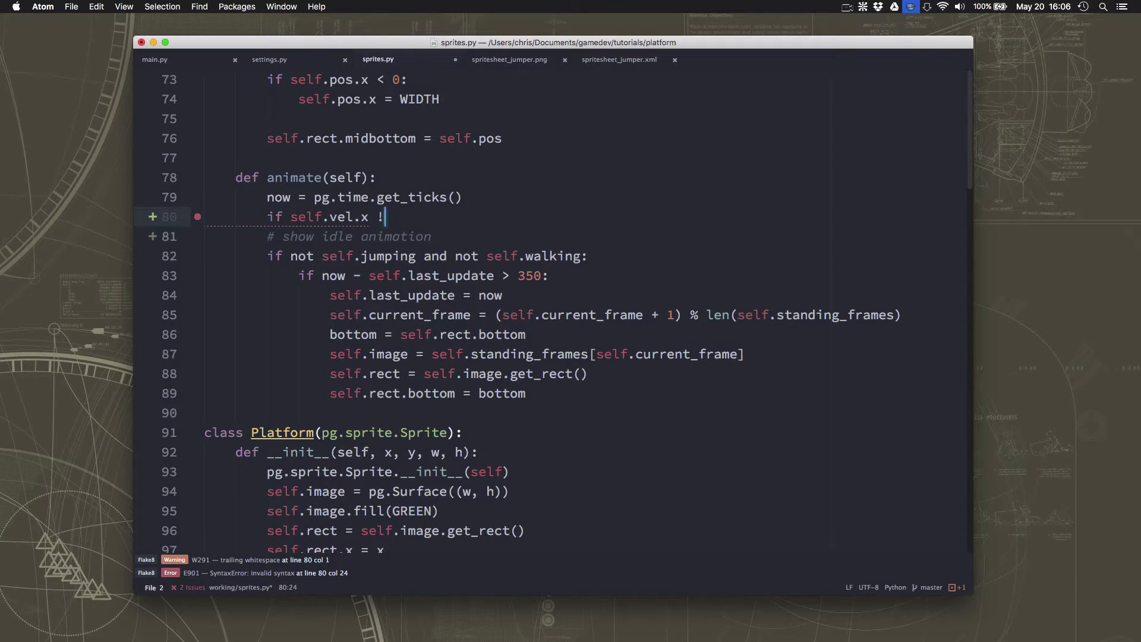
text(= 0:)
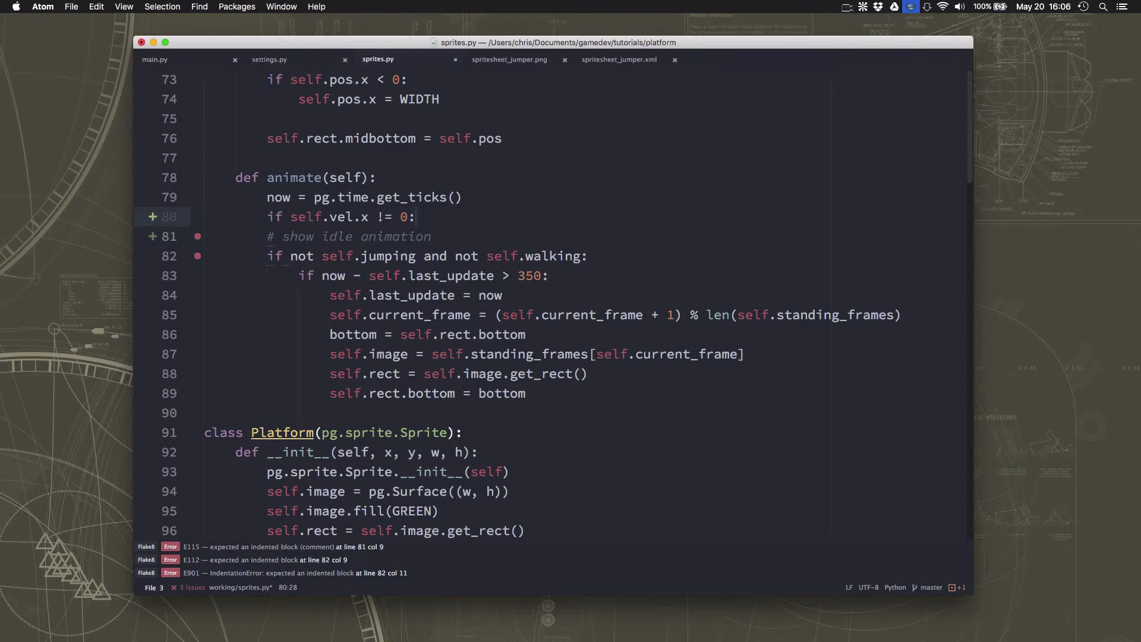
text(self.walking = Tru)
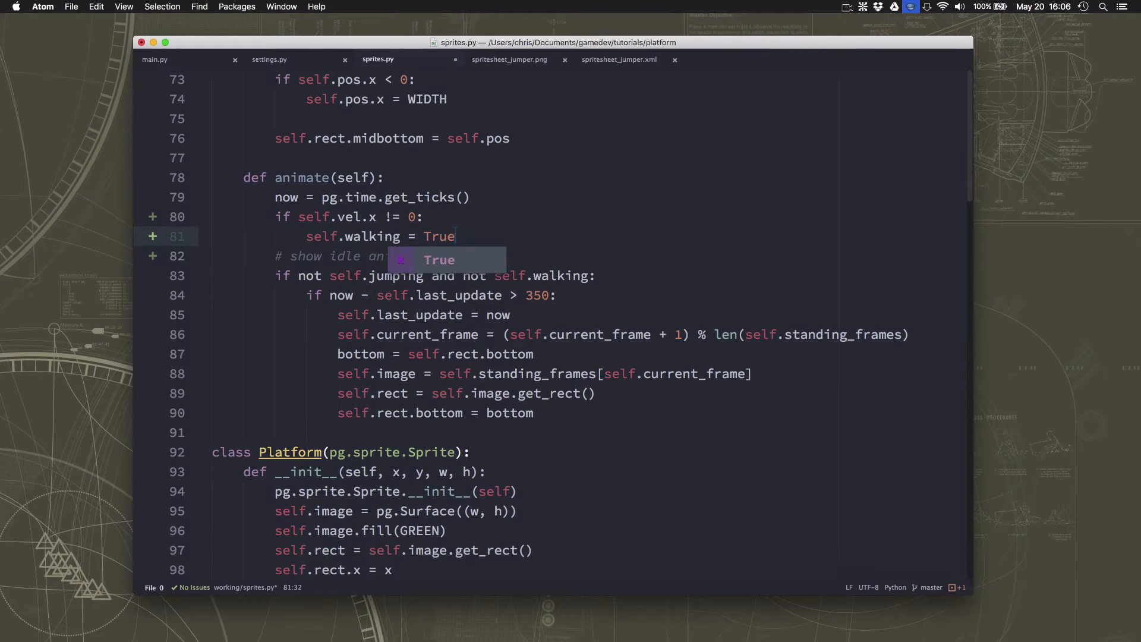
text(esl)
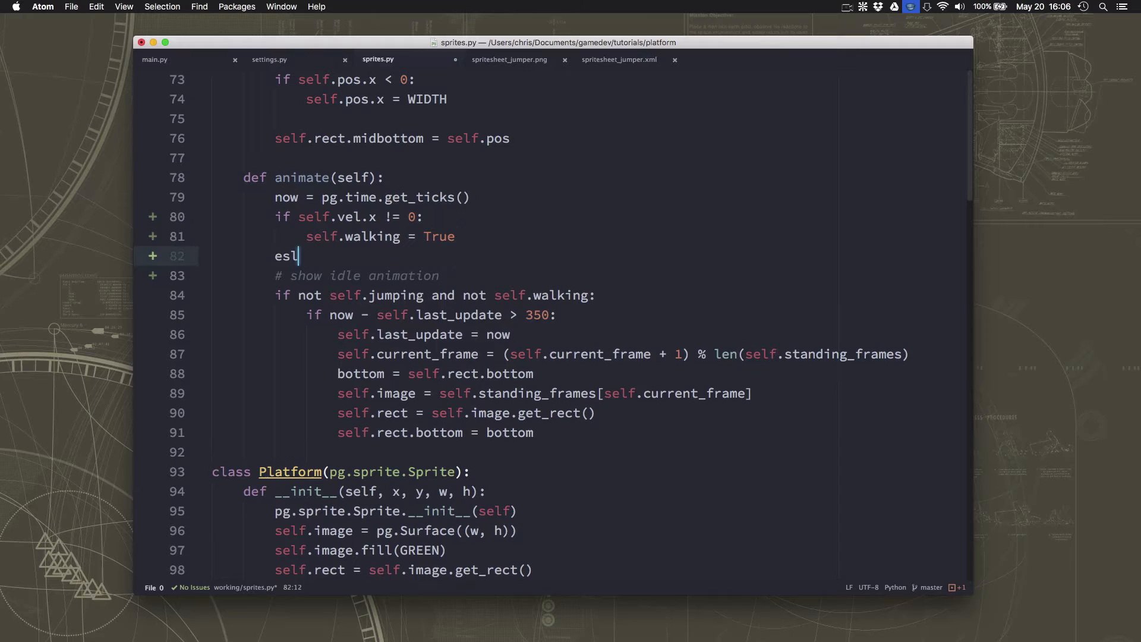
text(else:)
text(self.walki)
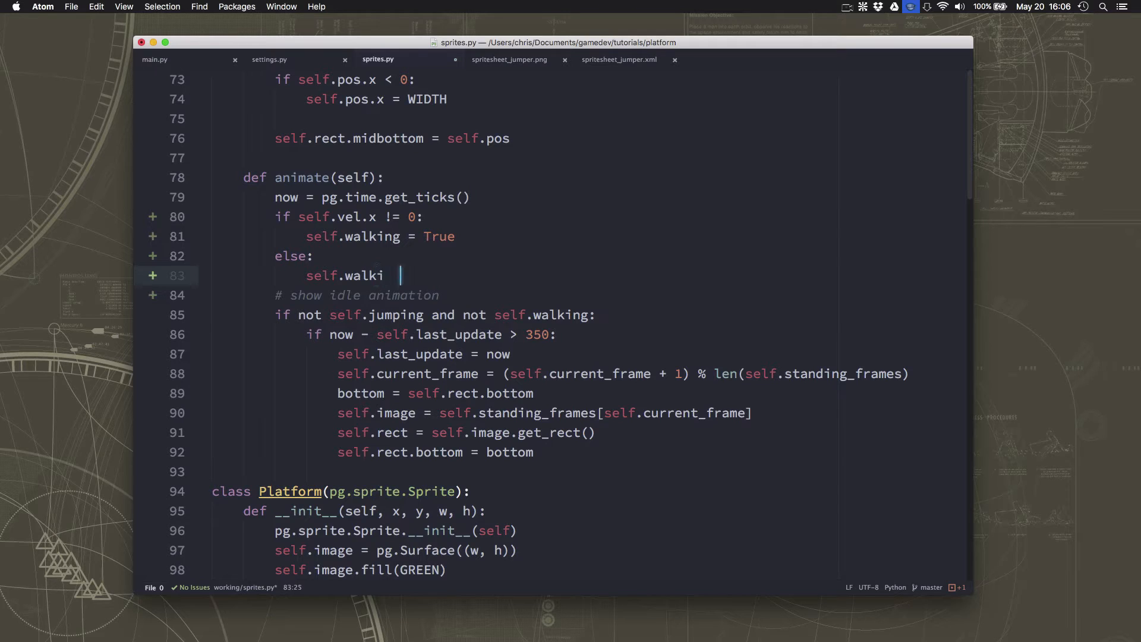
text(ng = False)
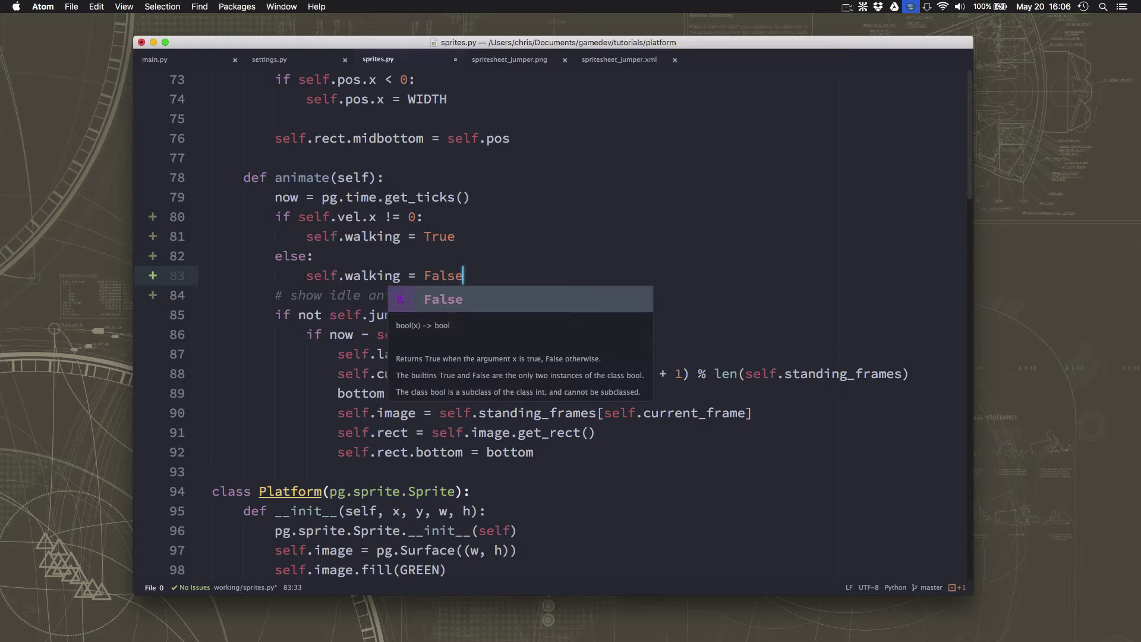
key(Escape)
text(# sho)
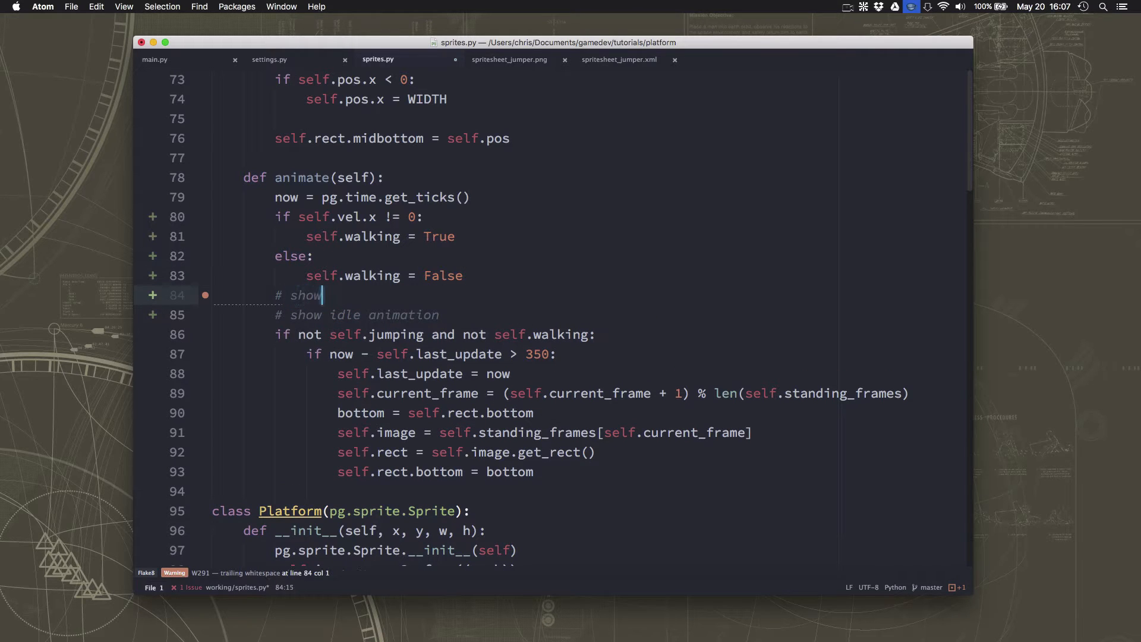
Add a 'walk animate' comment and an 'if self.walking:' block that resets last_update after 200 ms.
text(walk animate)
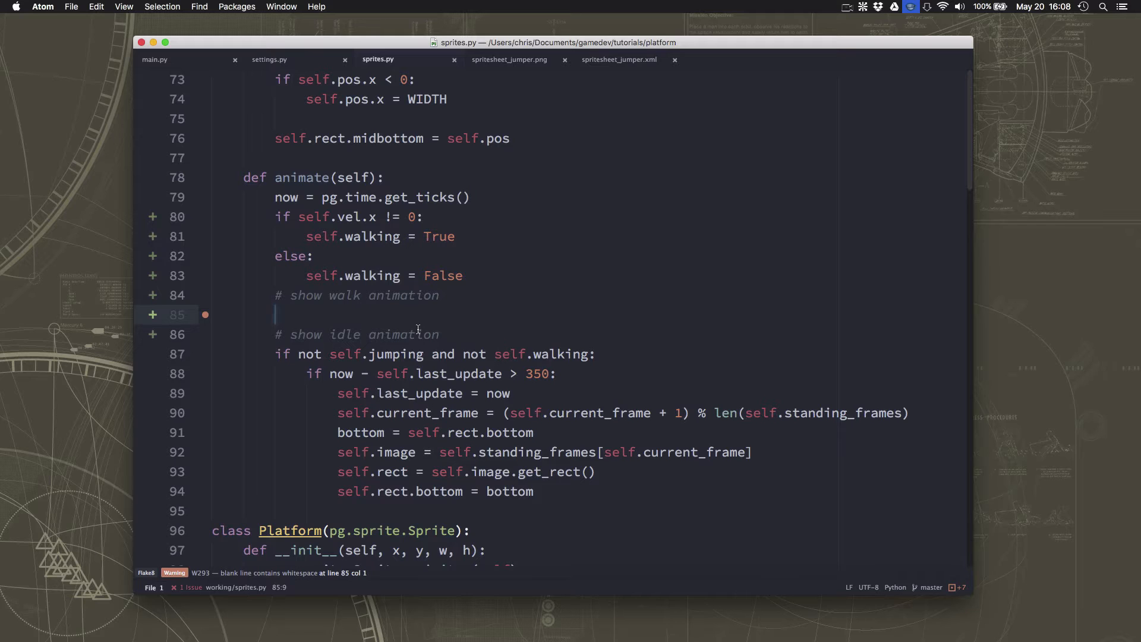
text(if self.)
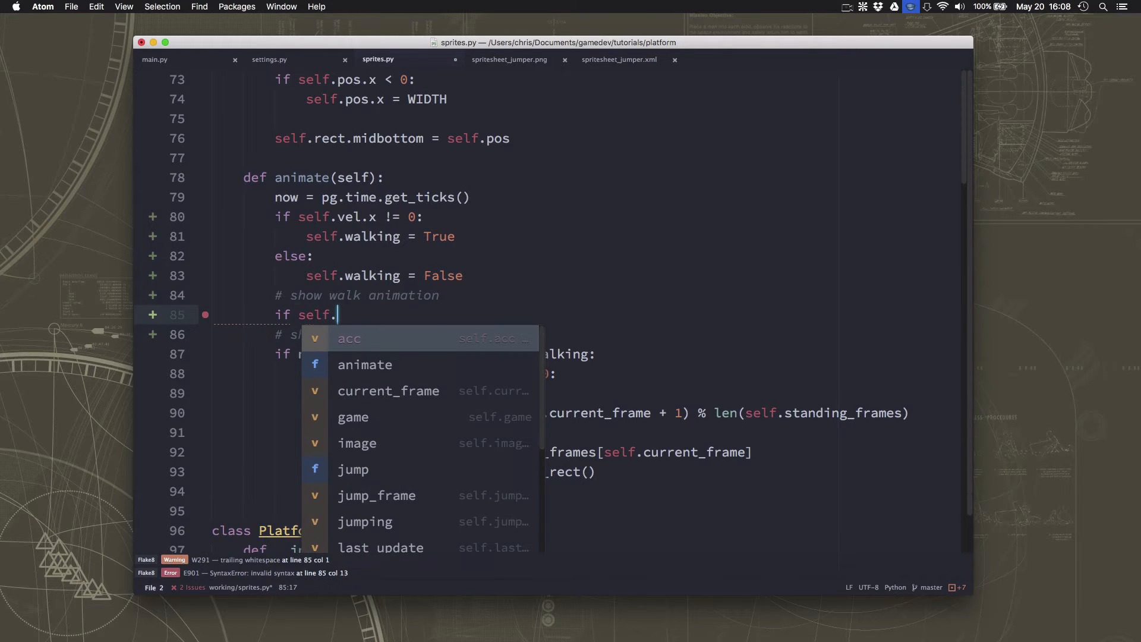
text(walking:)
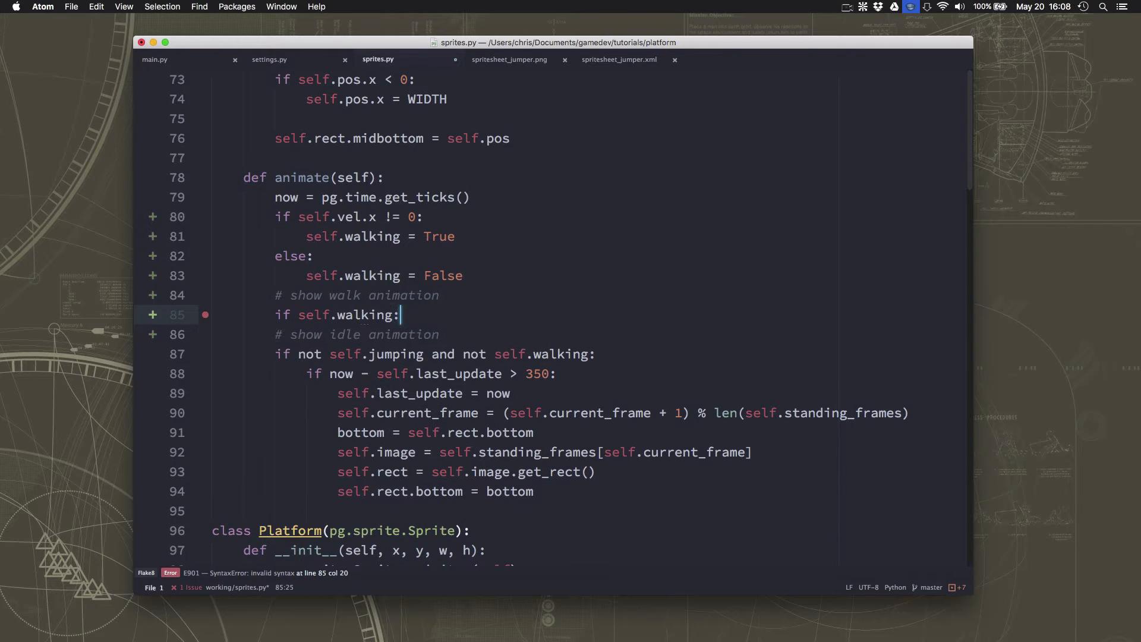
key(enter)
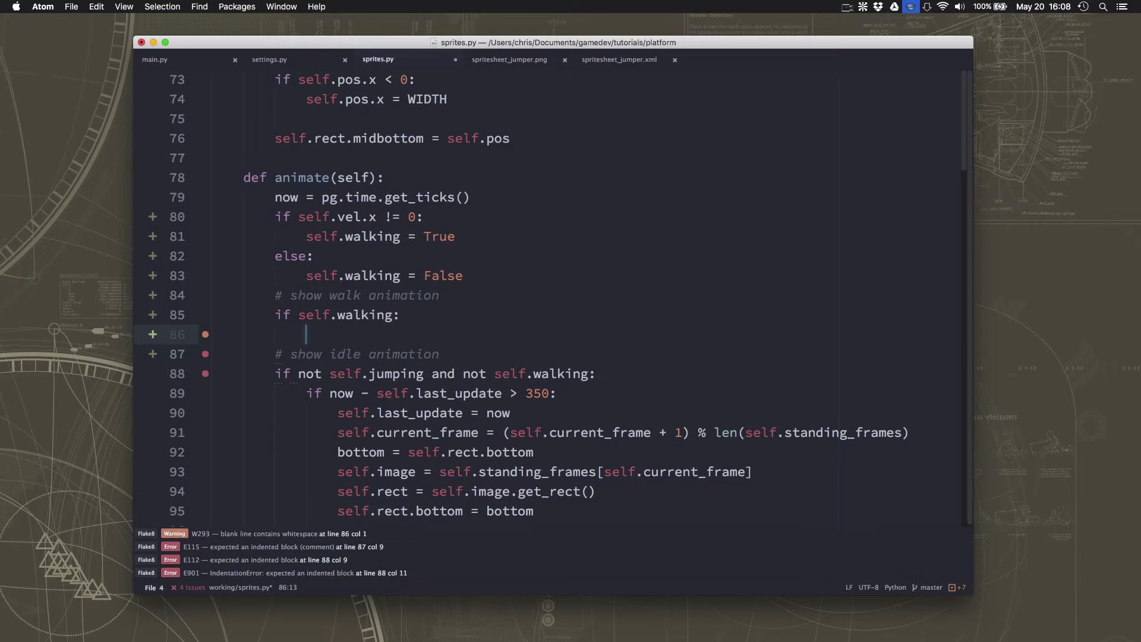
text(if now)
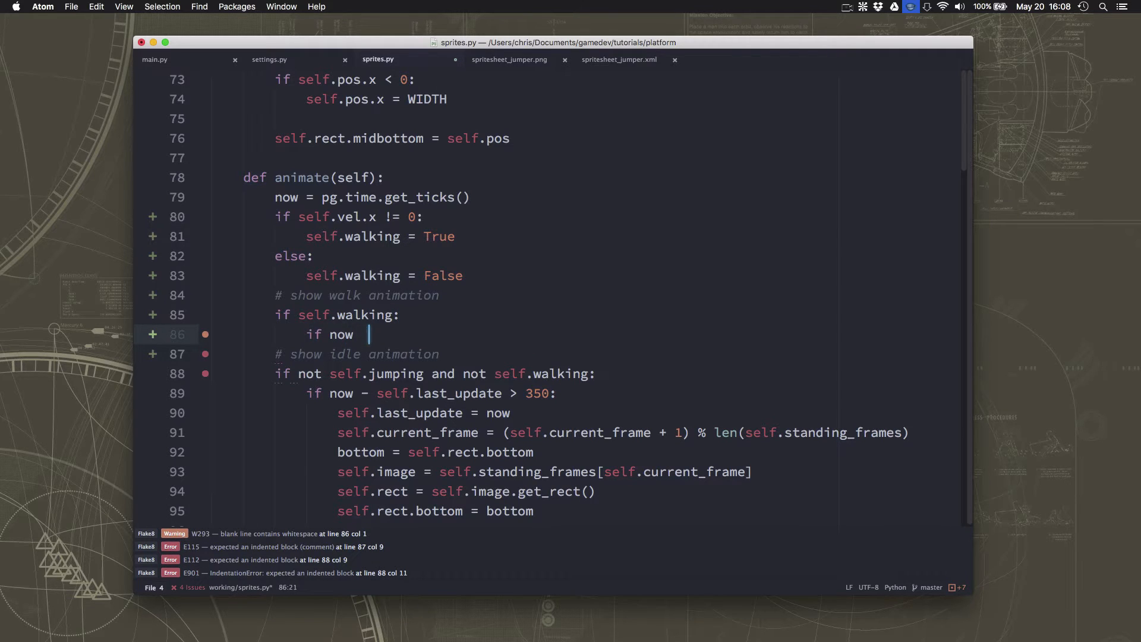
text(-se)
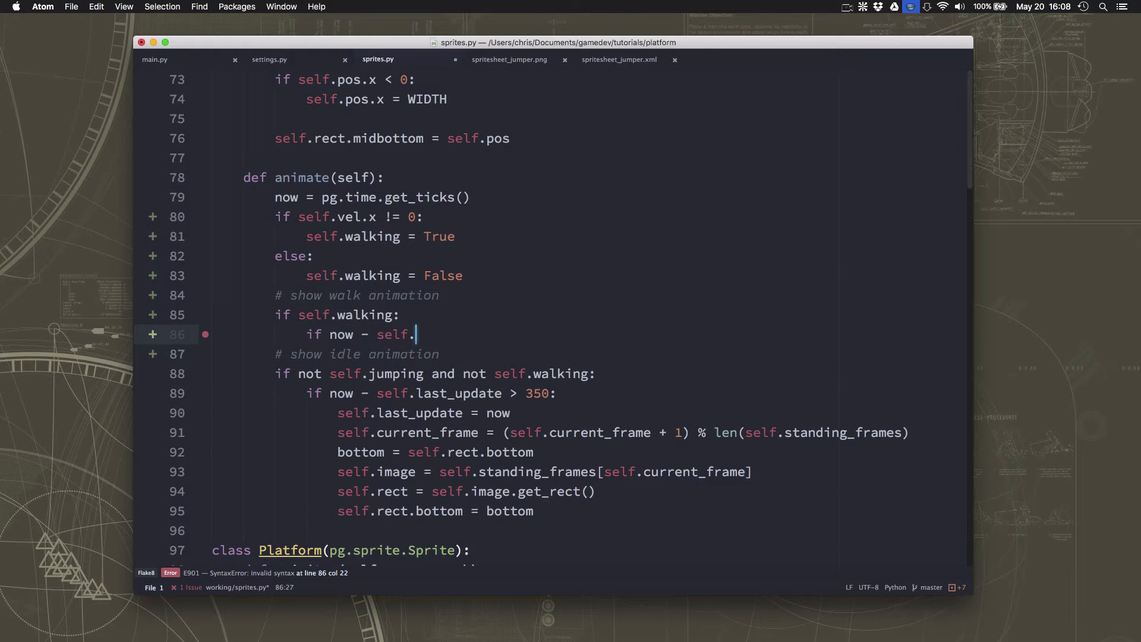
text(last_update)
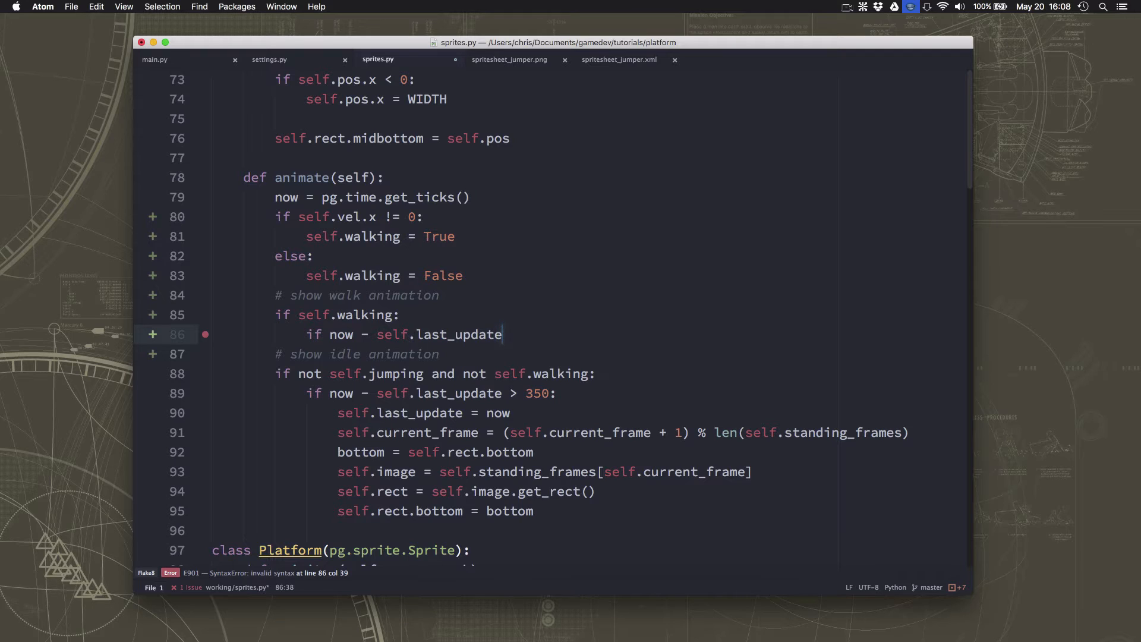
text(>)
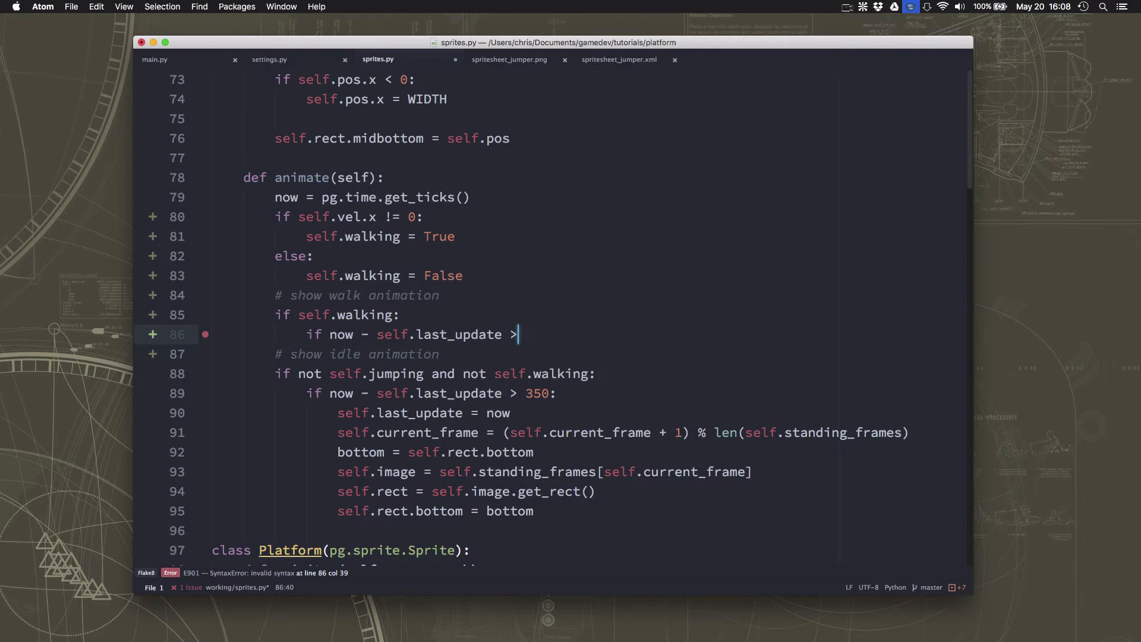
text(200)
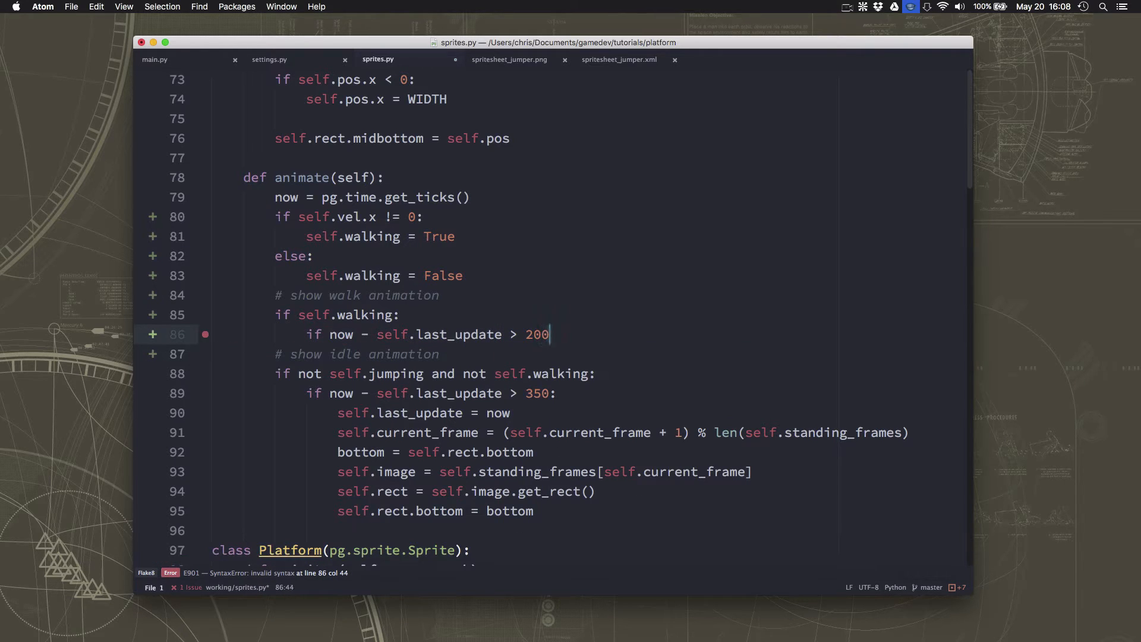
text(:)
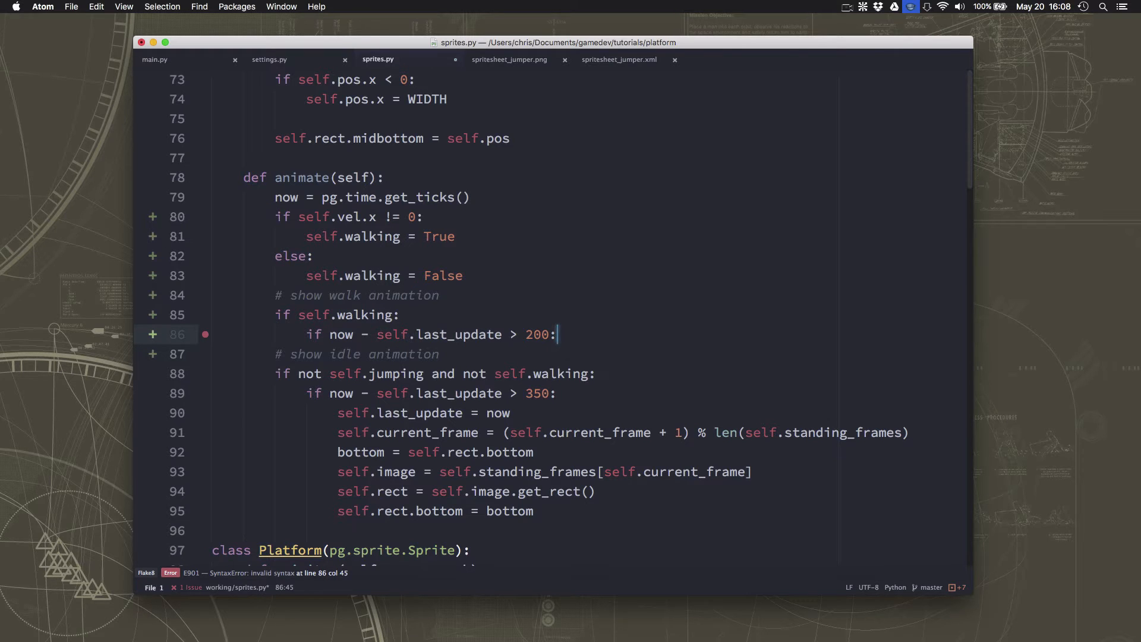
key(Enter)
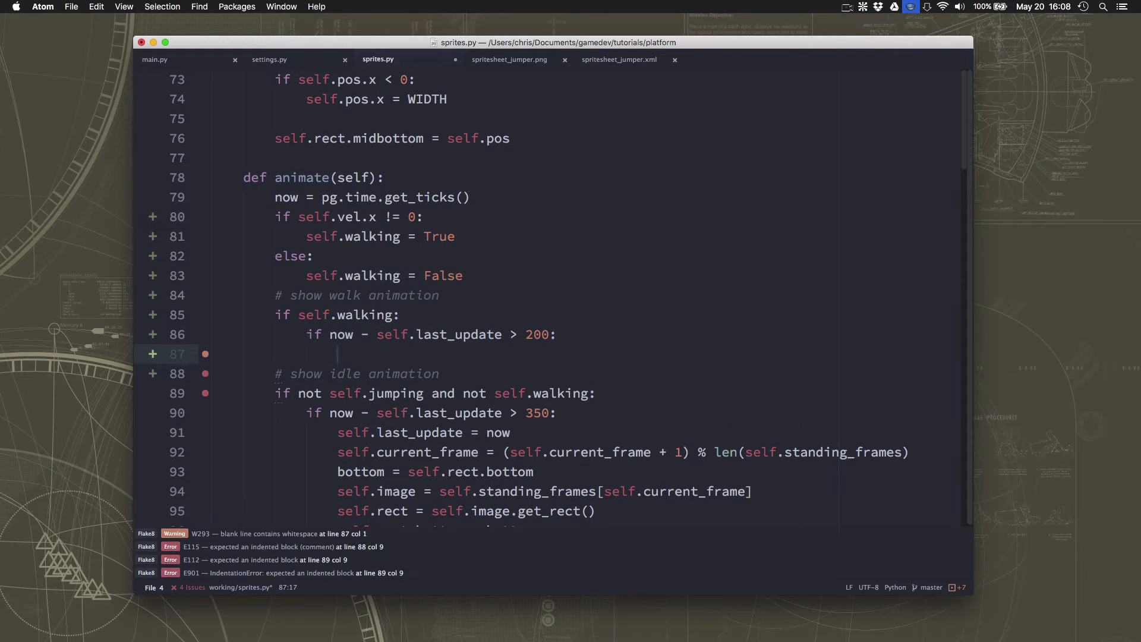
text(self.last_update = no)
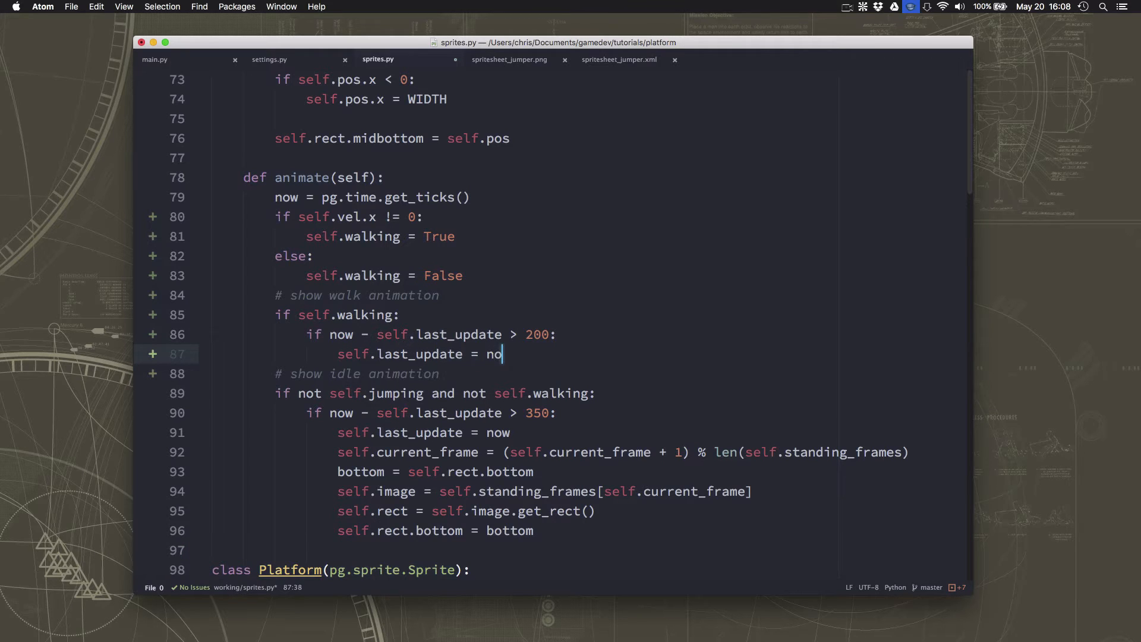
Cycle current_frame modulo len(walk_frames_l) and store bottom = self.rect.bottom.
text(w)
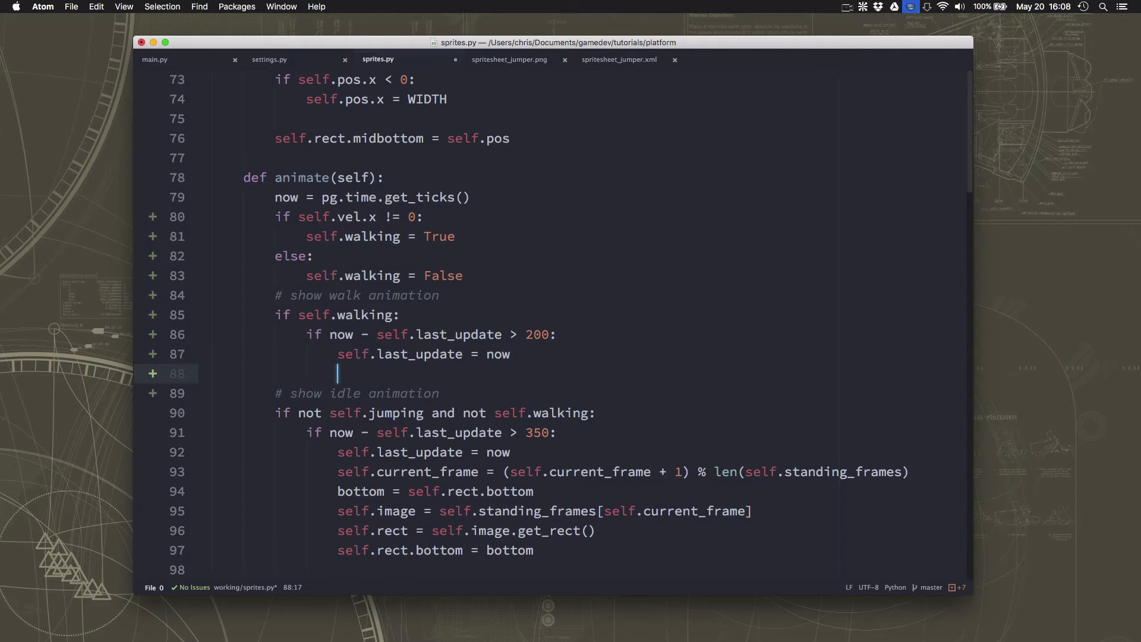
text(self.current_frame = (self.current_frame + 1) % len(self.wal)
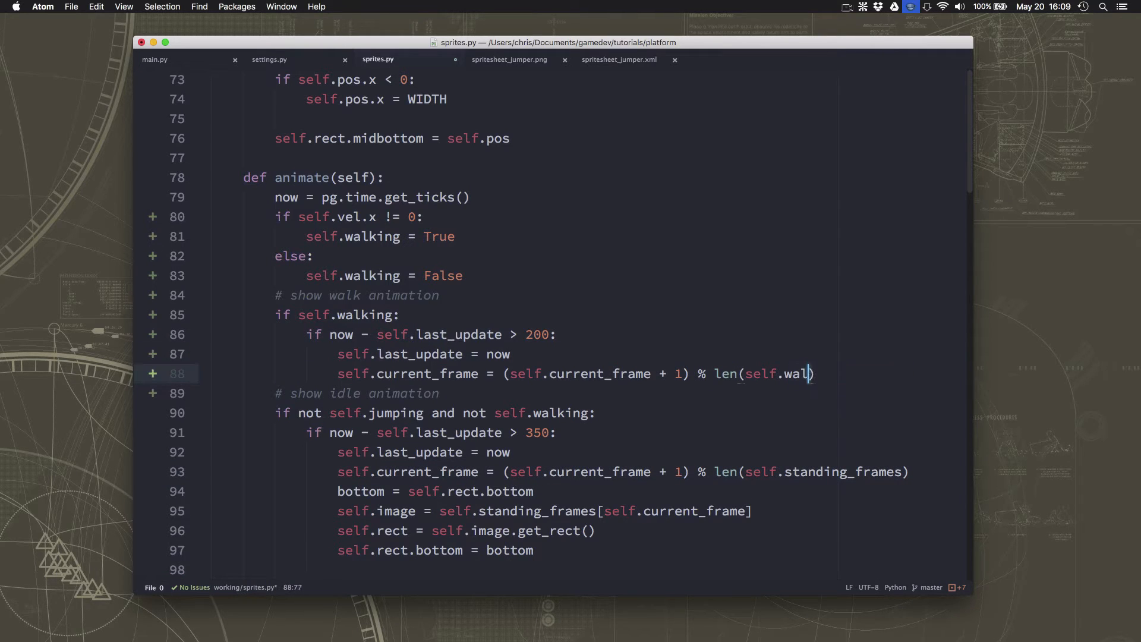
text(k_frames_l)
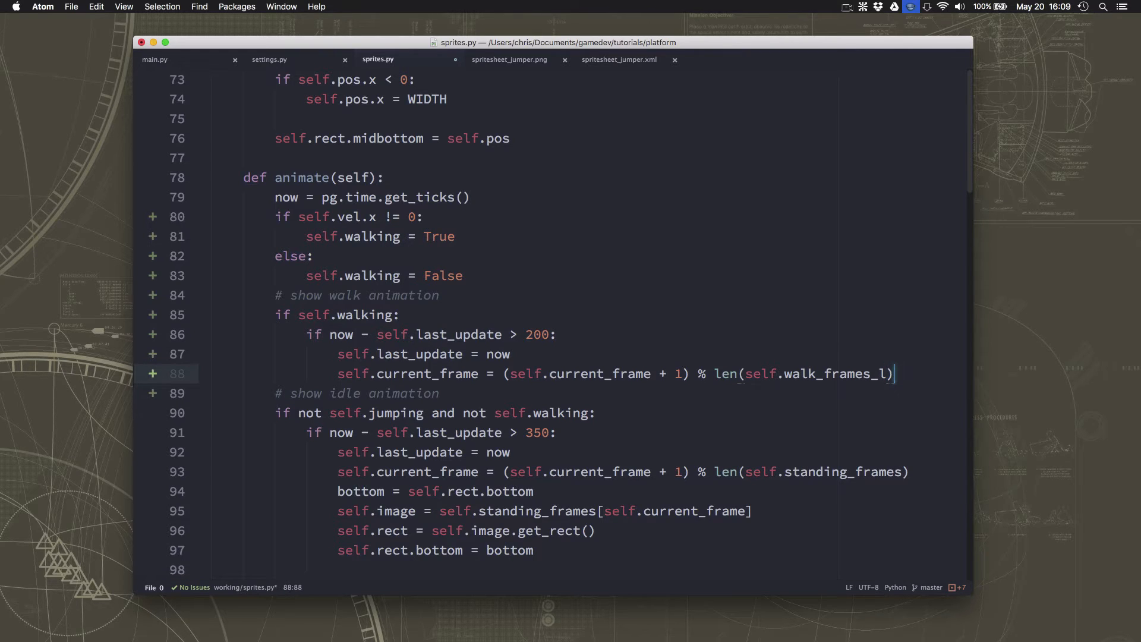
text(bo)
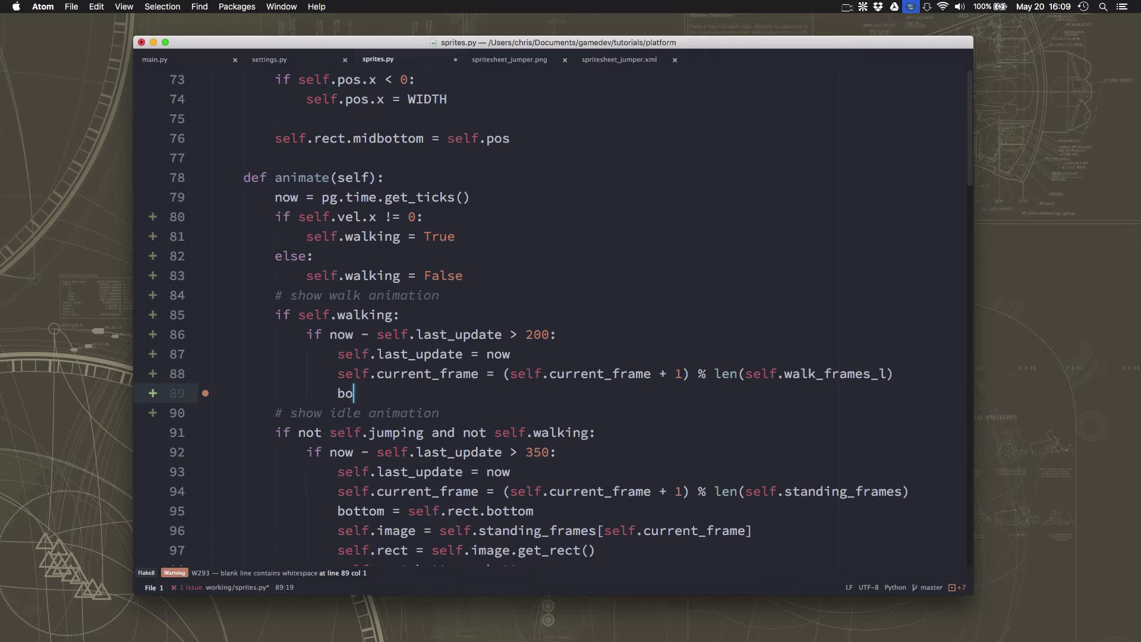
text(ttom =)
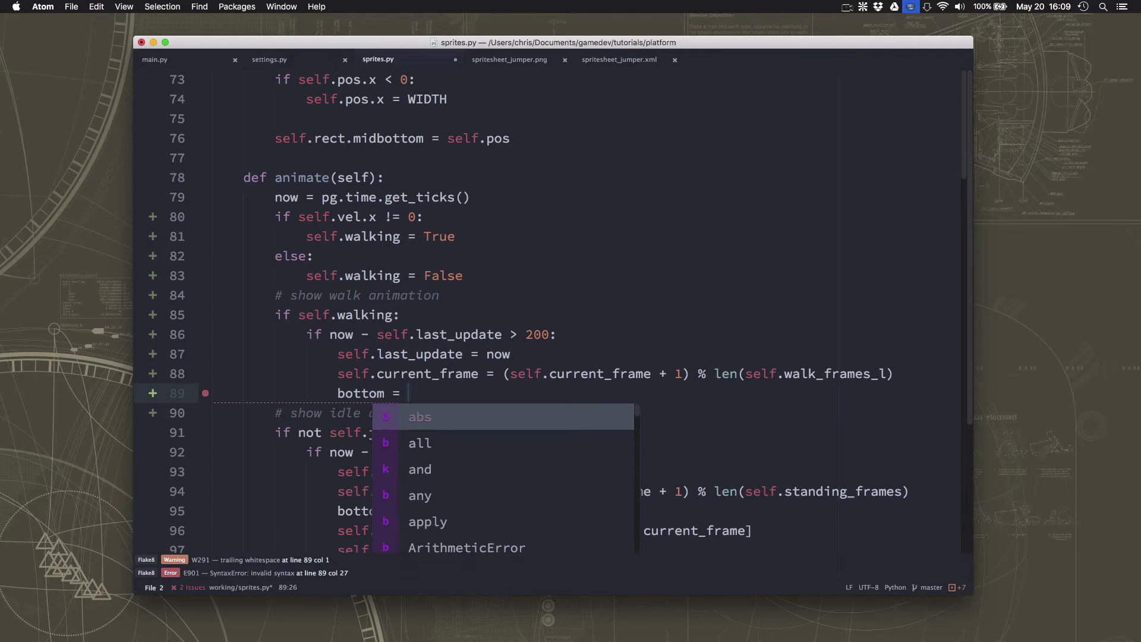
text(self.rect.)
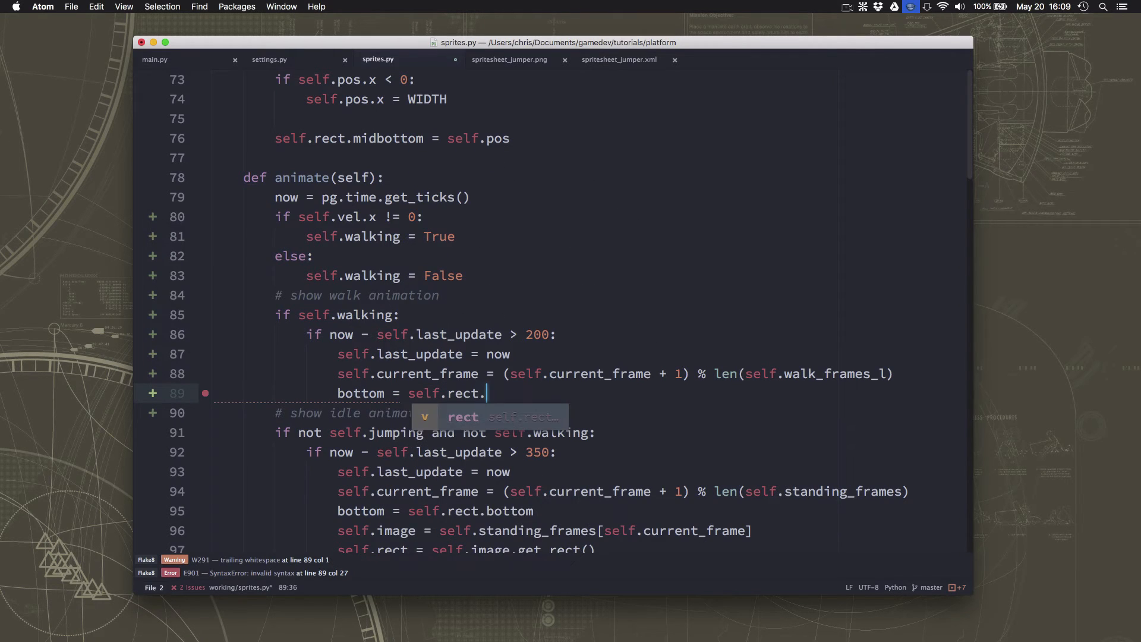
text(bottom)
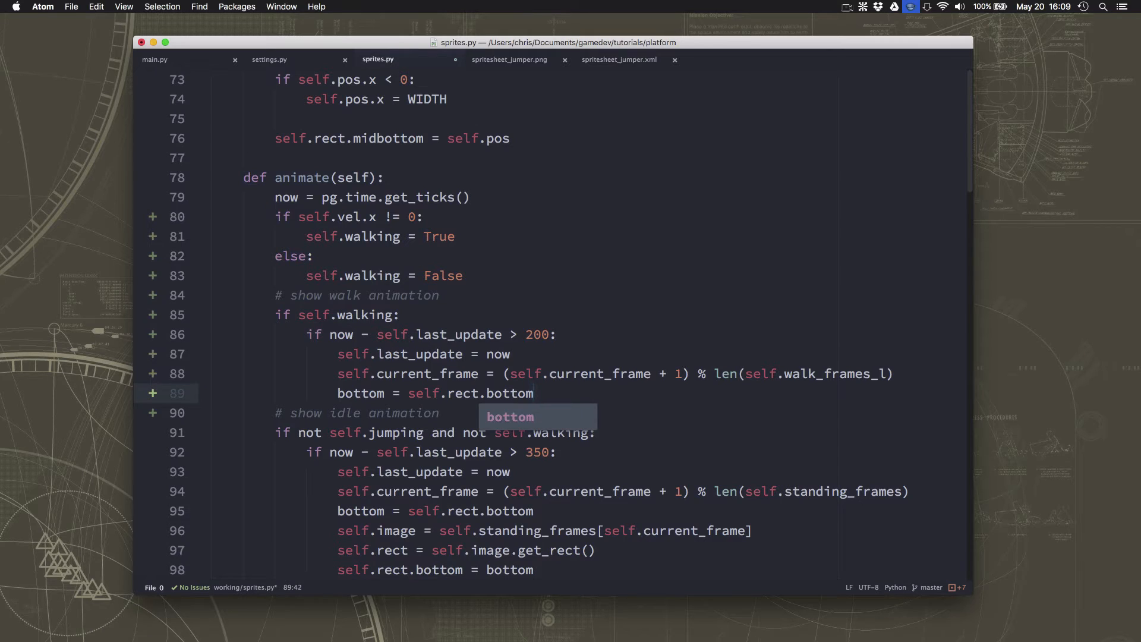
key(enter)
text(if self.)
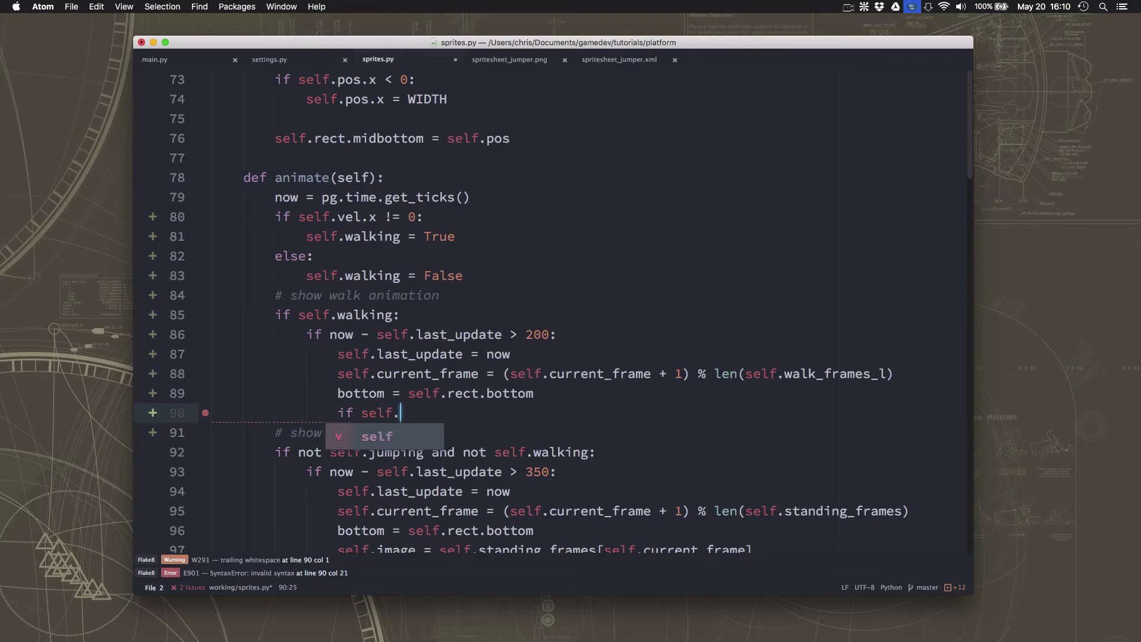
Choose walk_frames_r when self.vel.x > 0, else walk_frames_l, indexed by current_frame.
text(vel.x > 0:)
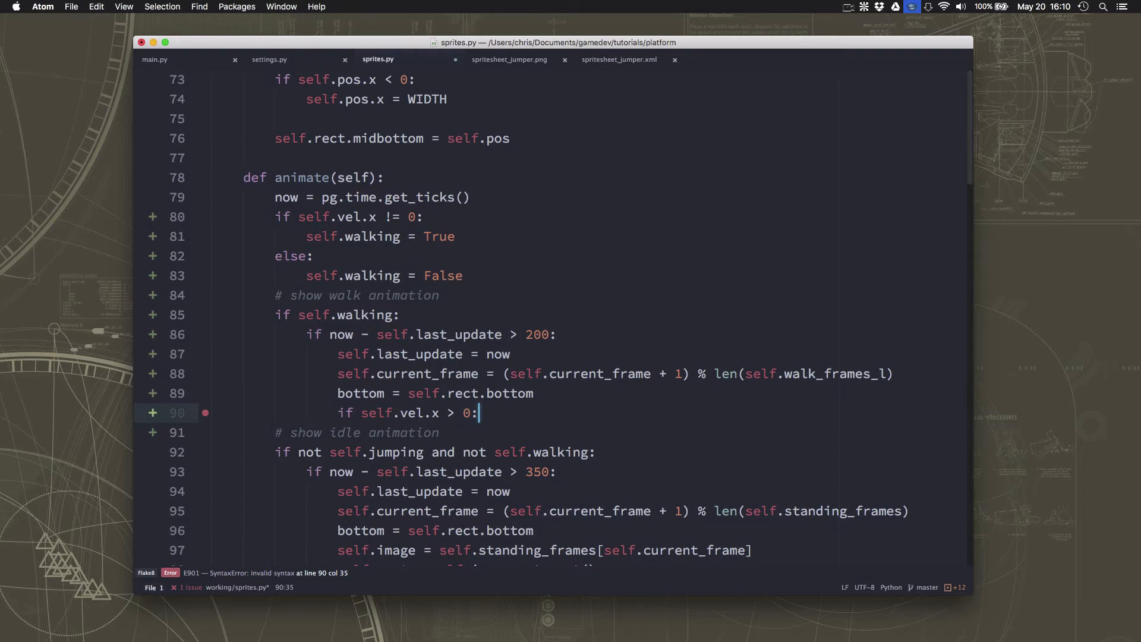
key(Enter)
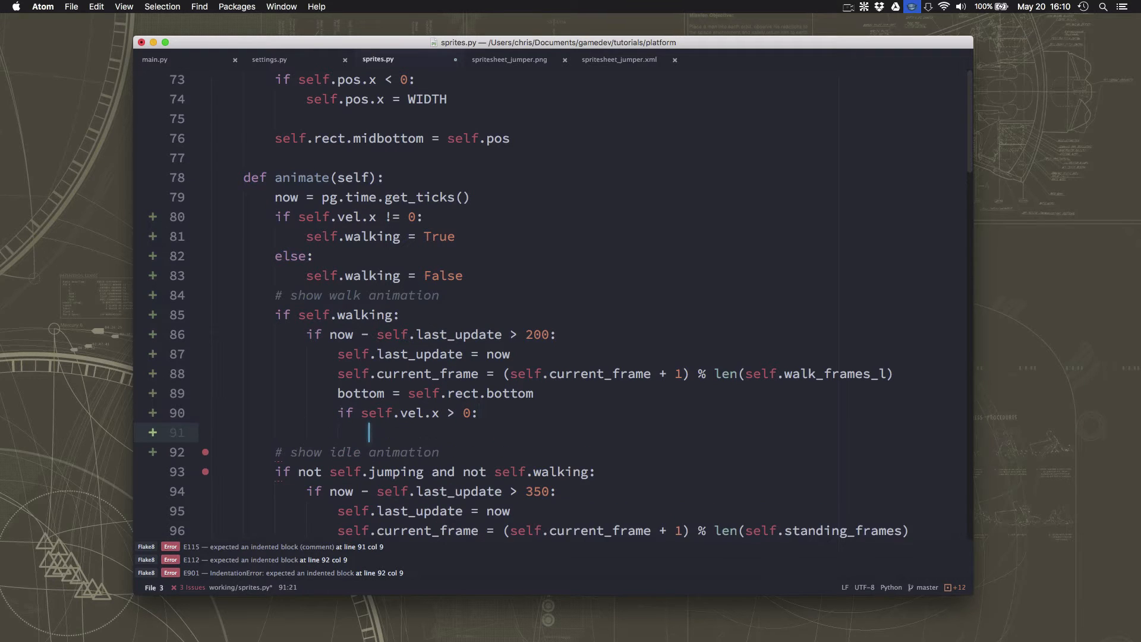
text(self.image = self)
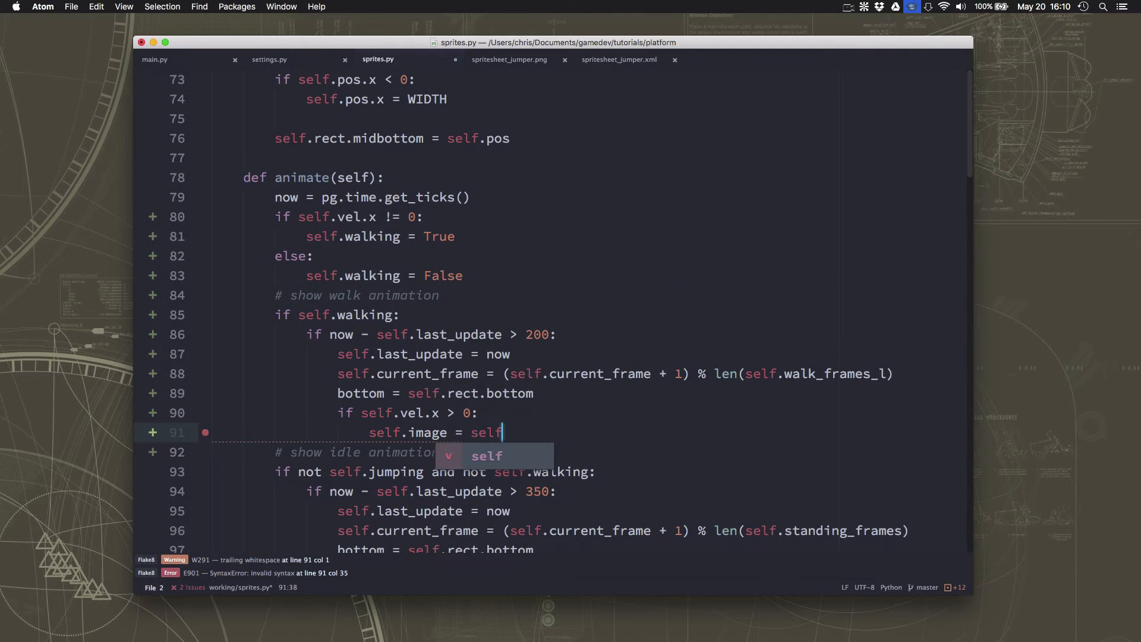
text(.walk_frames_r[s)
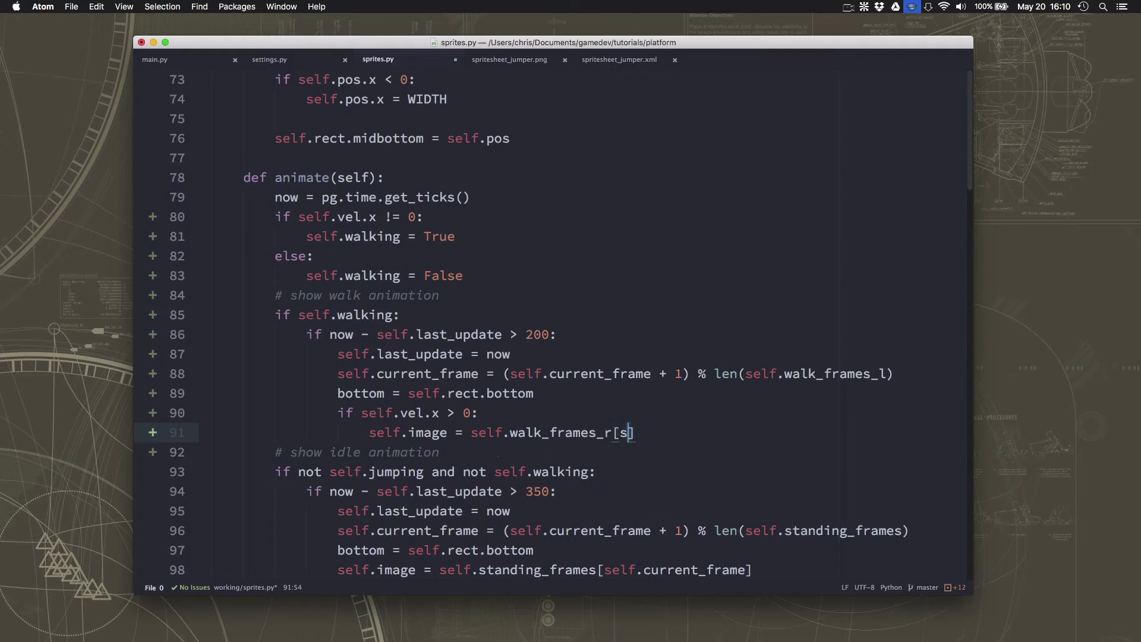
text(elf.current_frame)
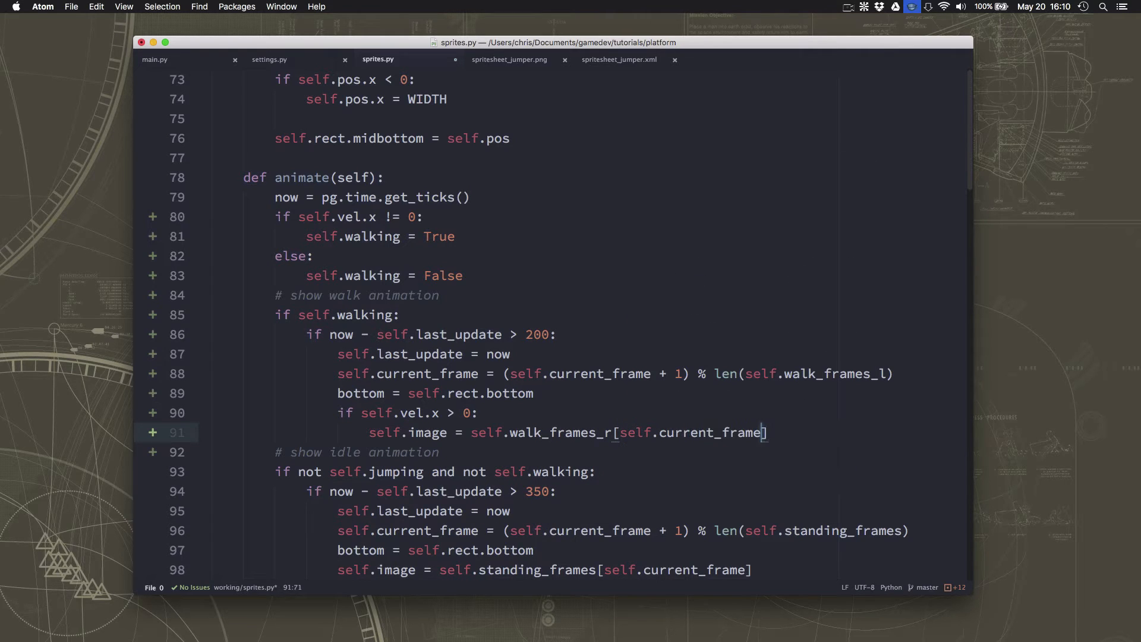
key(Enter)
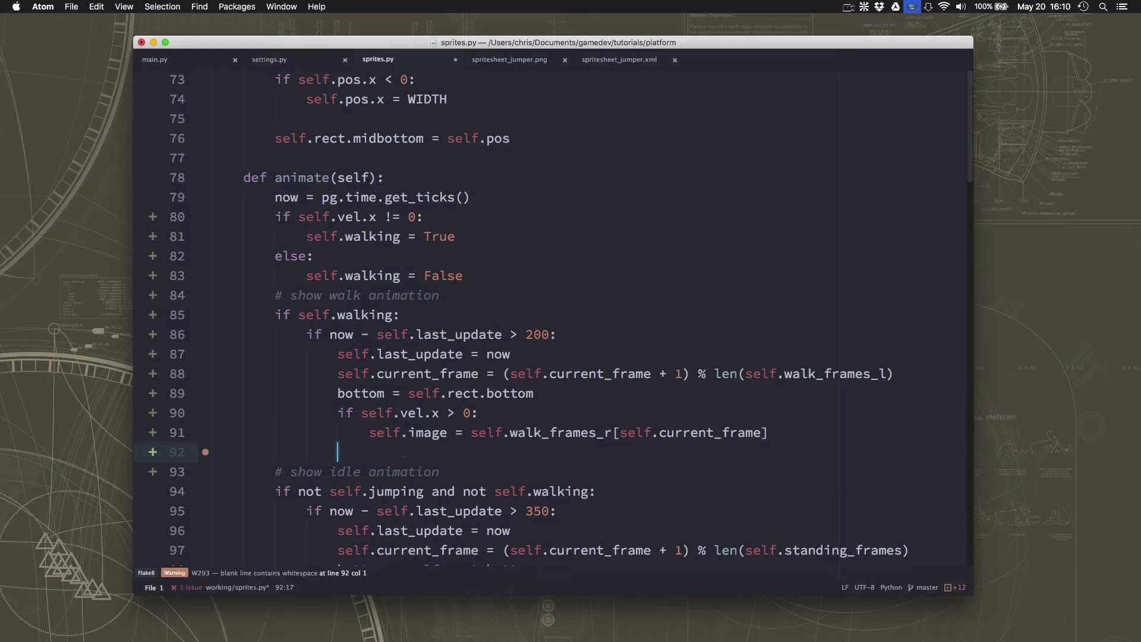
text(else:)
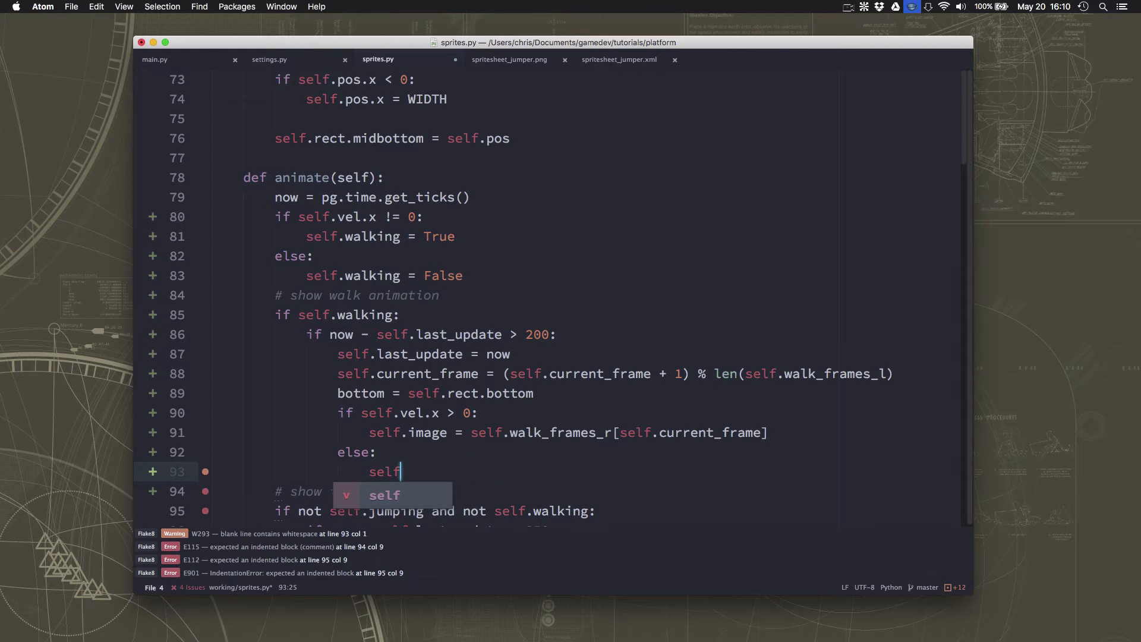
text(.image = self.walk_frames_l)
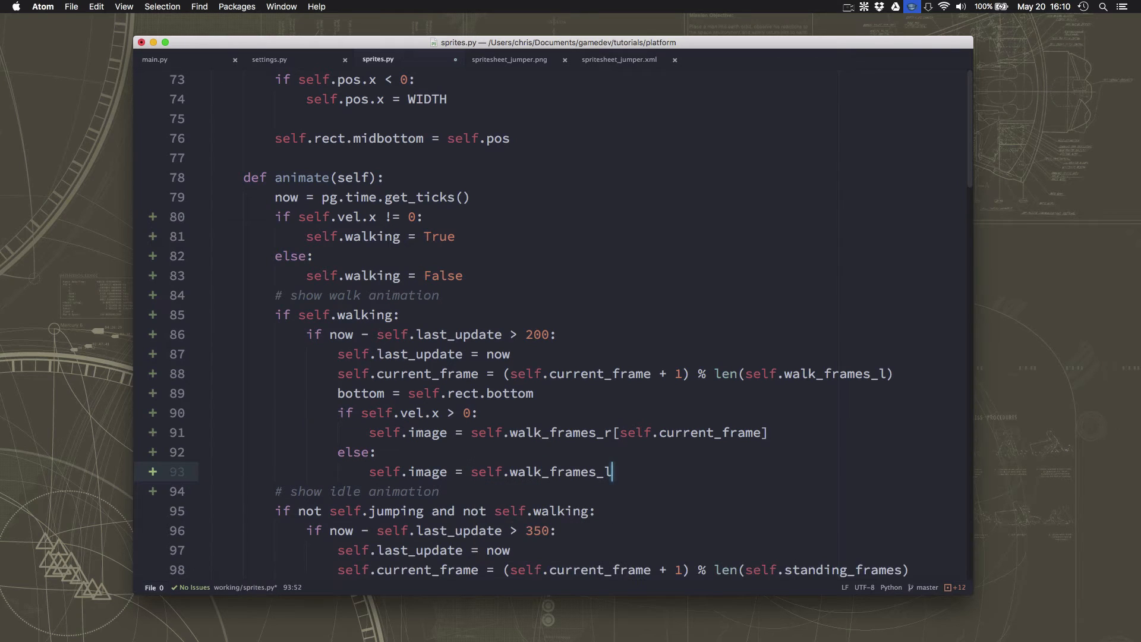
text([self.current_frame)
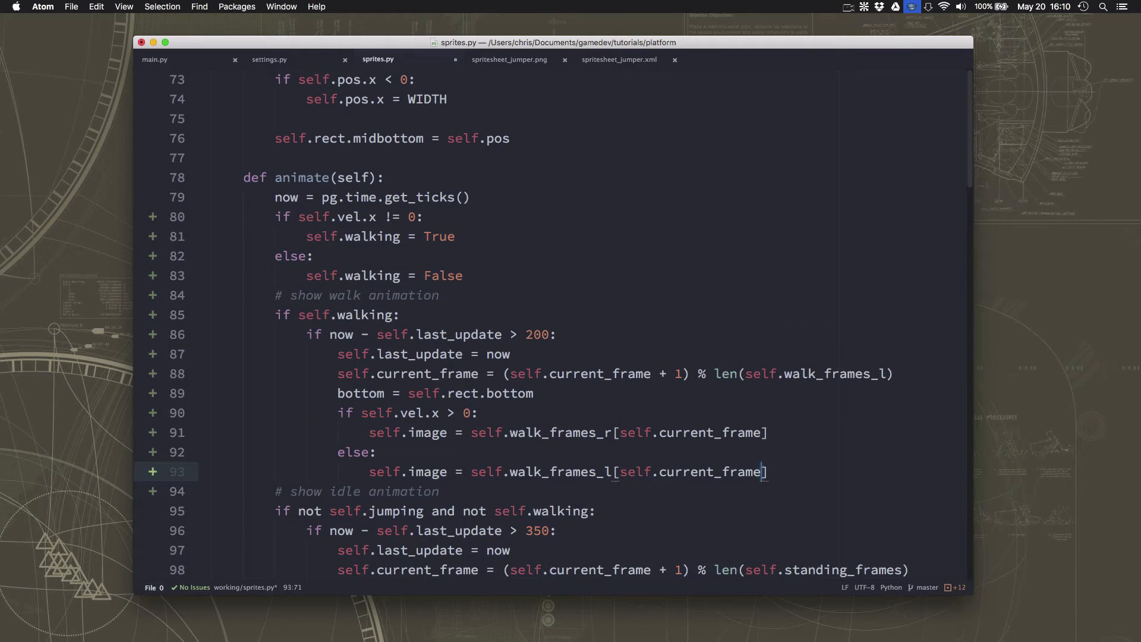
key(Enter)
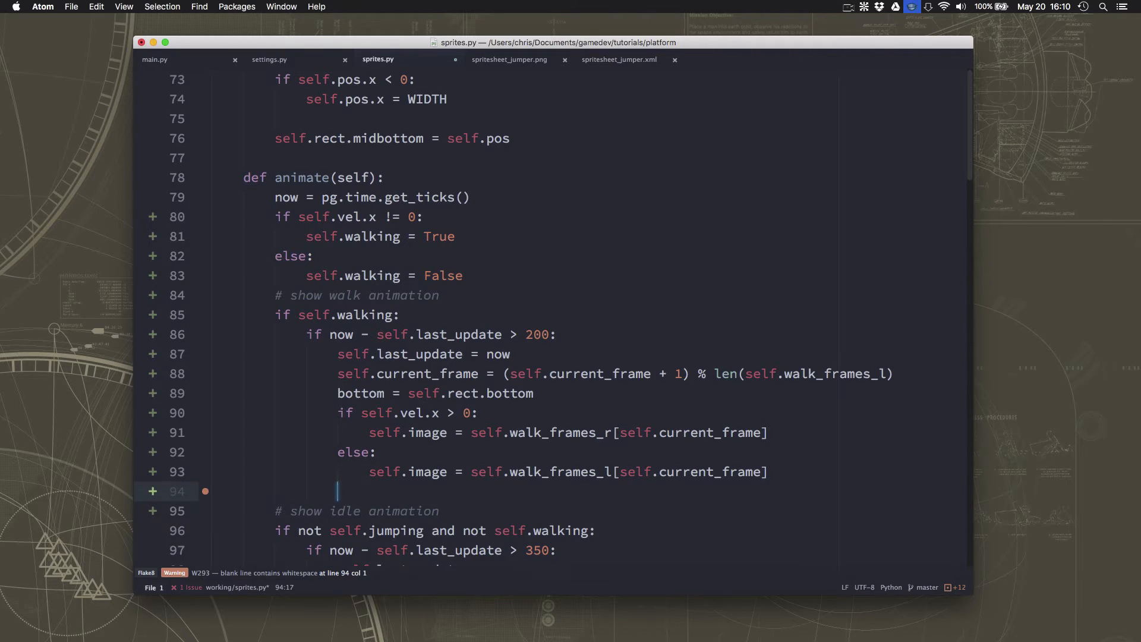
Set self.rect = self.image.get_rect() and restore self.rect.bottom = bottom.
text(self.rect)
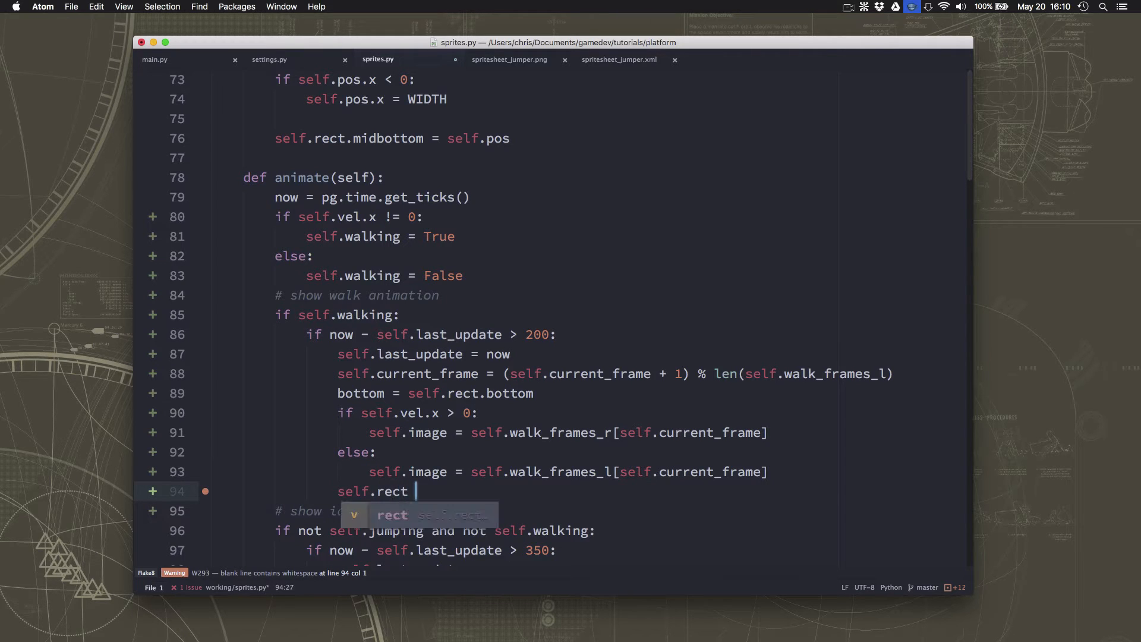
text(= self.)
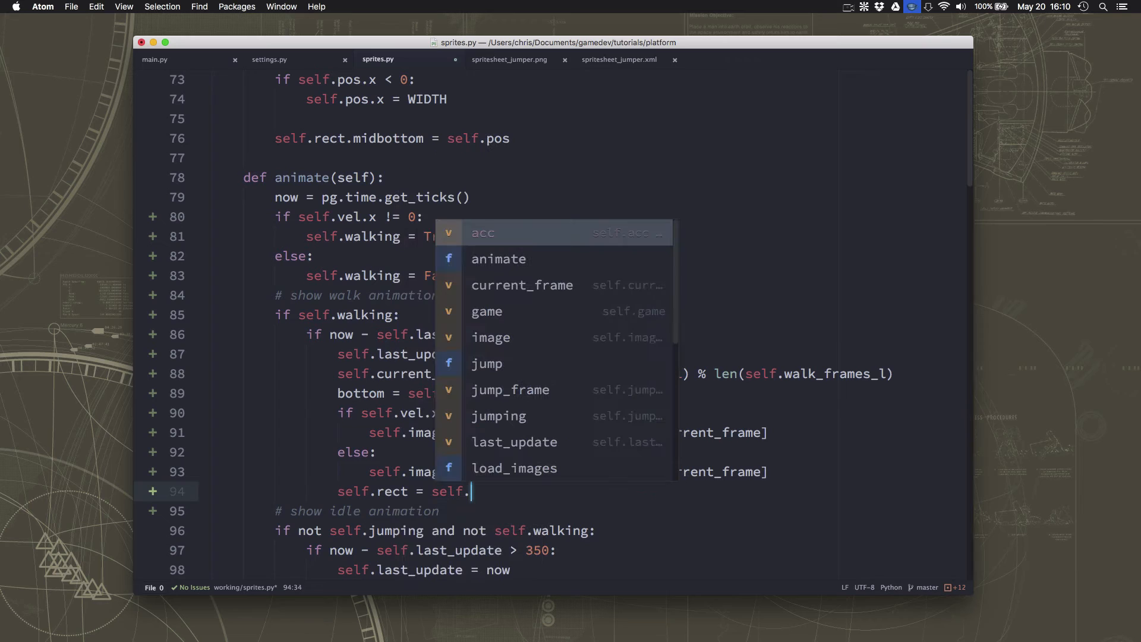
text(i)
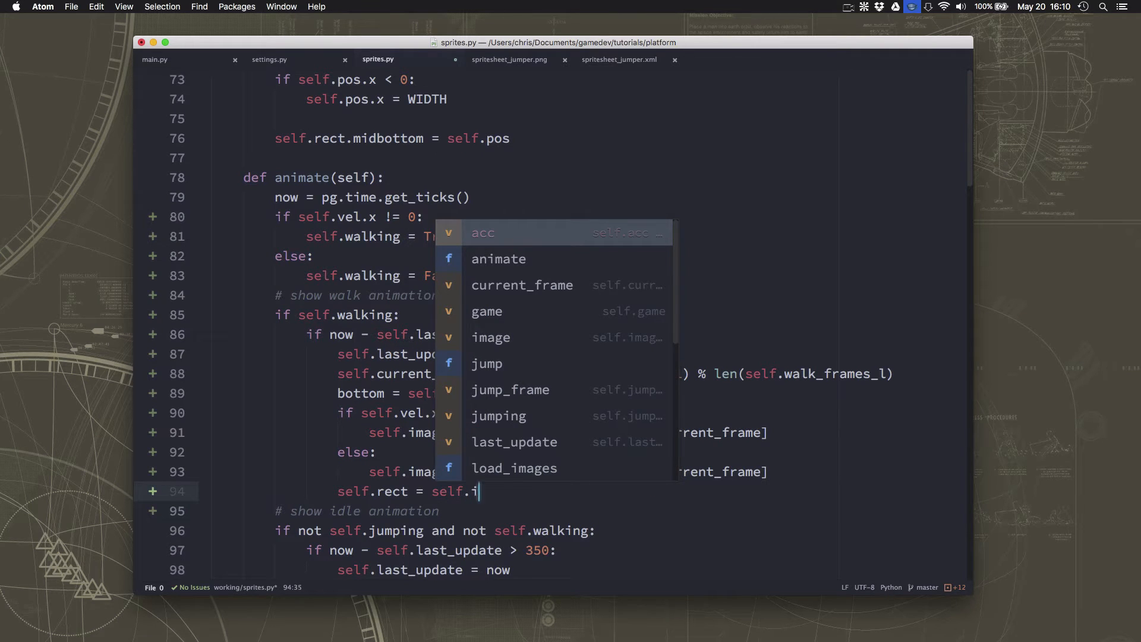
text(ma)
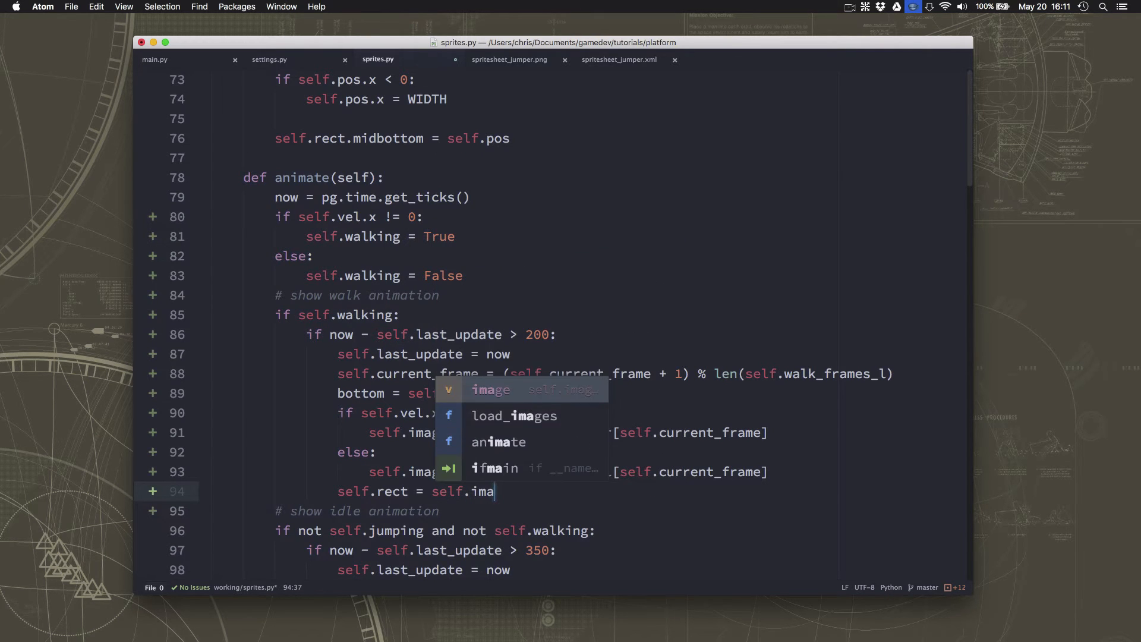
text(ge.get_rect()
text(self.)
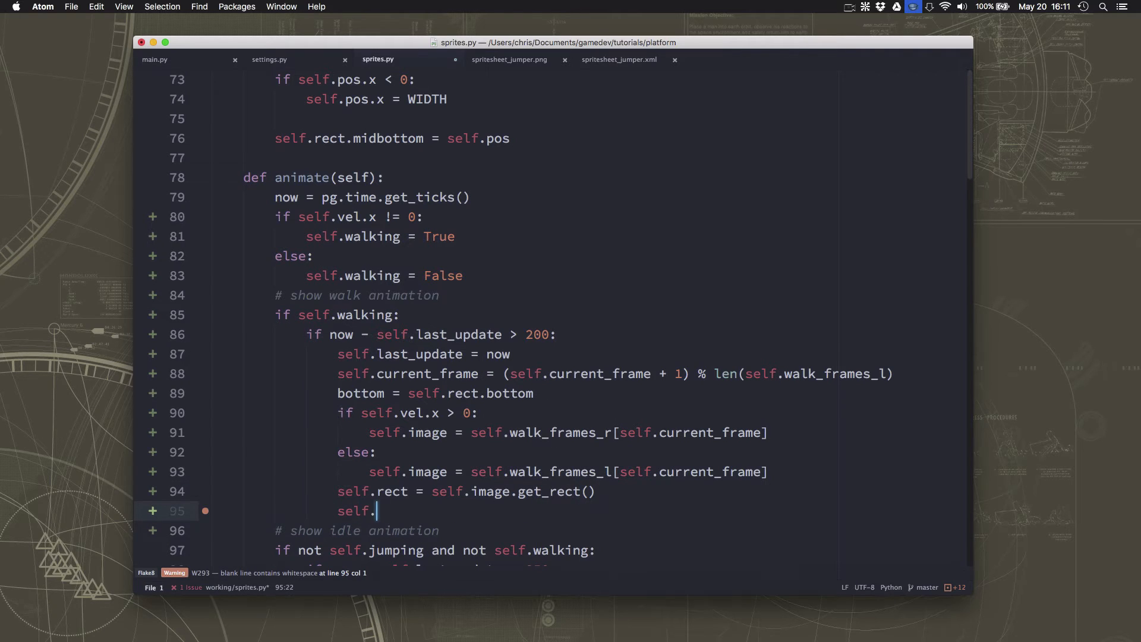
text(rect.bottom =)
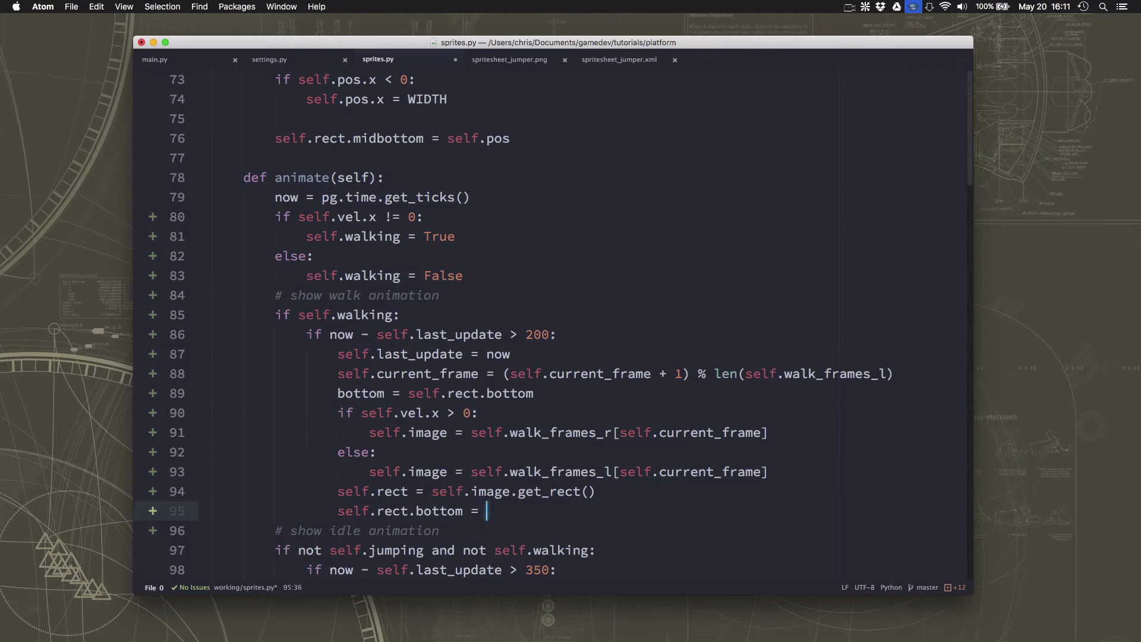
text(bottom)
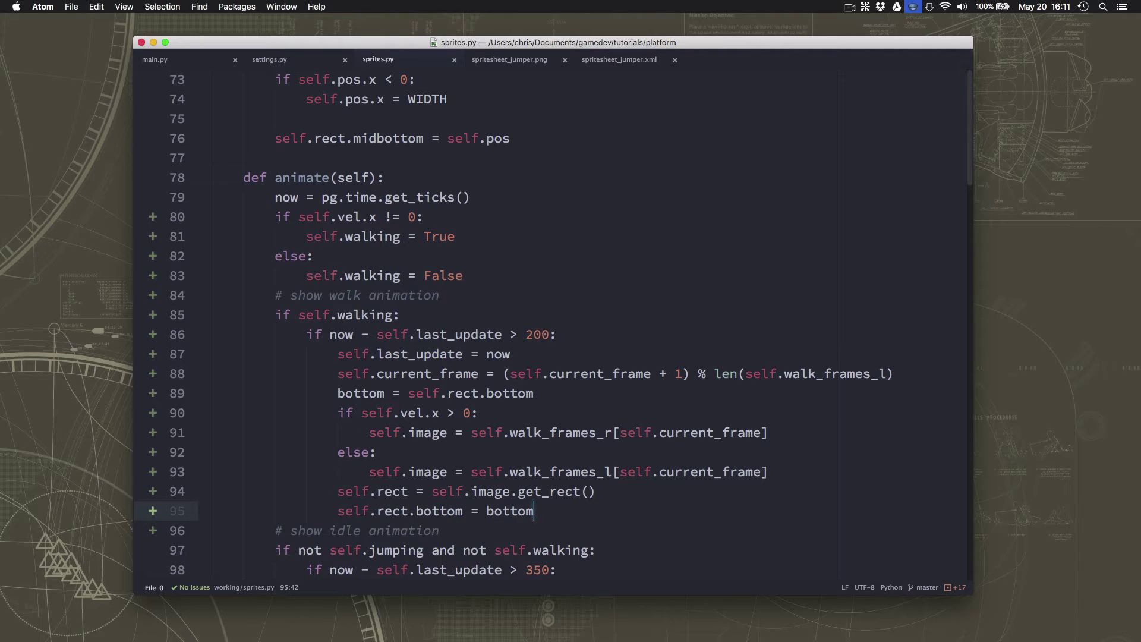
click(156, 59)
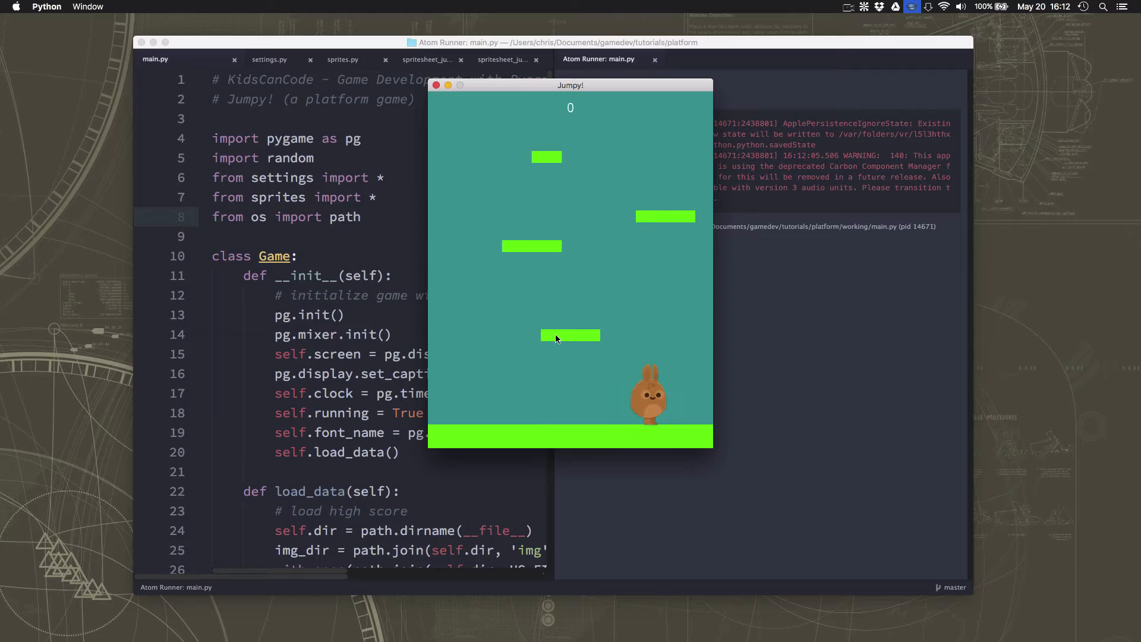
Walk the bunny left in Jumpy! to test the walk animation.
key(Left)
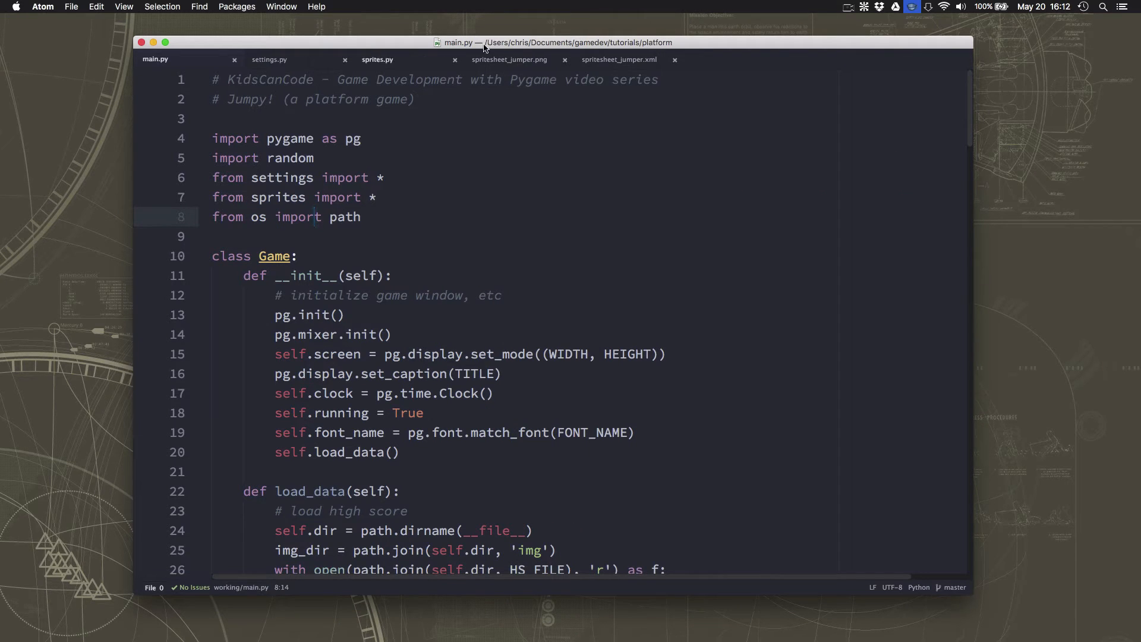
Review update()'s PLAYER_FRICTION, equations of motion and screen-wrap lines in sprites.py.
click(377, 60)
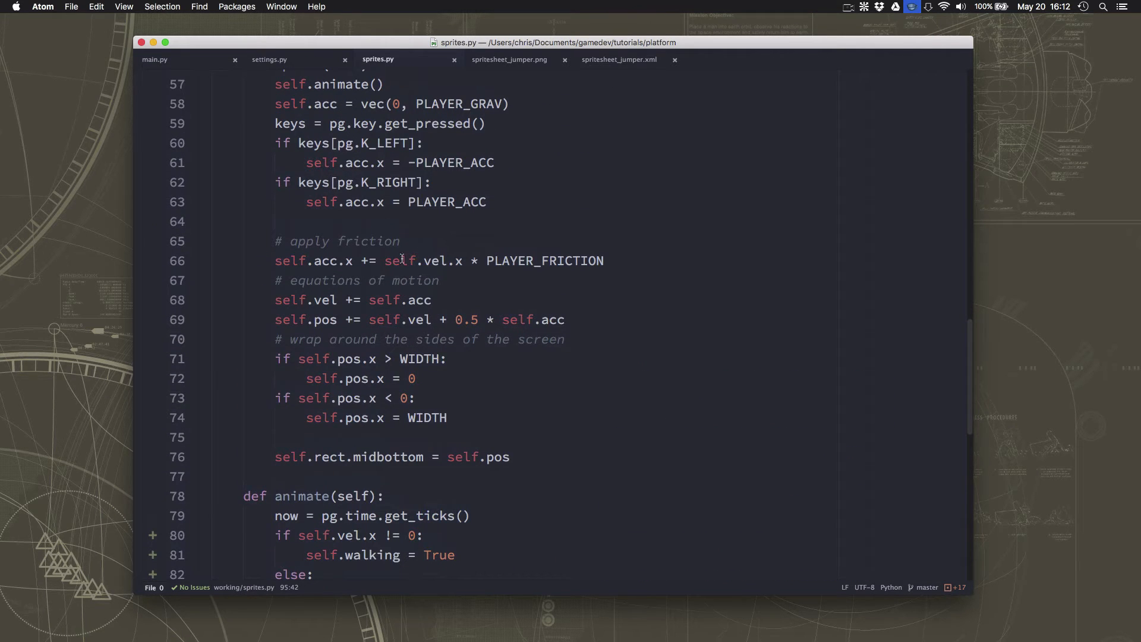
drag(402, 260, 523, 260)
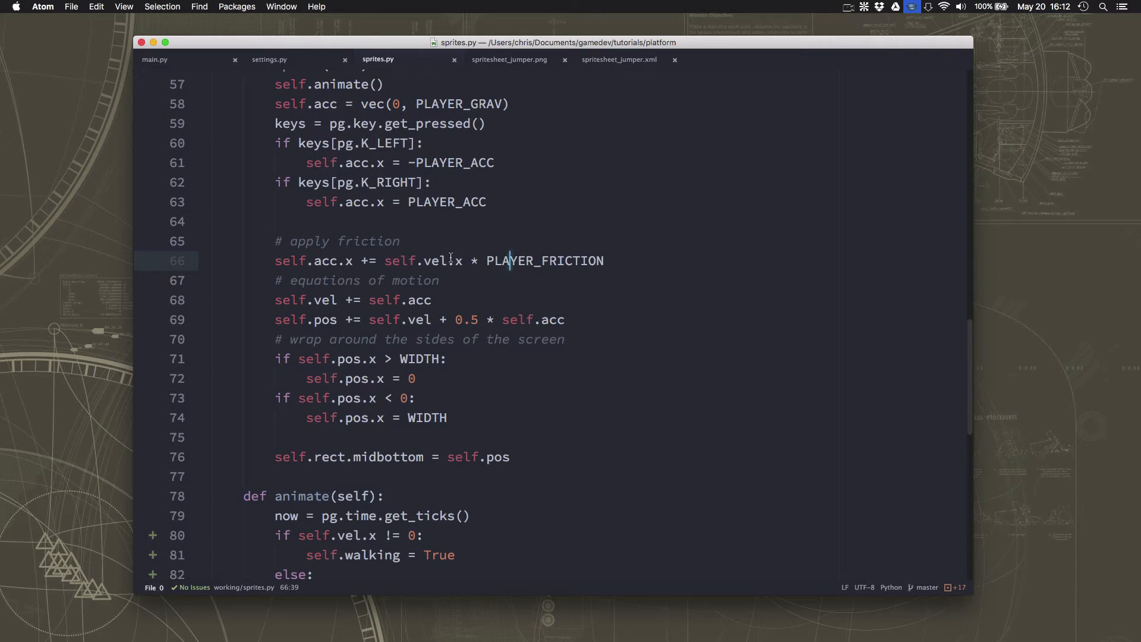
double_click(545, 260)
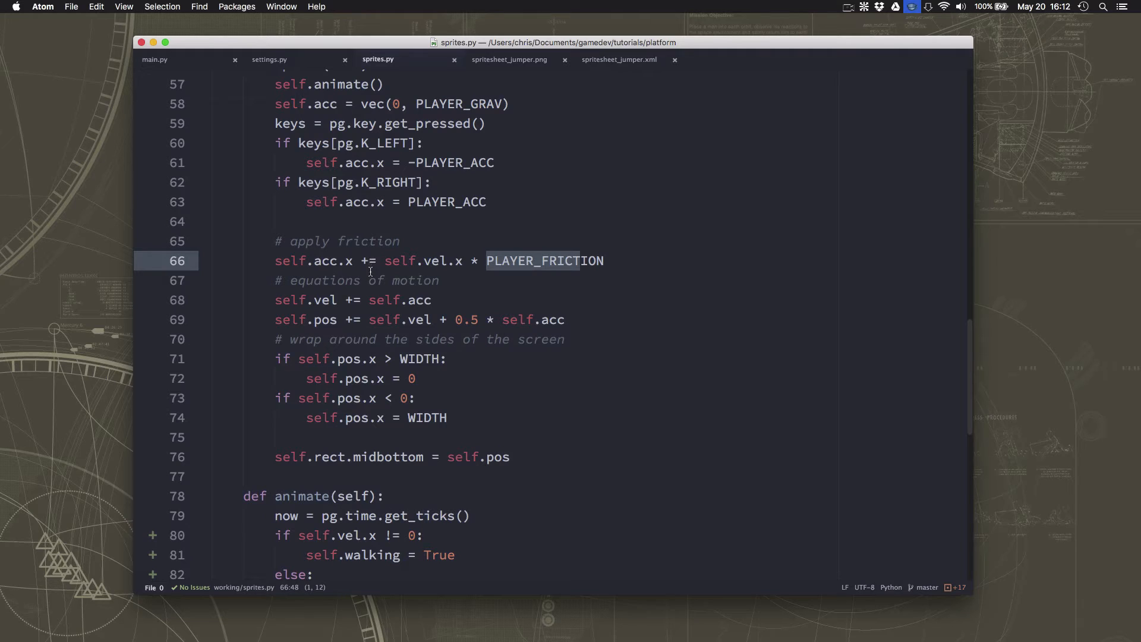
mouse_move(396, 301)
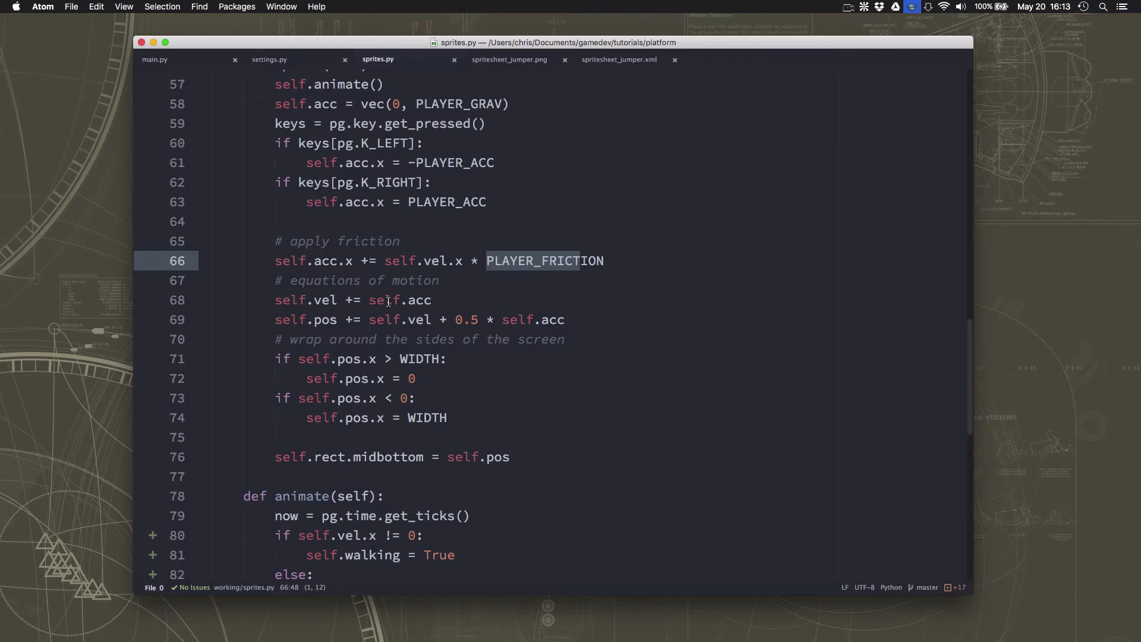
mouse_move(381, 296)
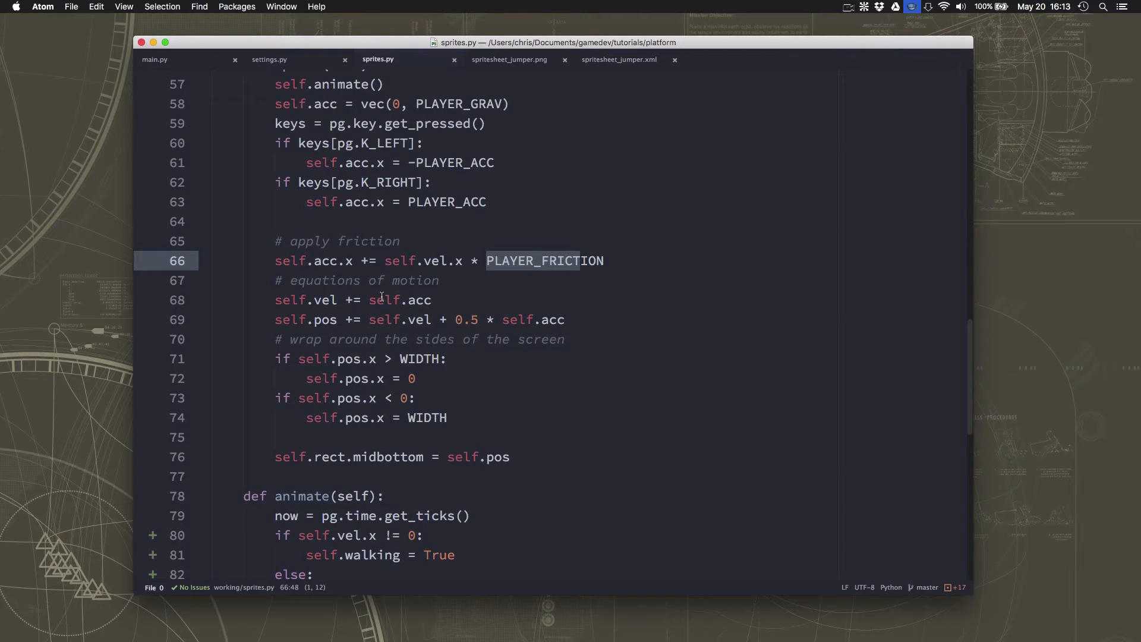
mouse_move(404, 301)
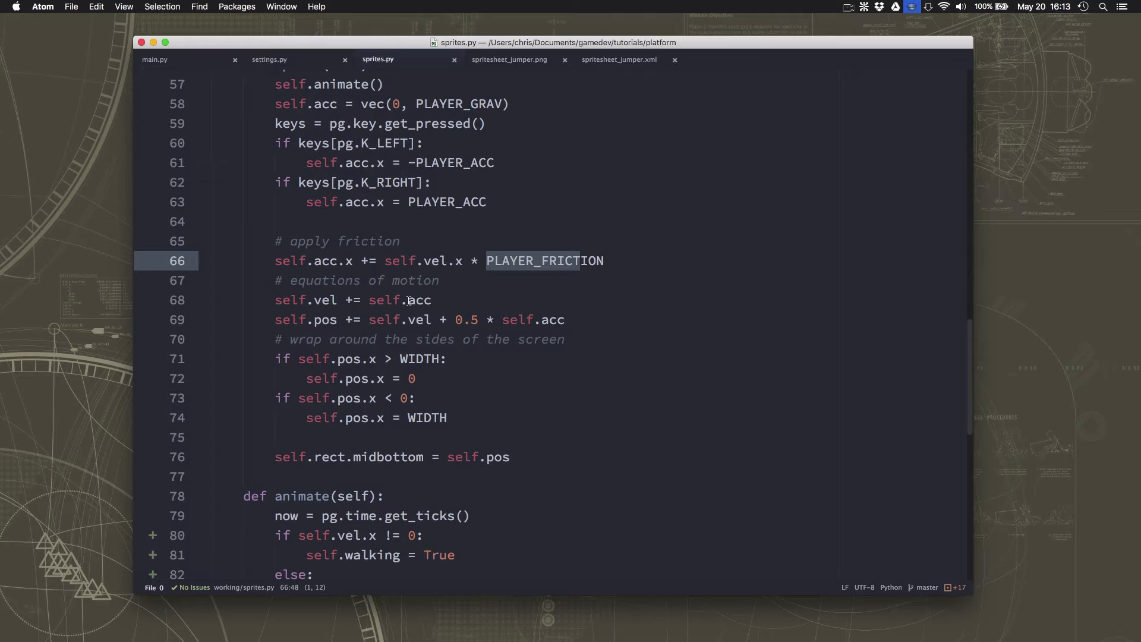
mouse_move(404, 320)
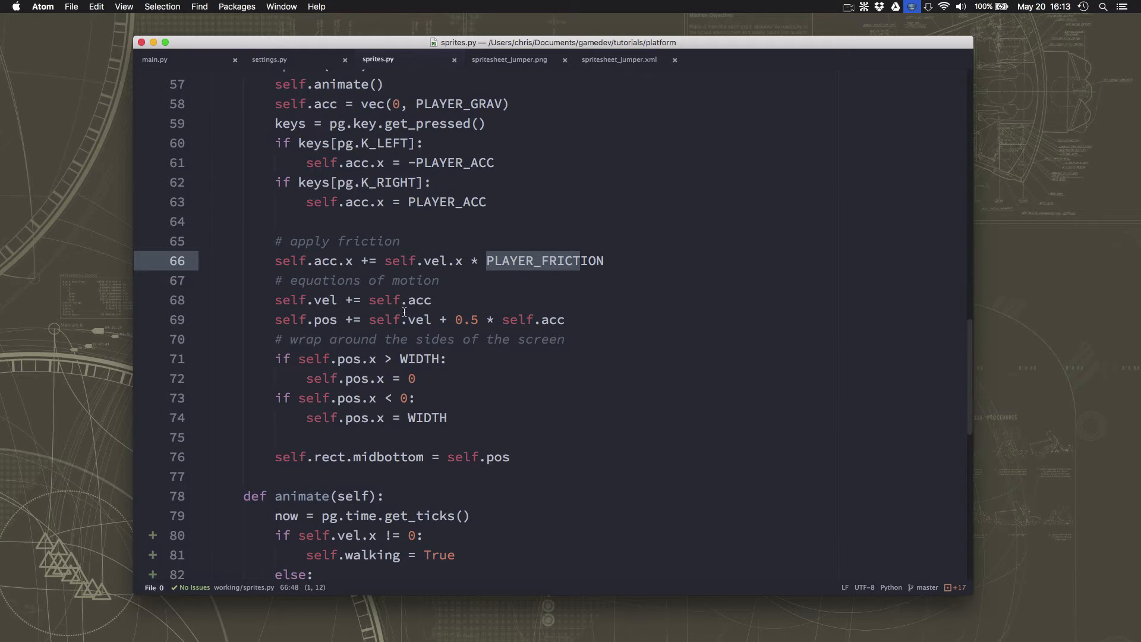
mouse_move(390, 320)
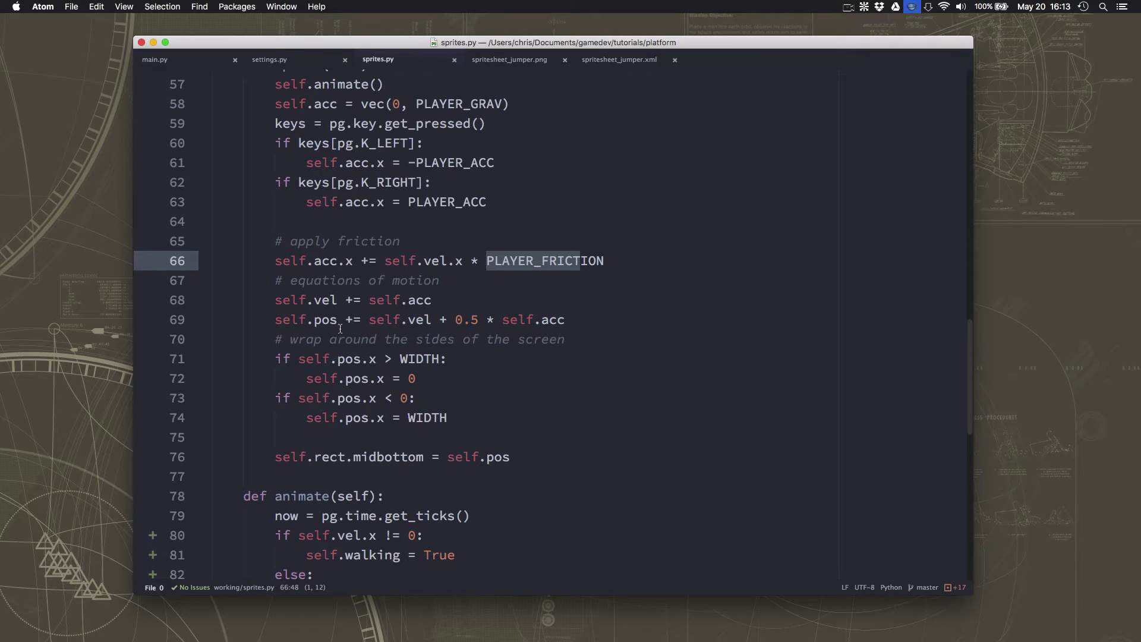
click(400, 457)
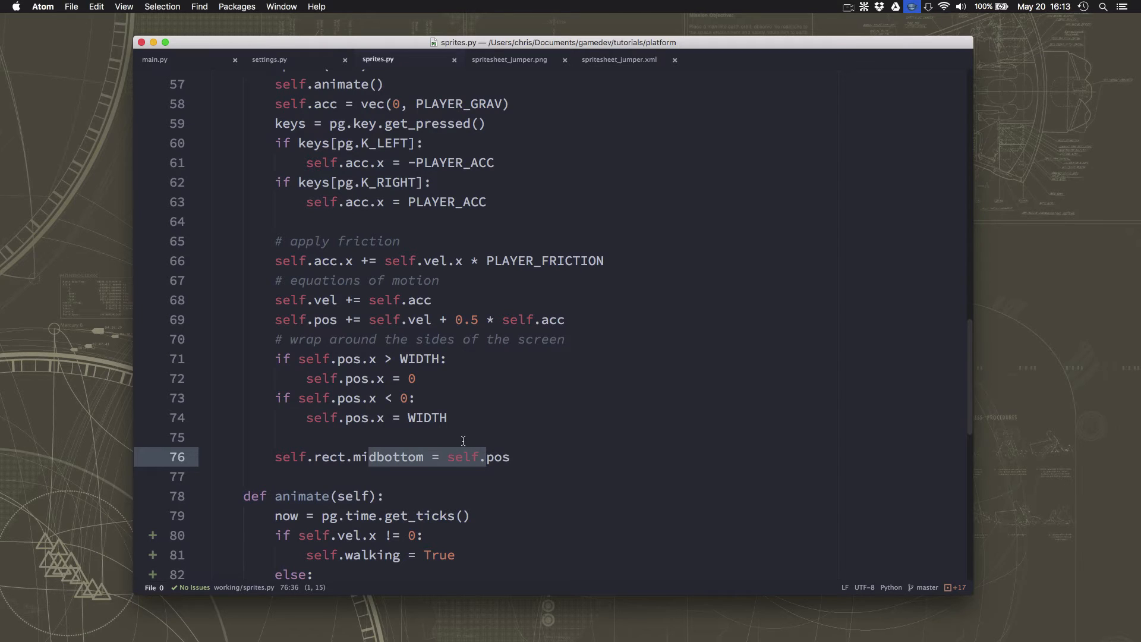
mouse_move(432, 393)
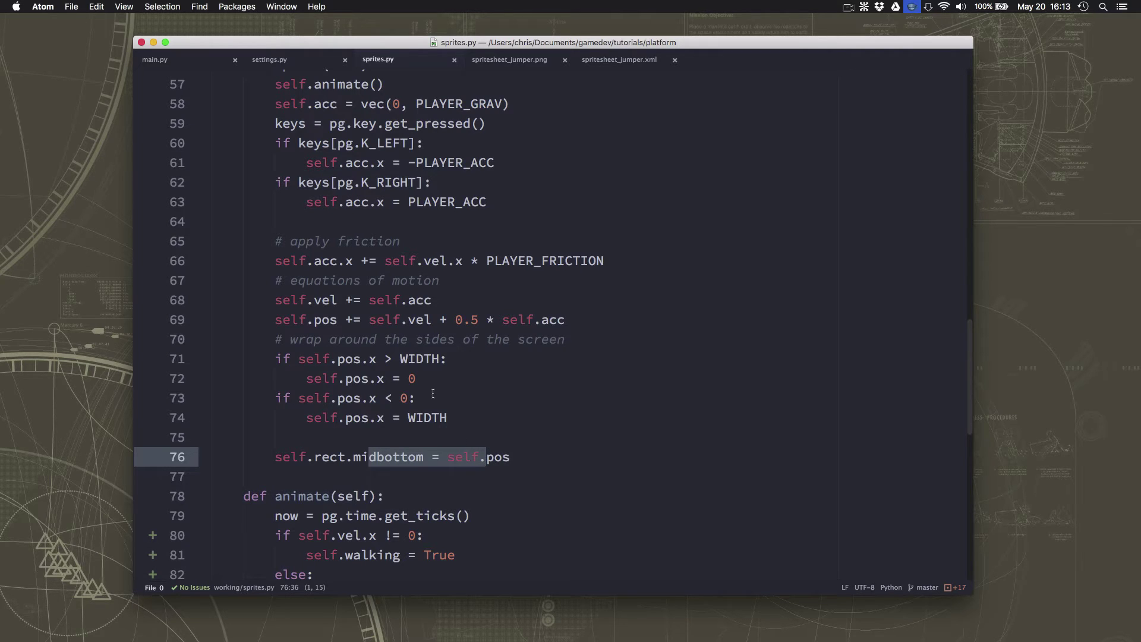
mouse_move(402, 283)
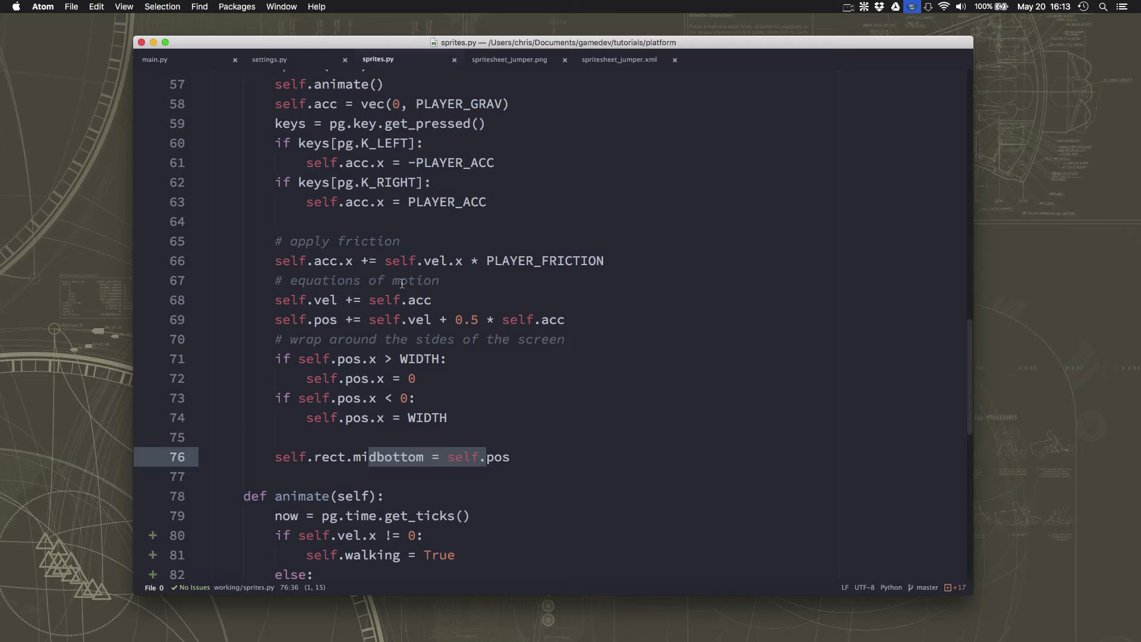
mouse_move(456, 397)
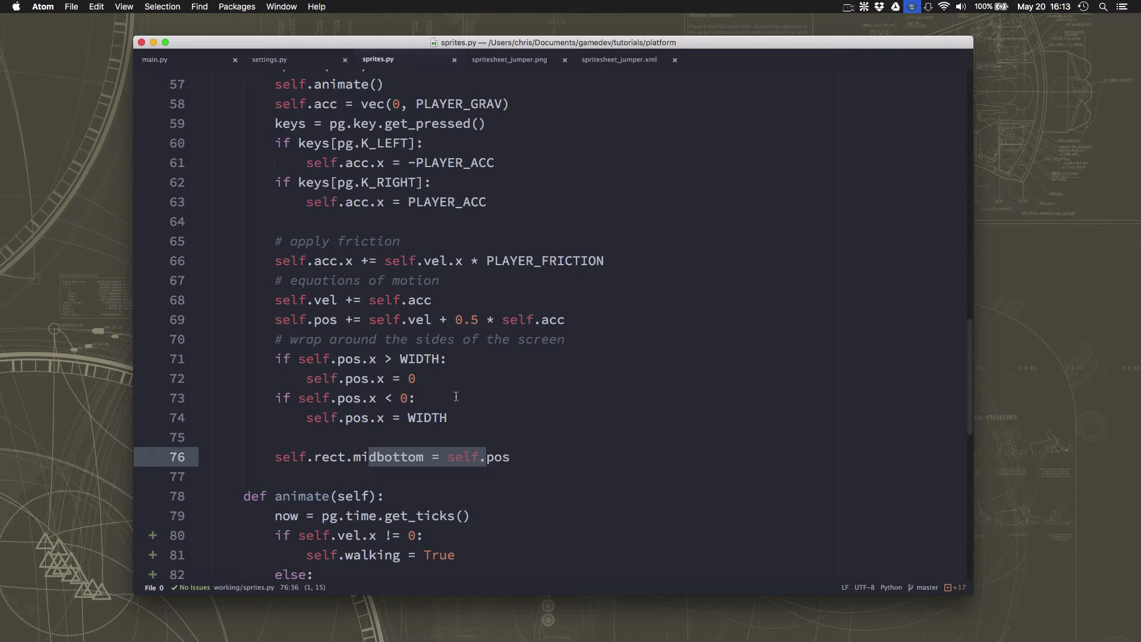
mouse_move(403, 359)
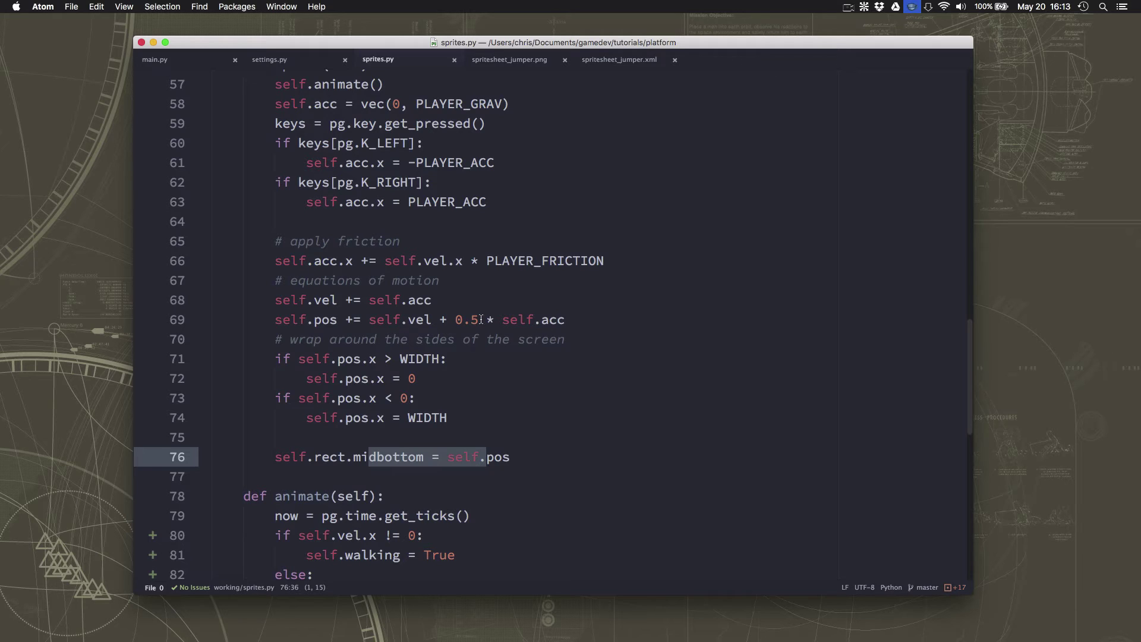
click(598, 330)
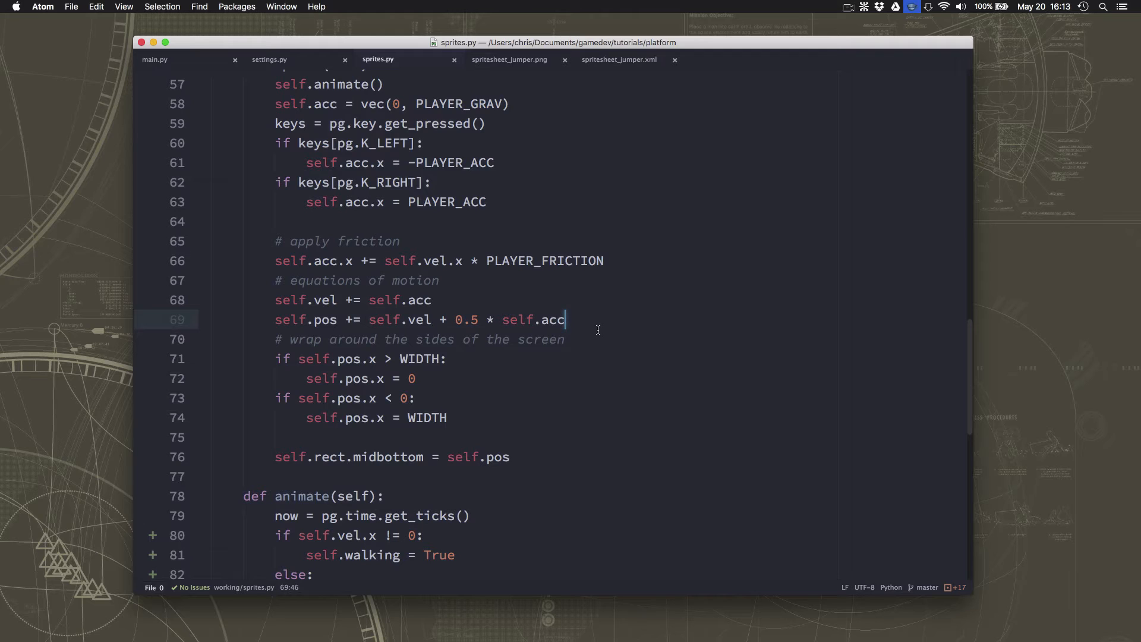
After self.vel += self.acc, add 'if abs(self.vel.x) < 0.1: self.vel.x = 0'.
text(if self.)
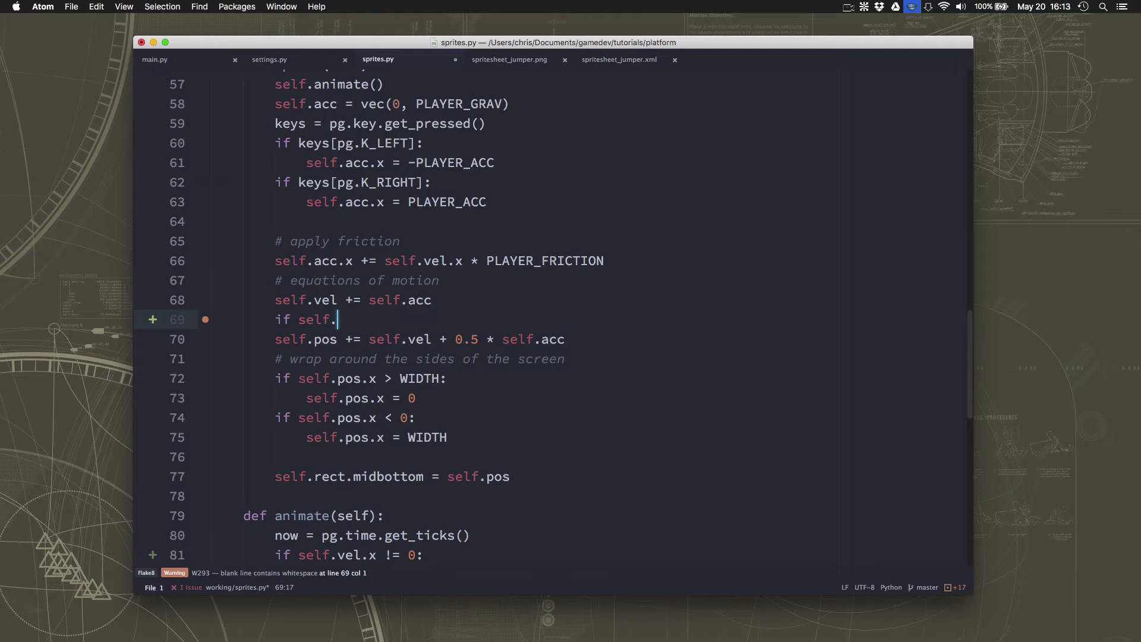
text(vel.x)
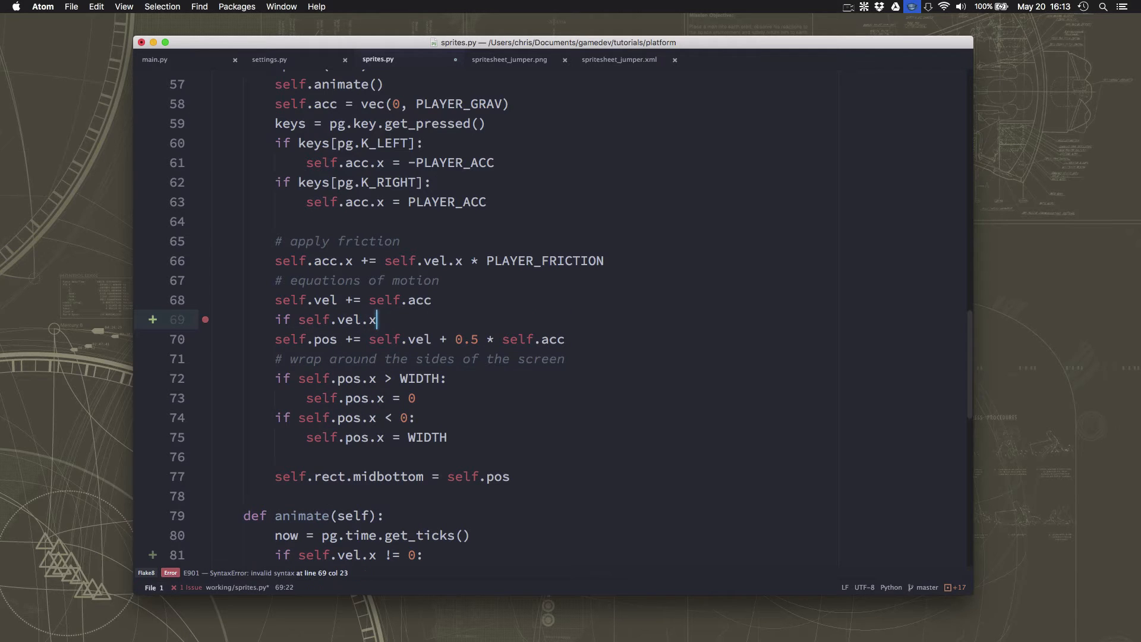
key(Backspace)
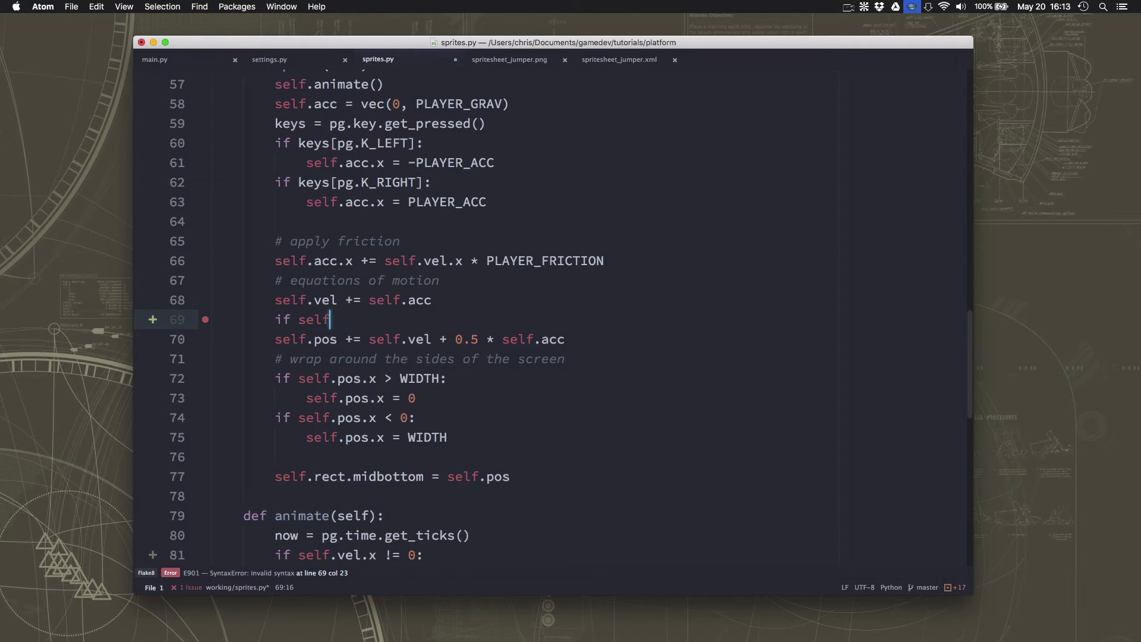
text(abs(number))
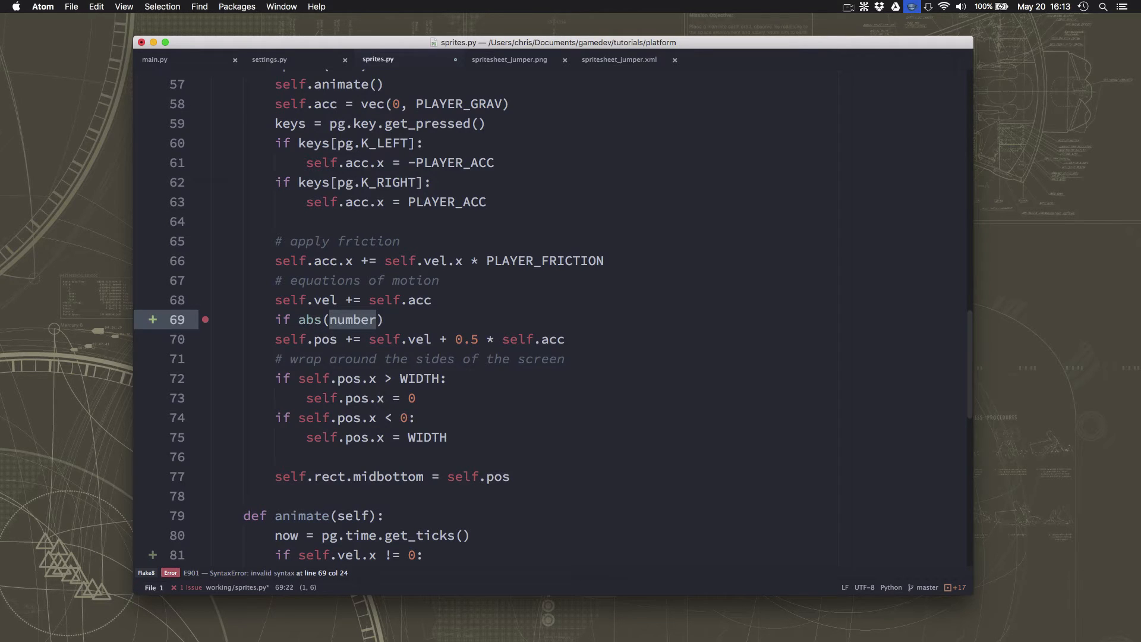
text(self.)
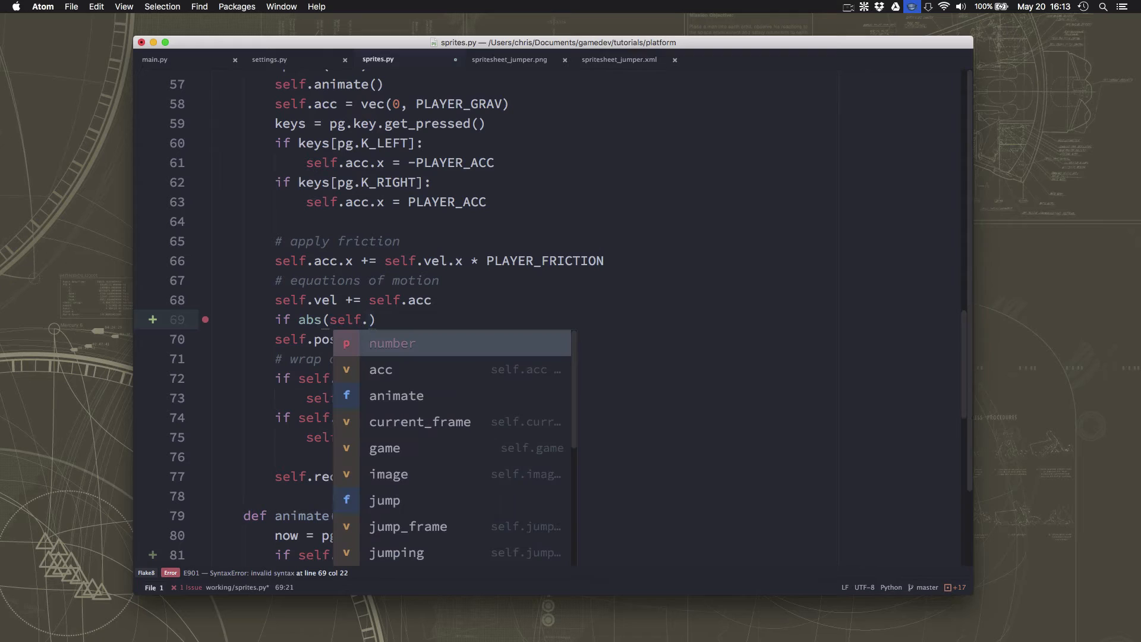
text(bel)
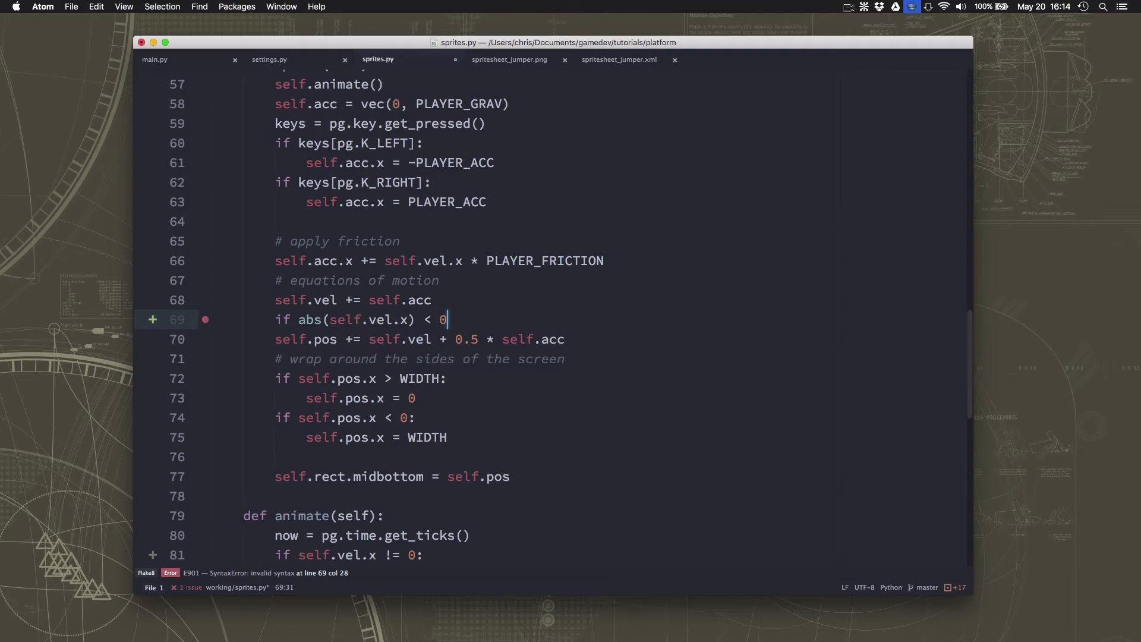
text(.1)
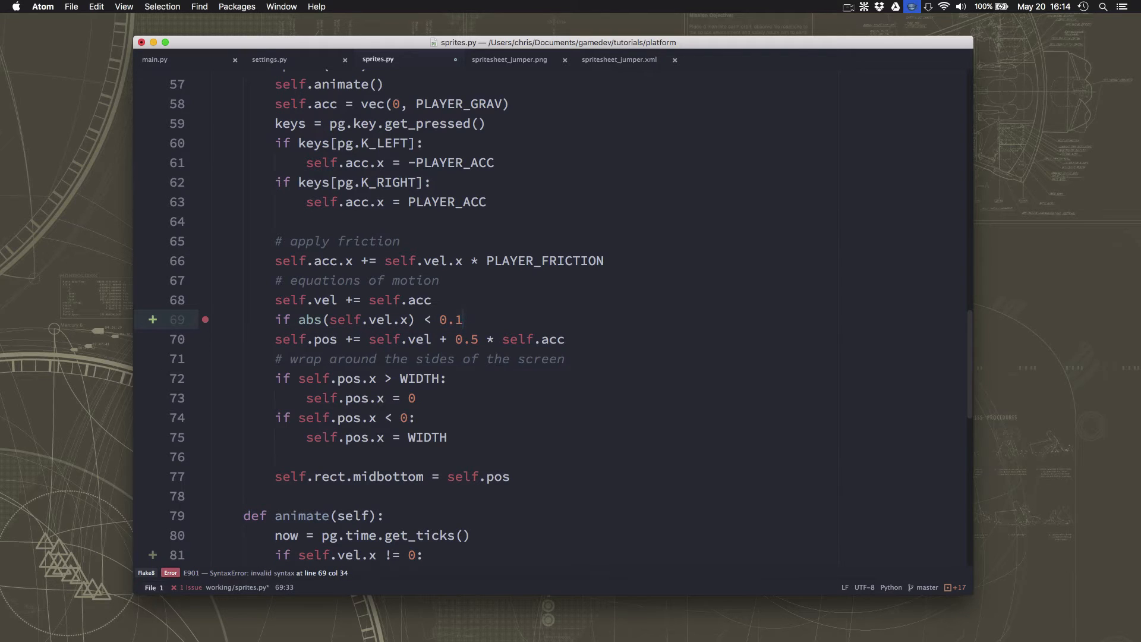
key(Enter)
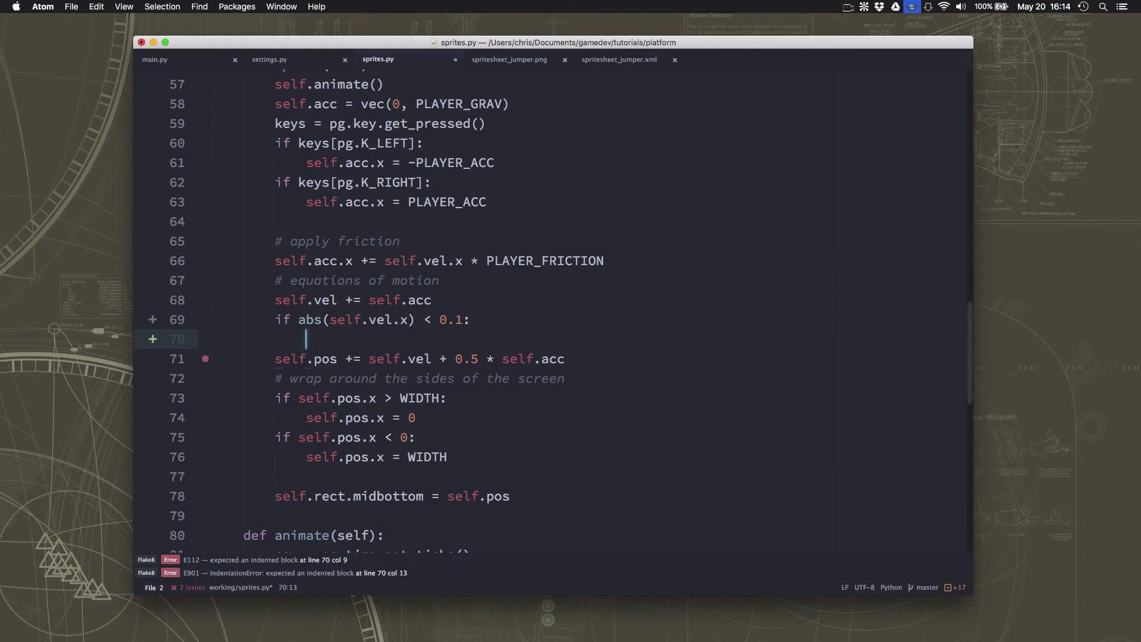
text(self.vel)
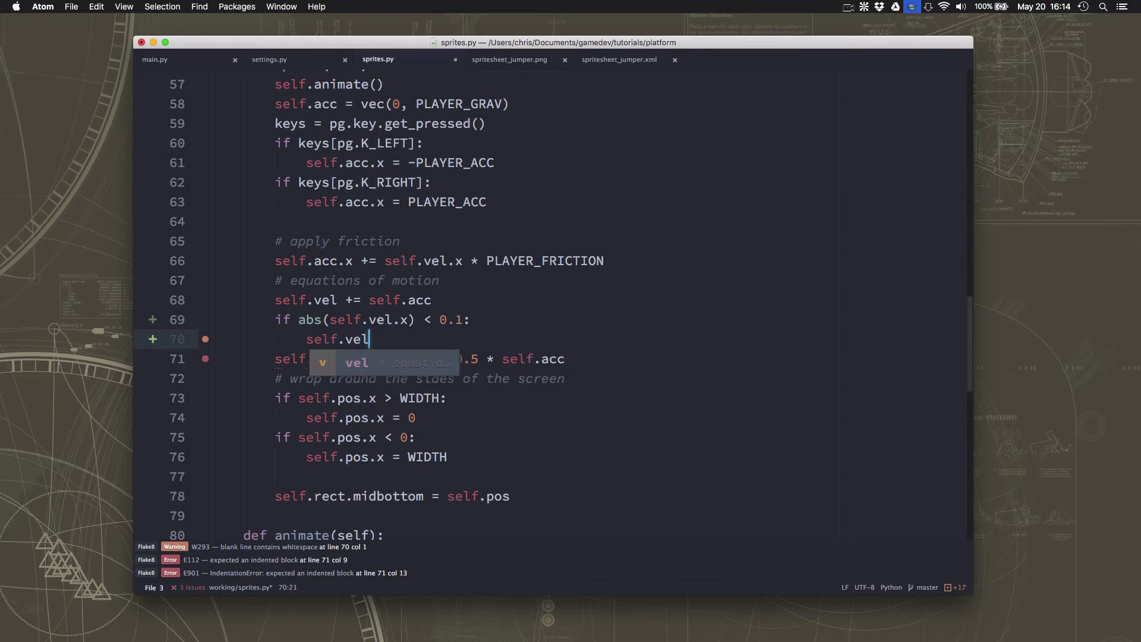
text(.x = 0)
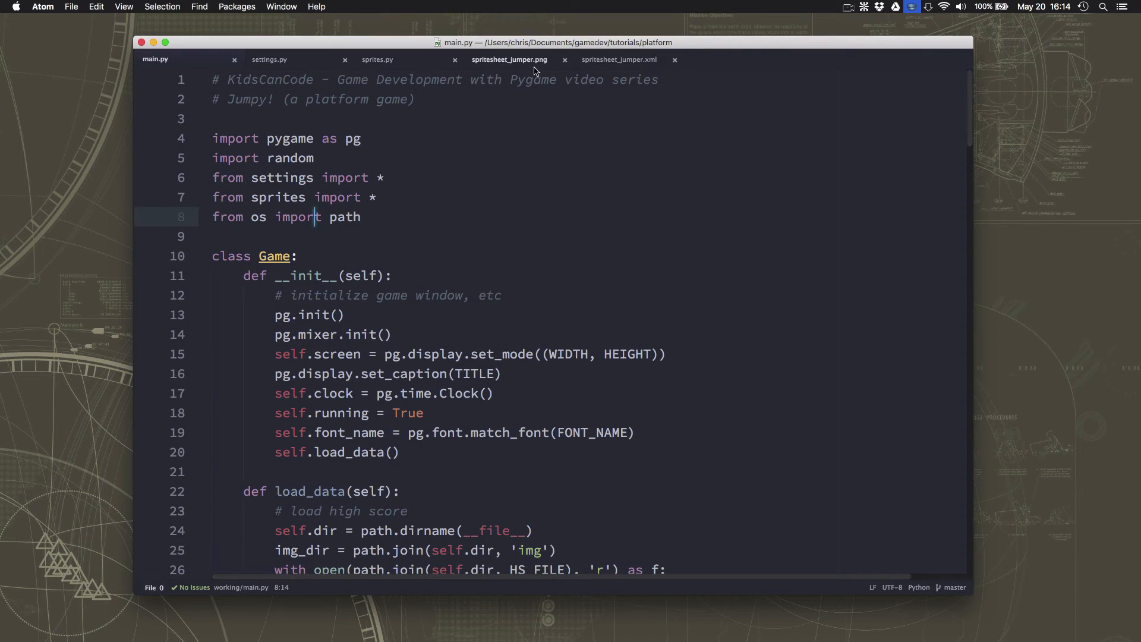
Scroll sprites.py down to animate() and select the 200 walk-frame delay.
click(377, 59)
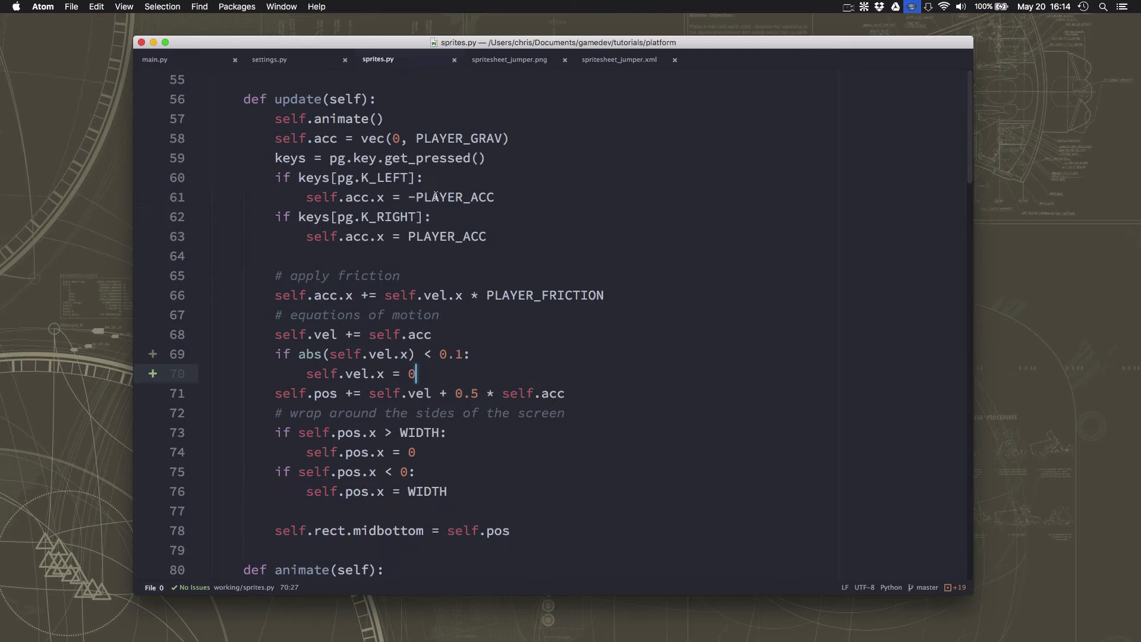
scroll(down, 3)
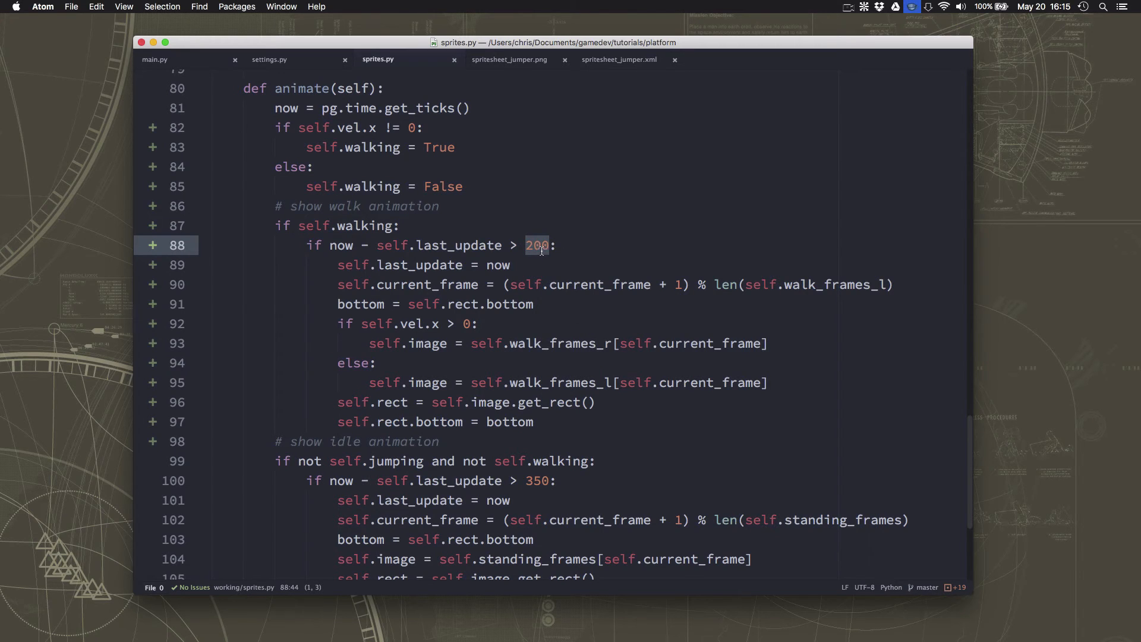
click(534, 245)
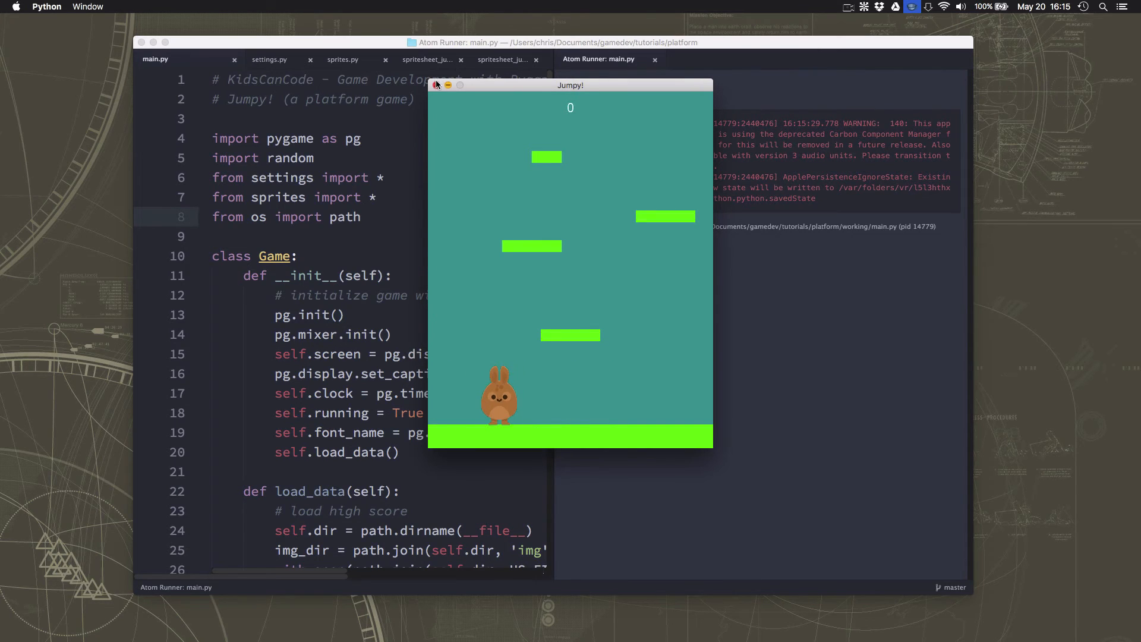
Change the walk-frame delay to 180, then test walking right in the game.
click(438, 85)
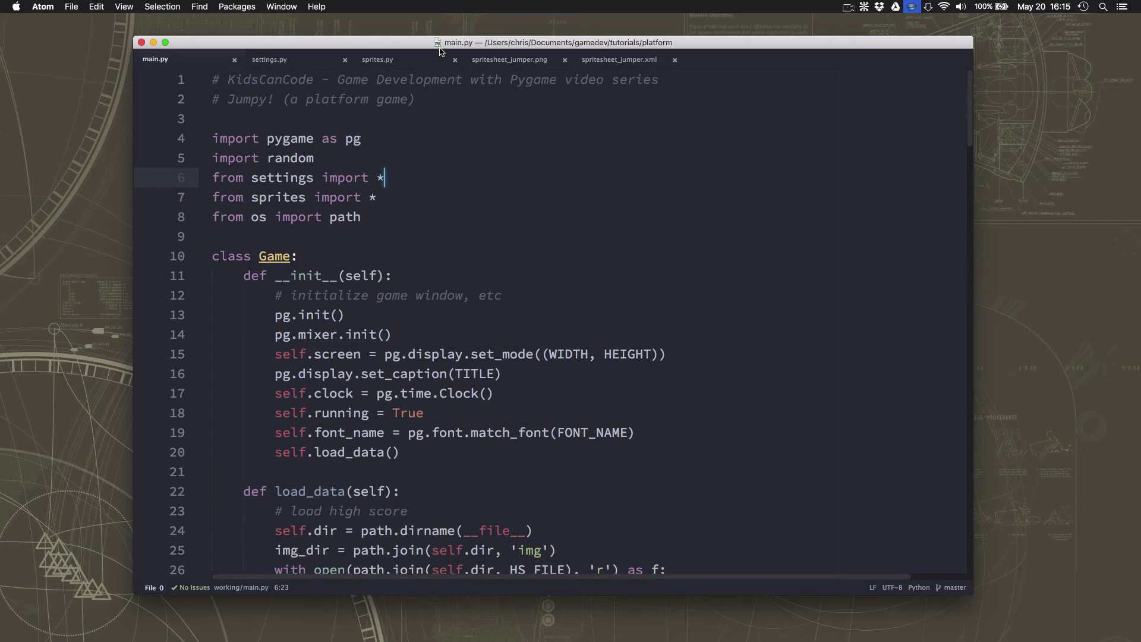
click(378, 59)
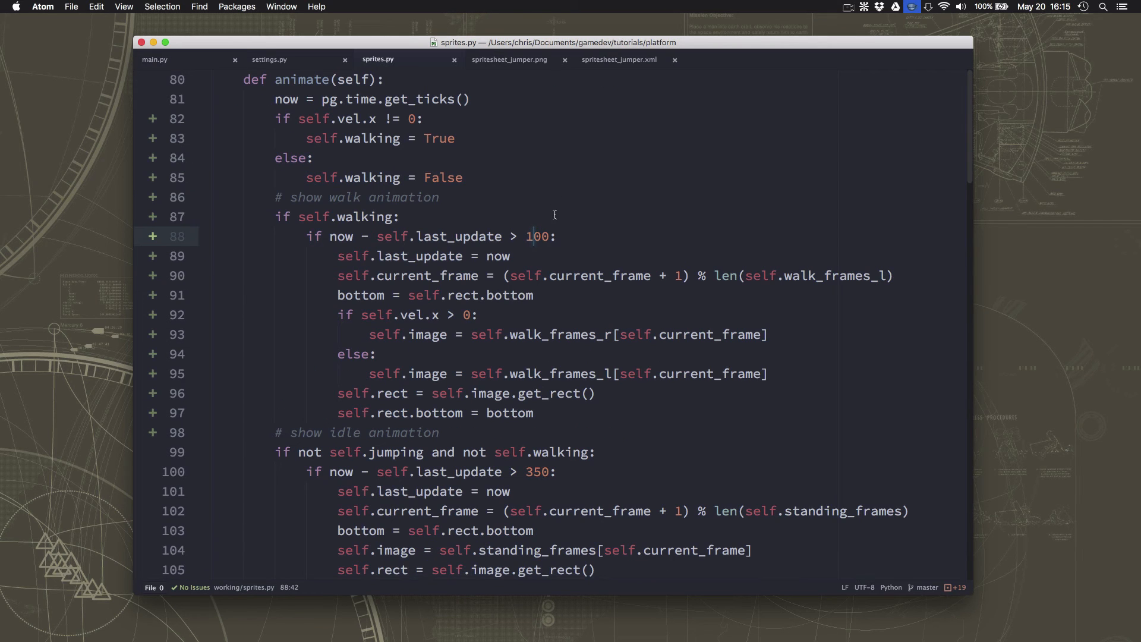
key(backspace)
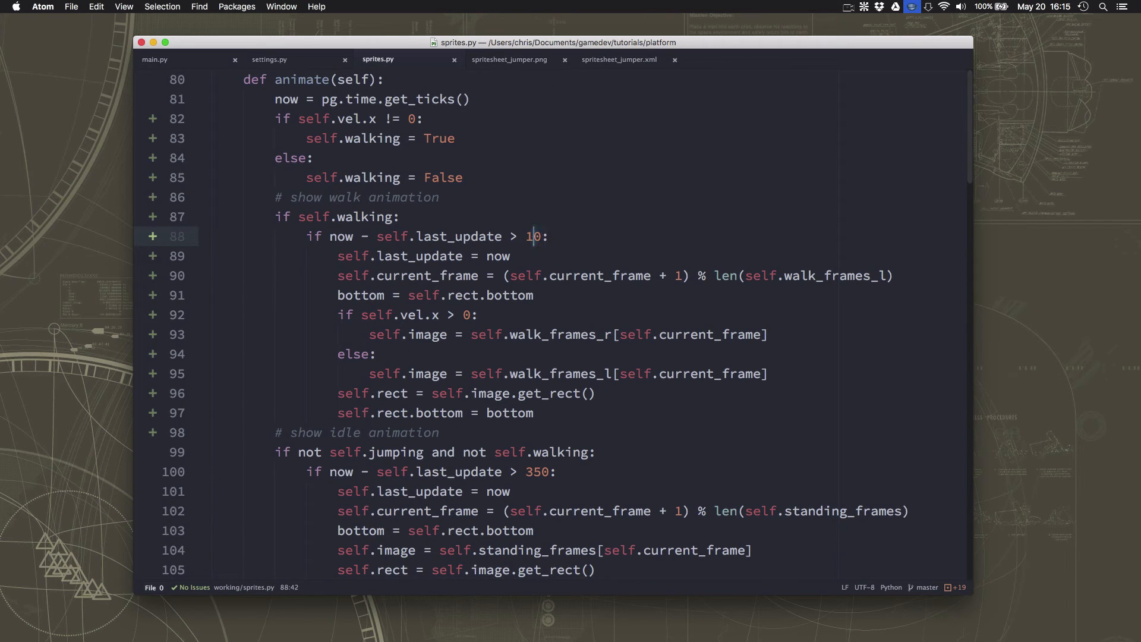
text(18)
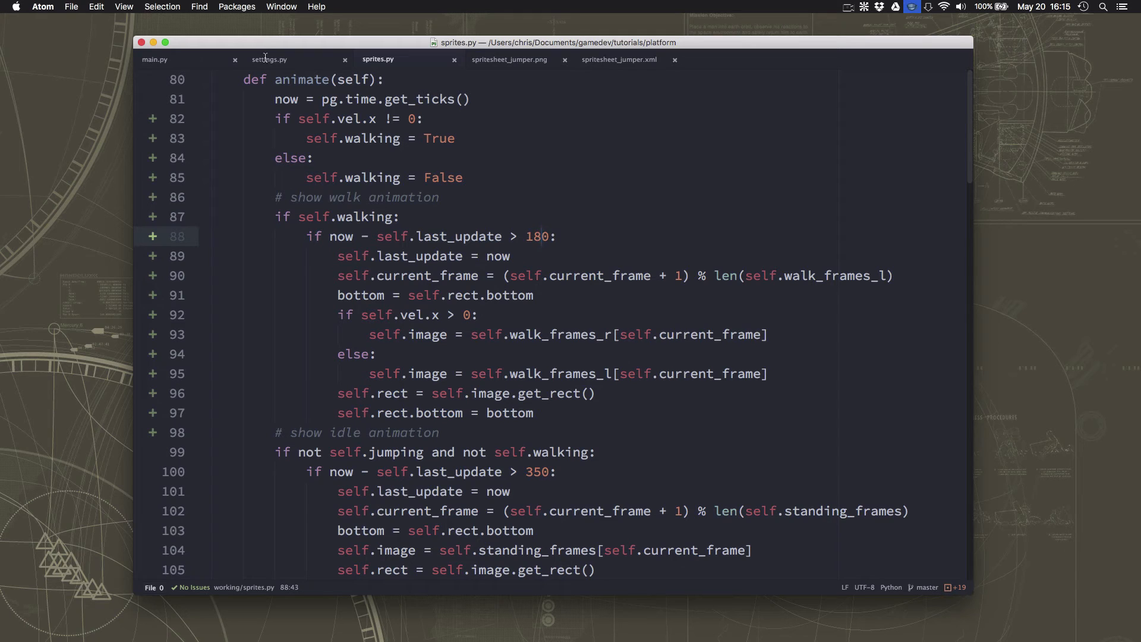
click(163, 59)
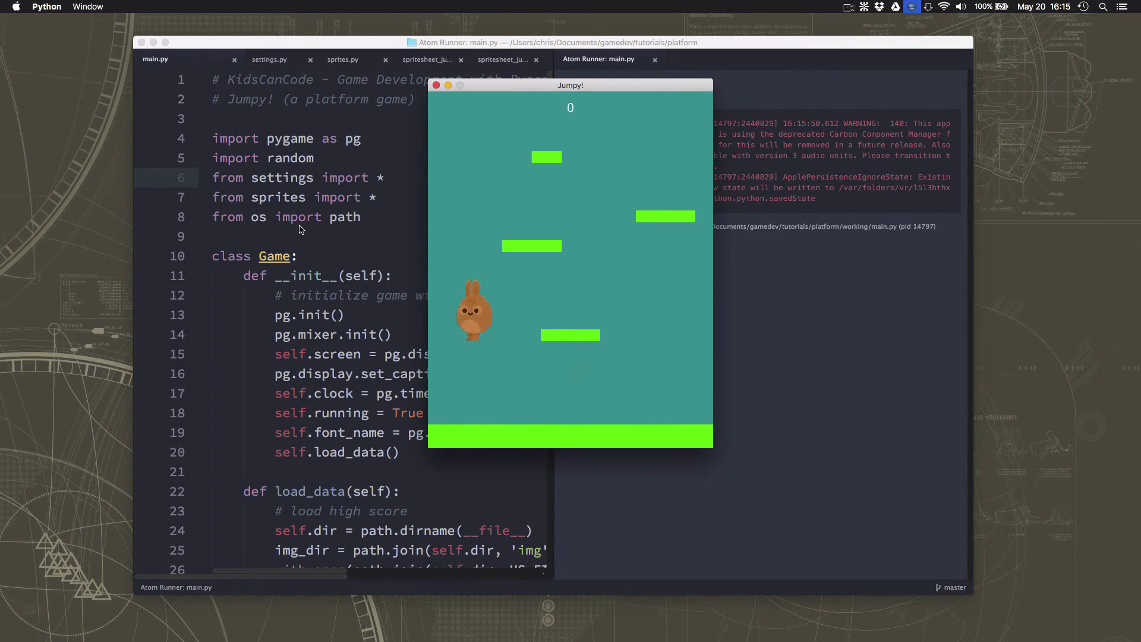
key(Right)
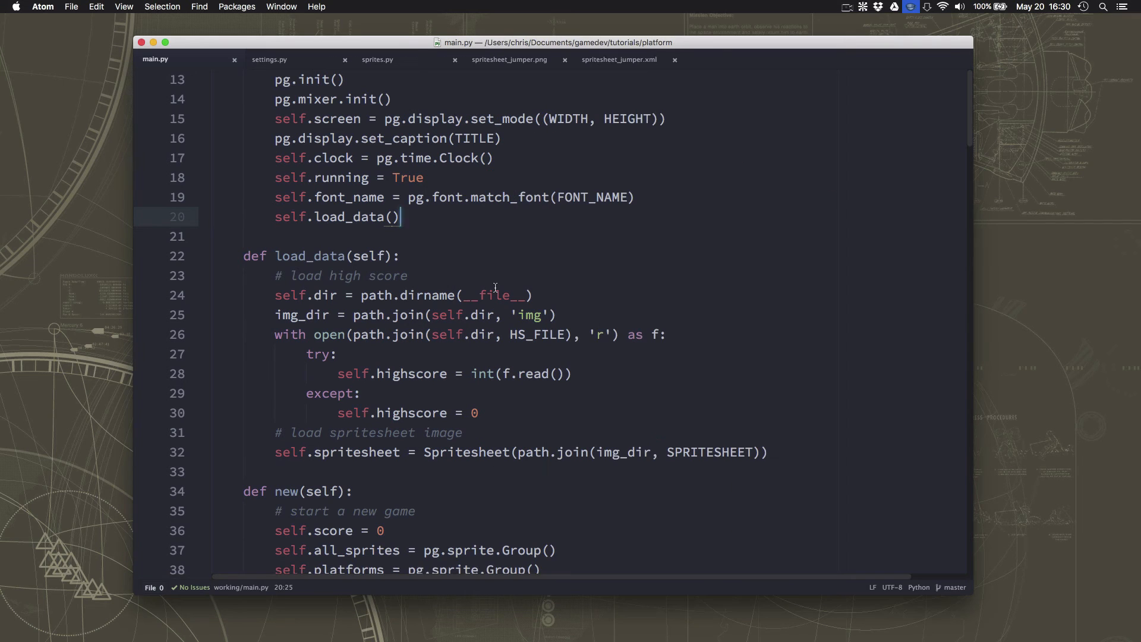
Review the player's screen-wrap checks in sprites.py comparing pos.x with WIDTH and 0.
click(376, 59)
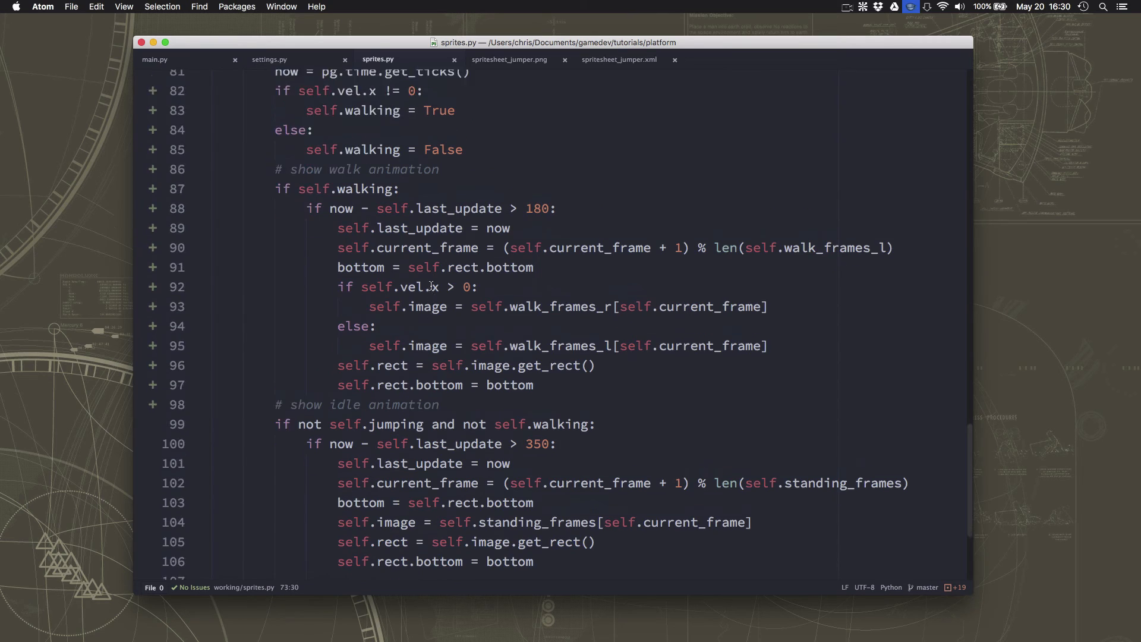
scroll(up, 3)
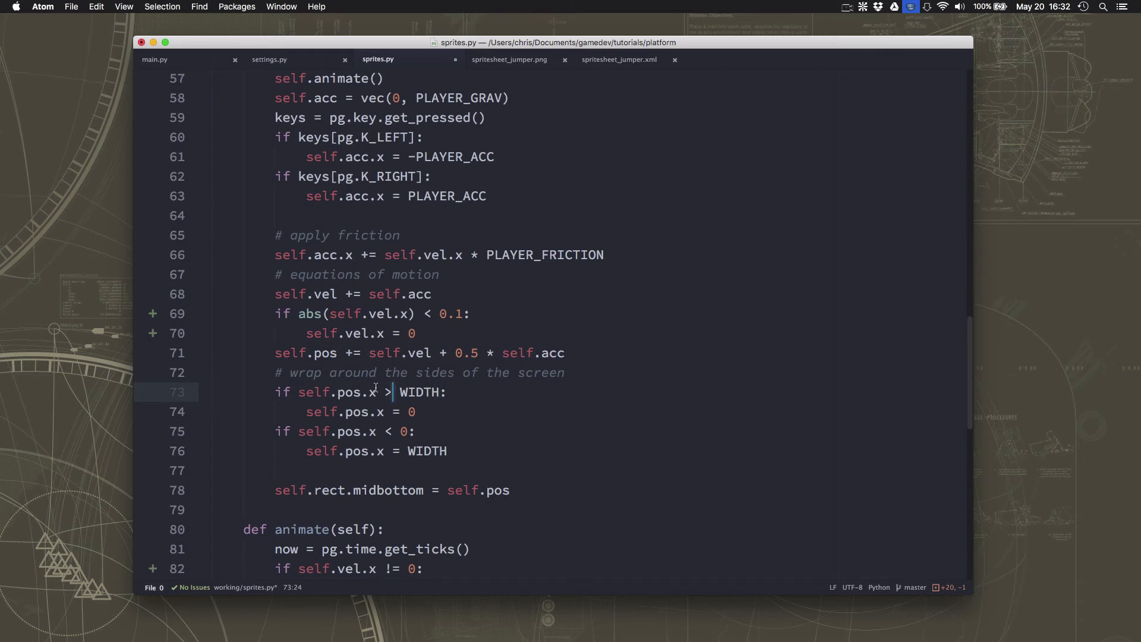
double_click(315, 391)
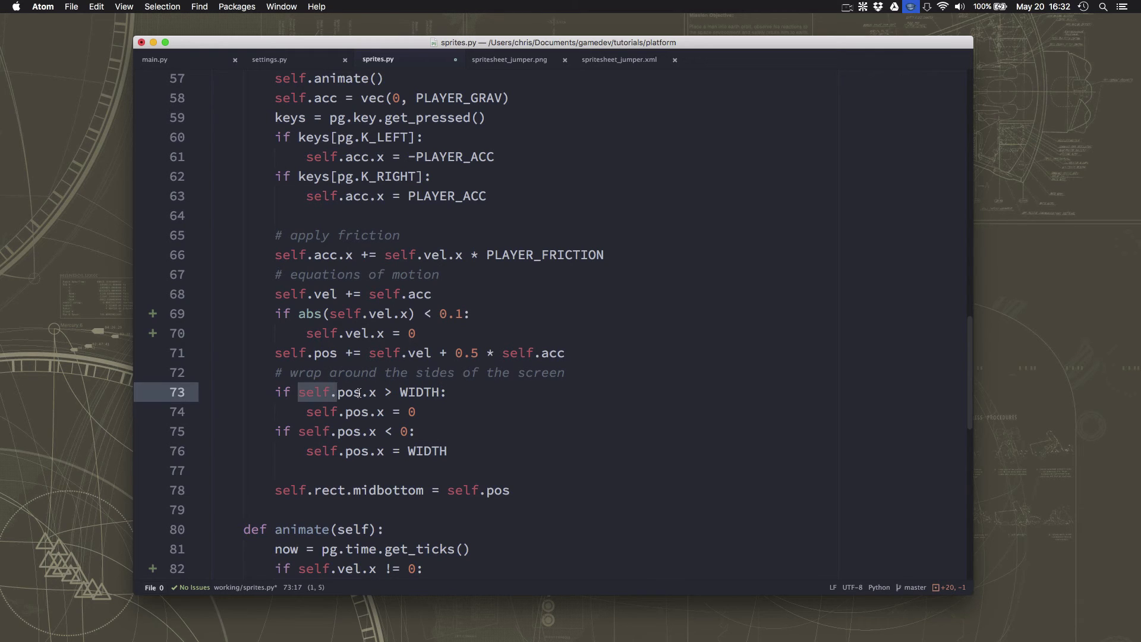
click(402, 392)
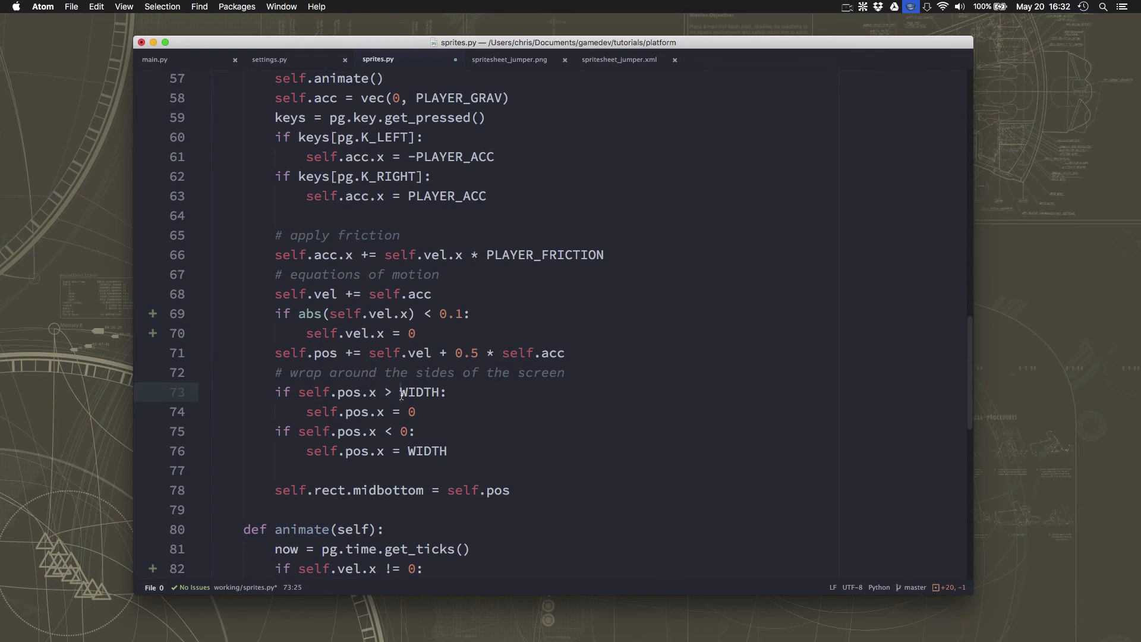
double_click(420, 393)
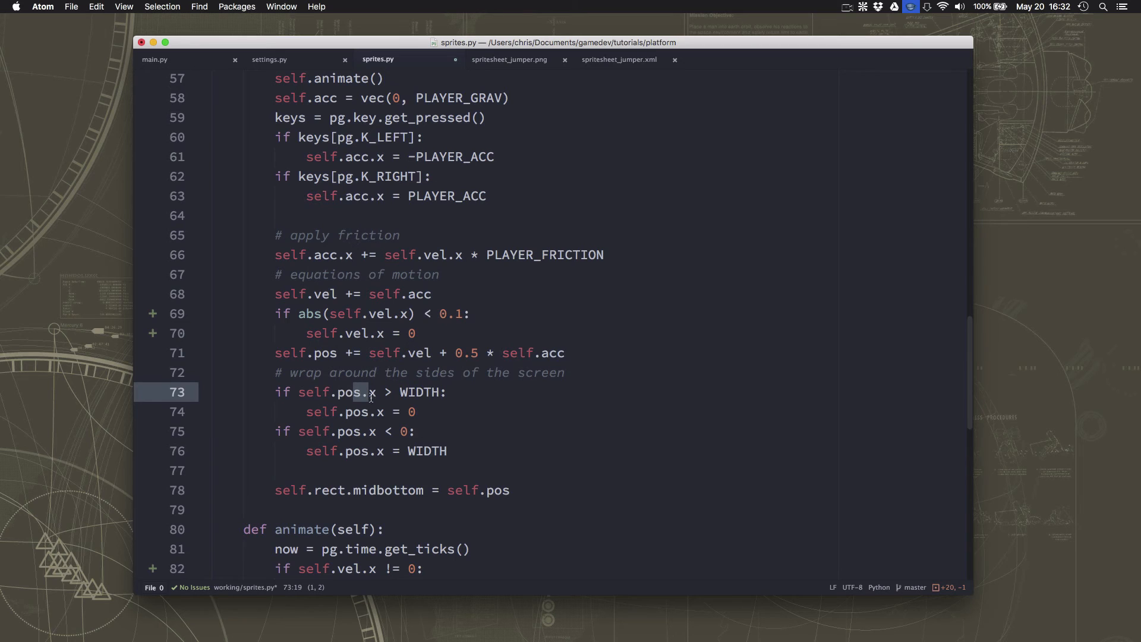
double_click(390, 491)
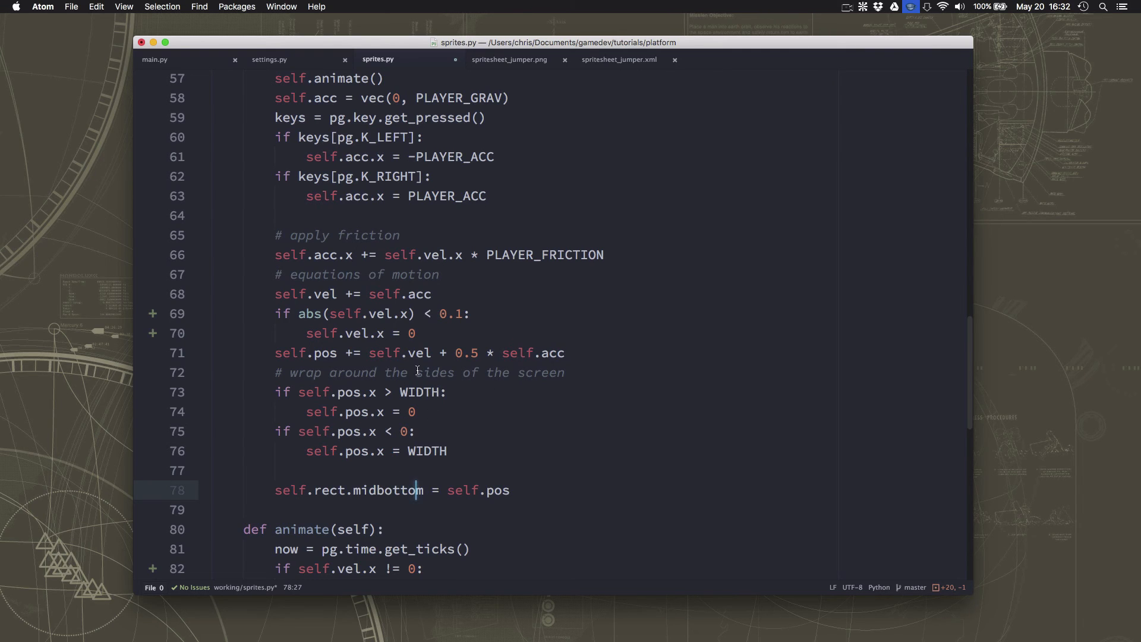
click(440, 392)
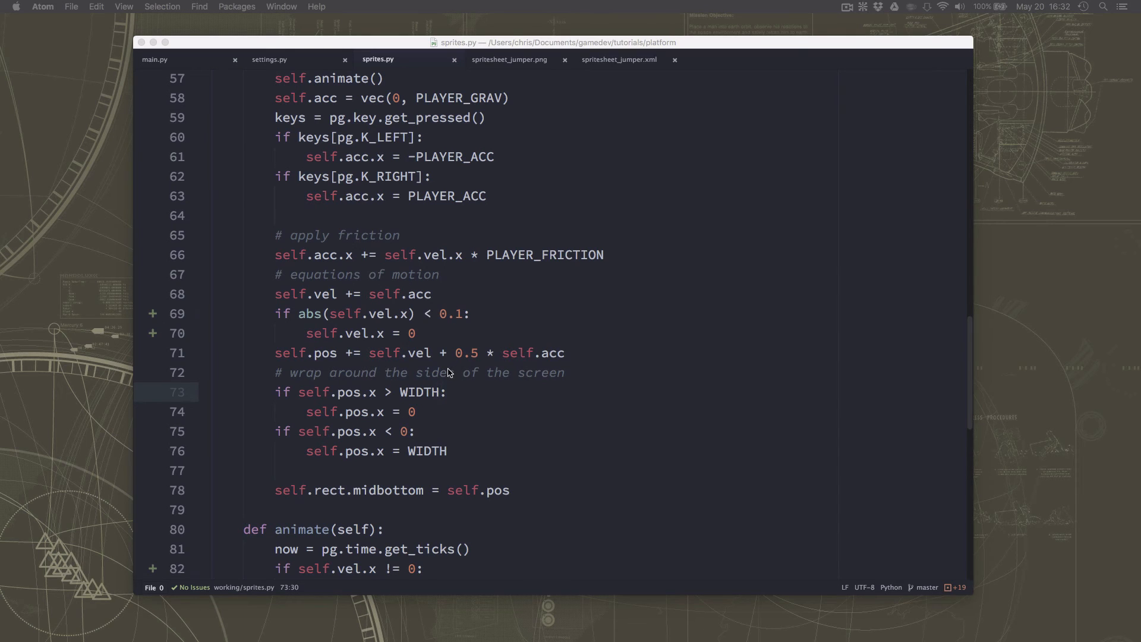
Add '+ self.rect.width / 2' and '- self.rect.width / 2' to the WIDTH and 0 wrap checks on lines 73–76.
text(+)
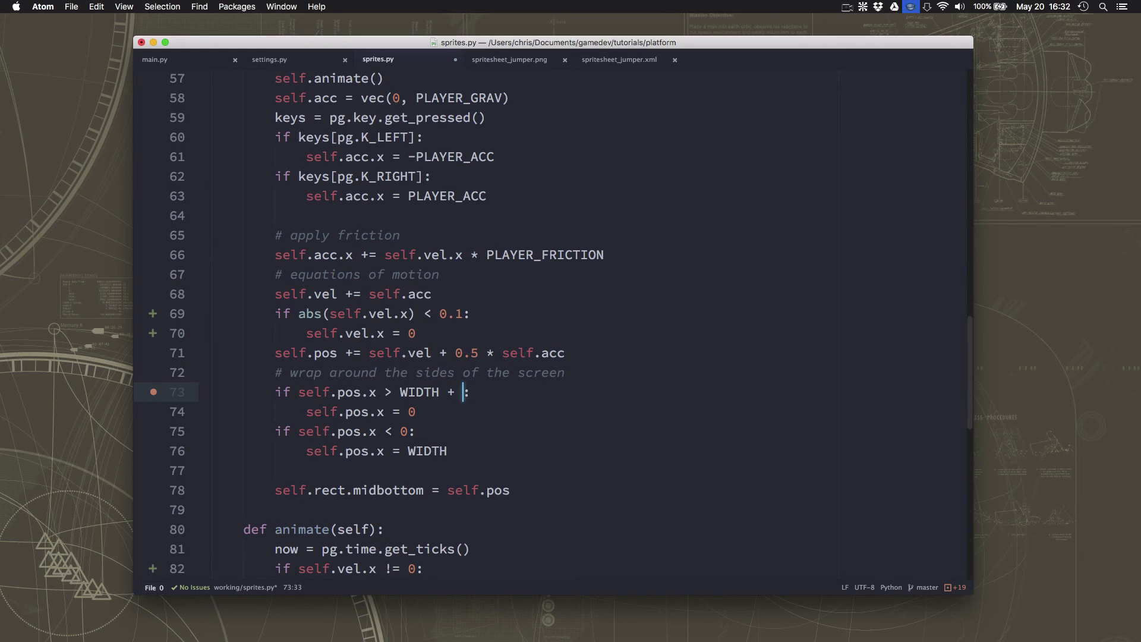
text(self.)
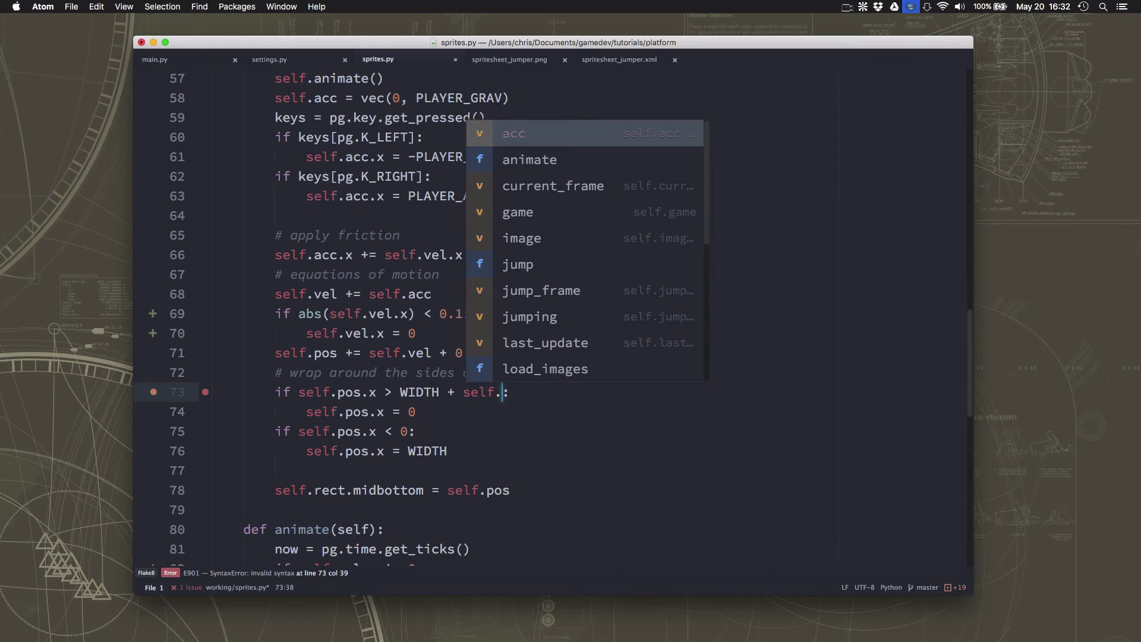
text(rect.width / 2)
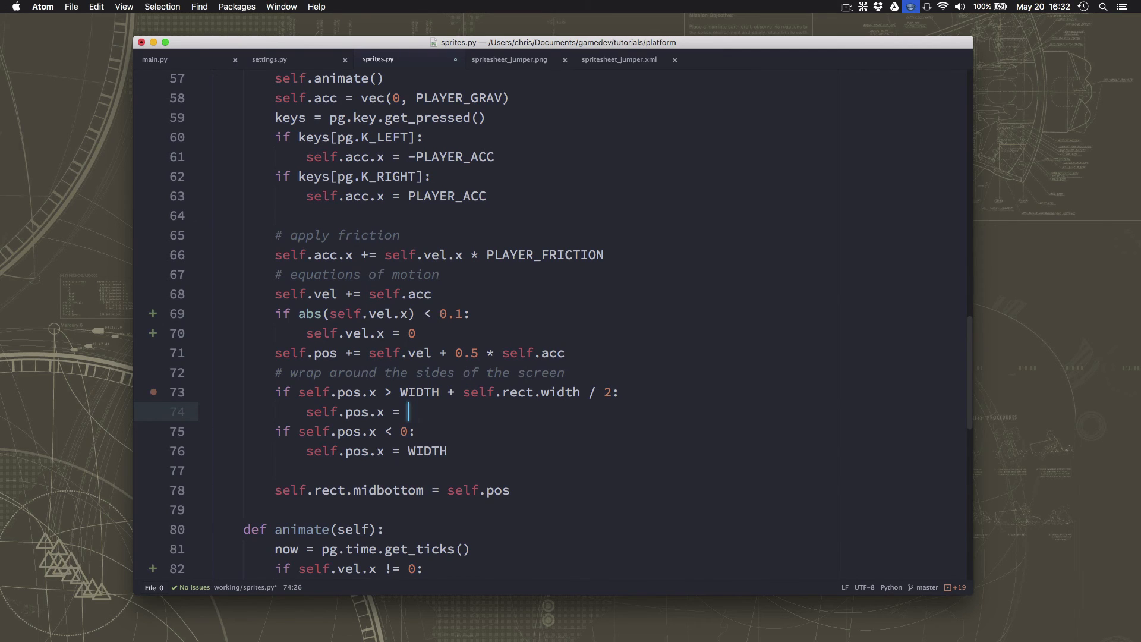
text(0)
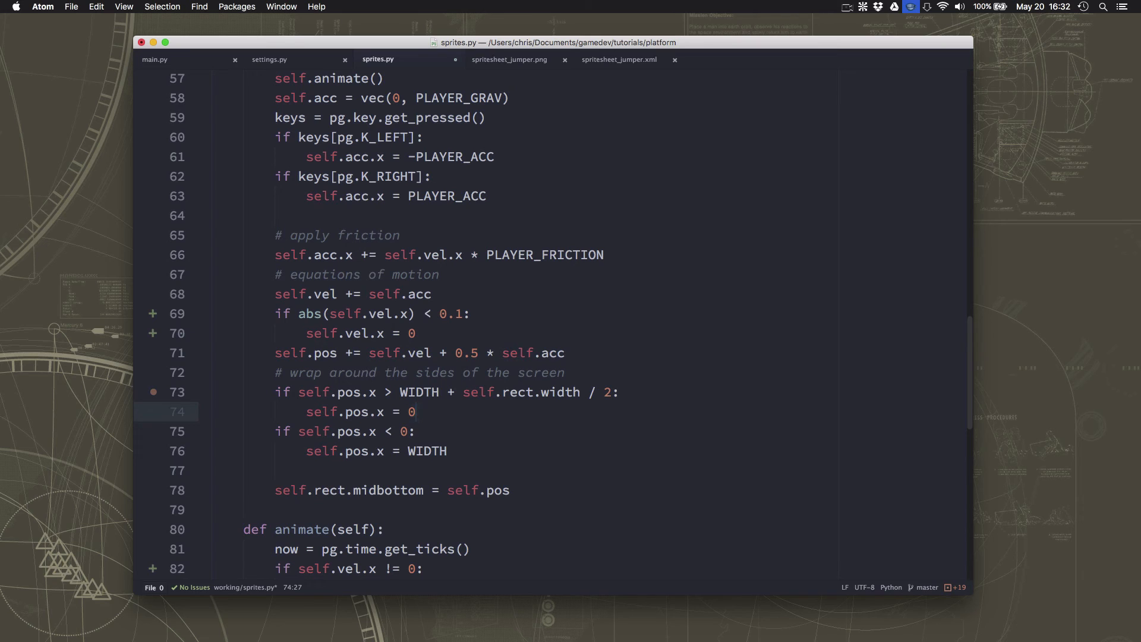
text(- self.rect)
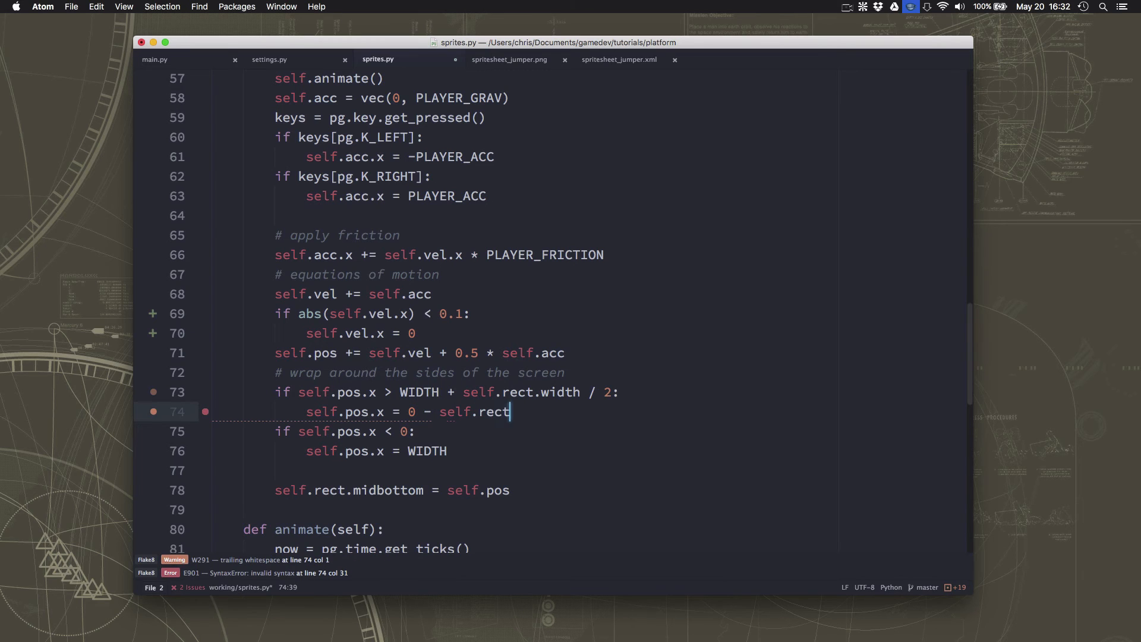
text(.width / 2)
click(553, 432)
text( - self.)
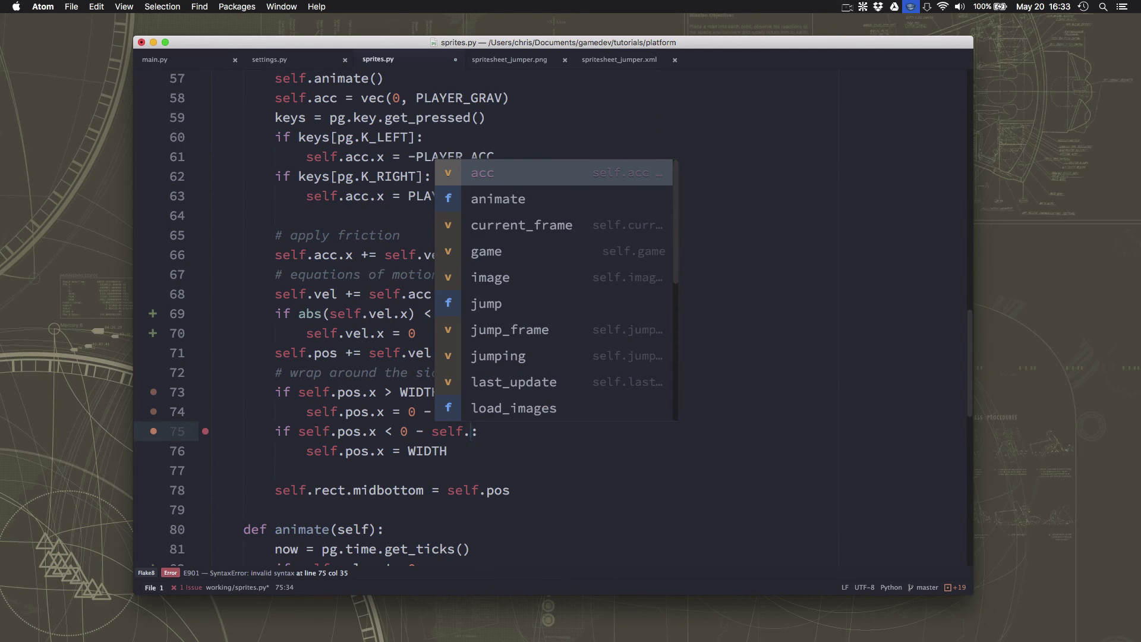
text(rect.width/)
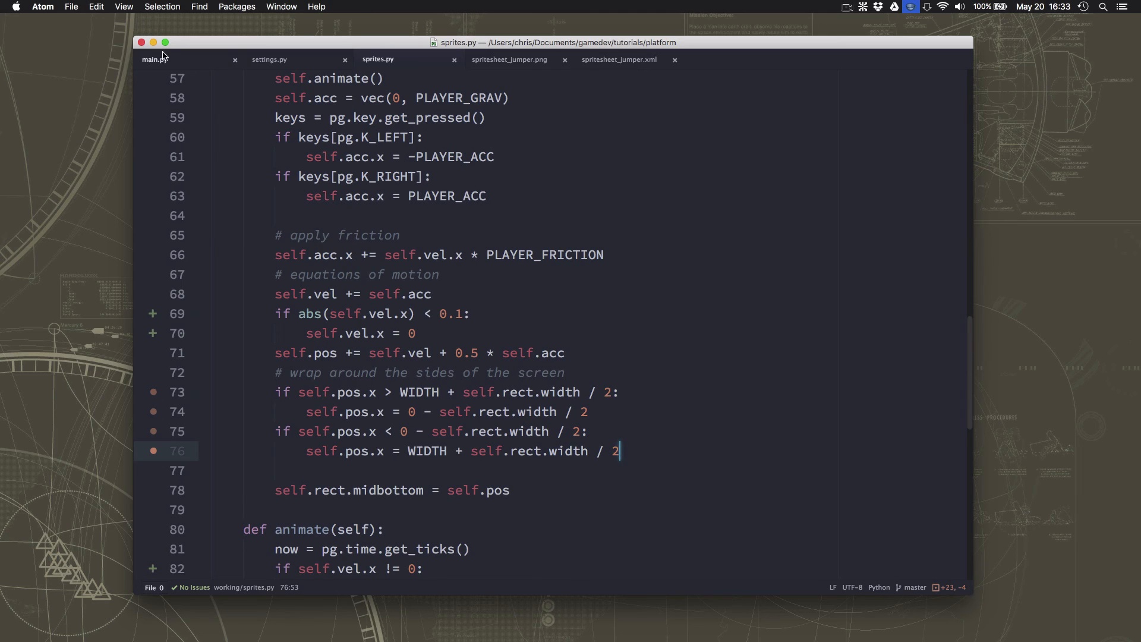
click(153, 59)
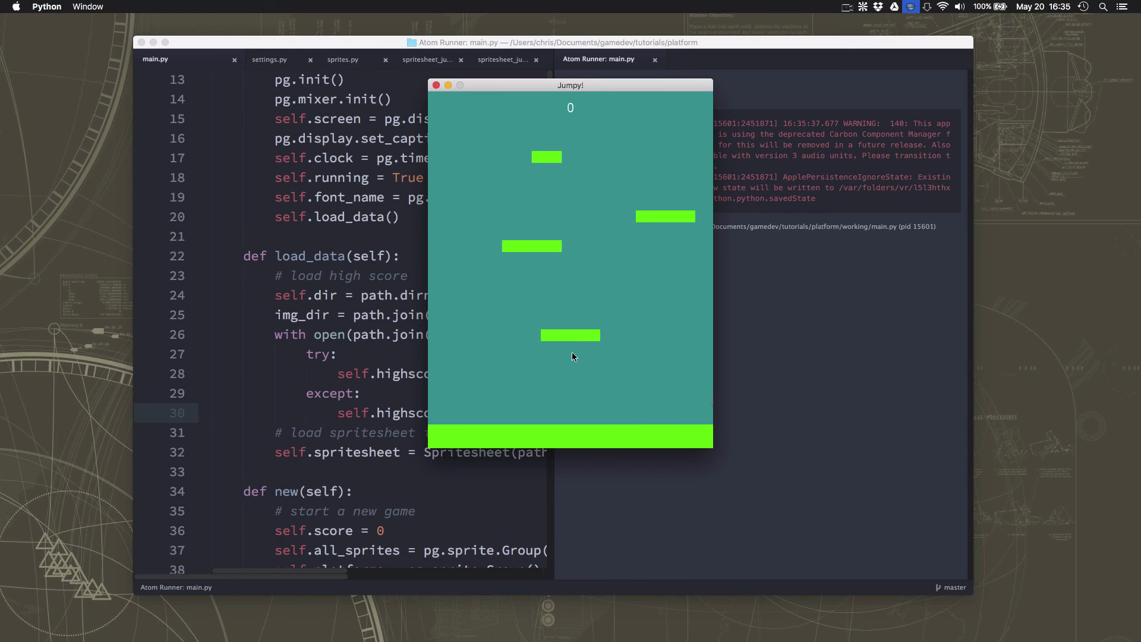
mouse_move(542, 354)
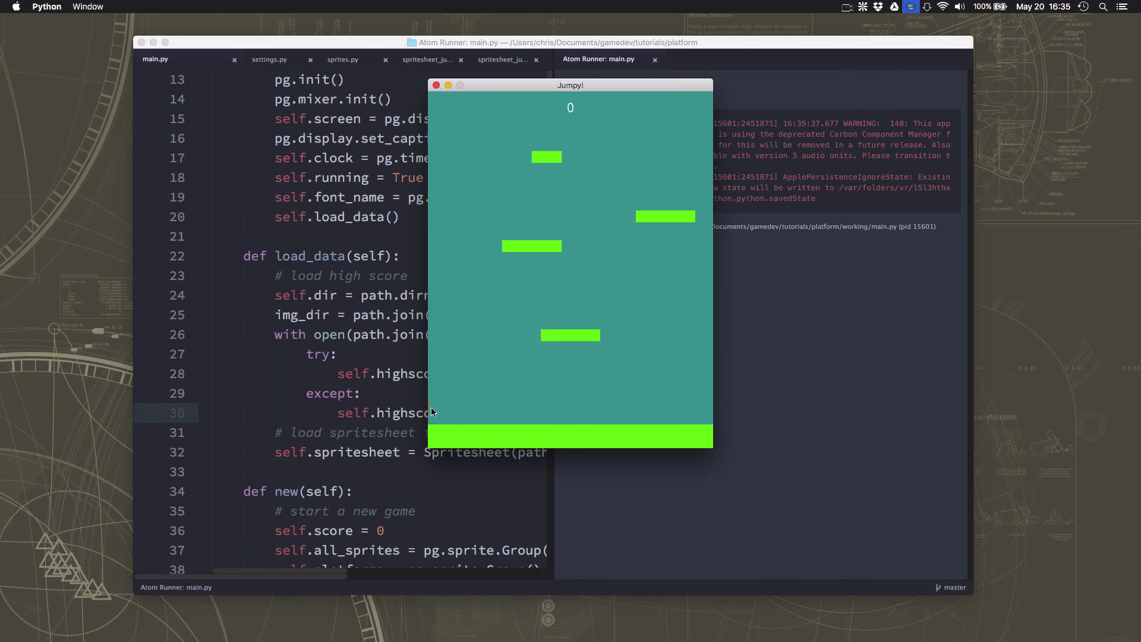
mouse_move(443, 423)
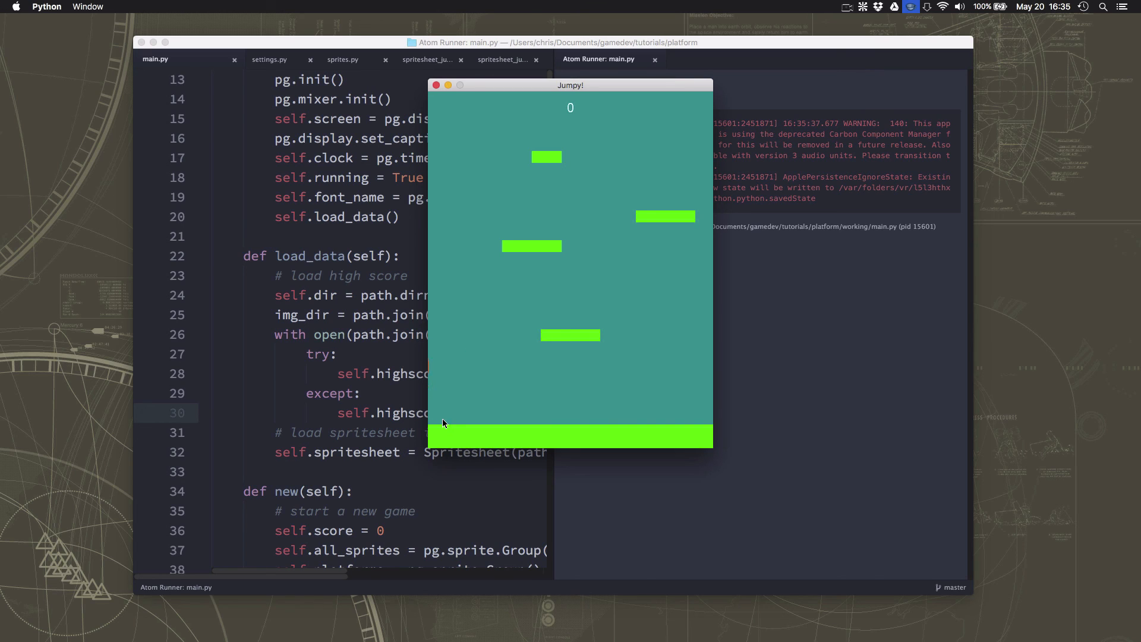